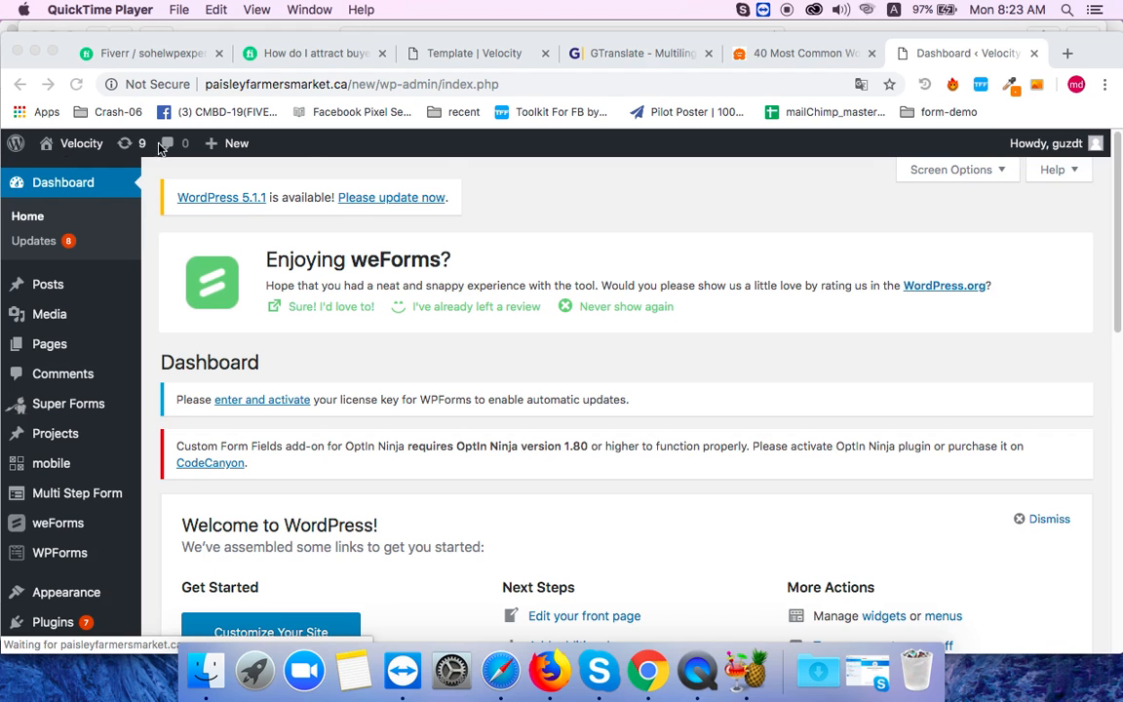
mouse_move(234, 160)
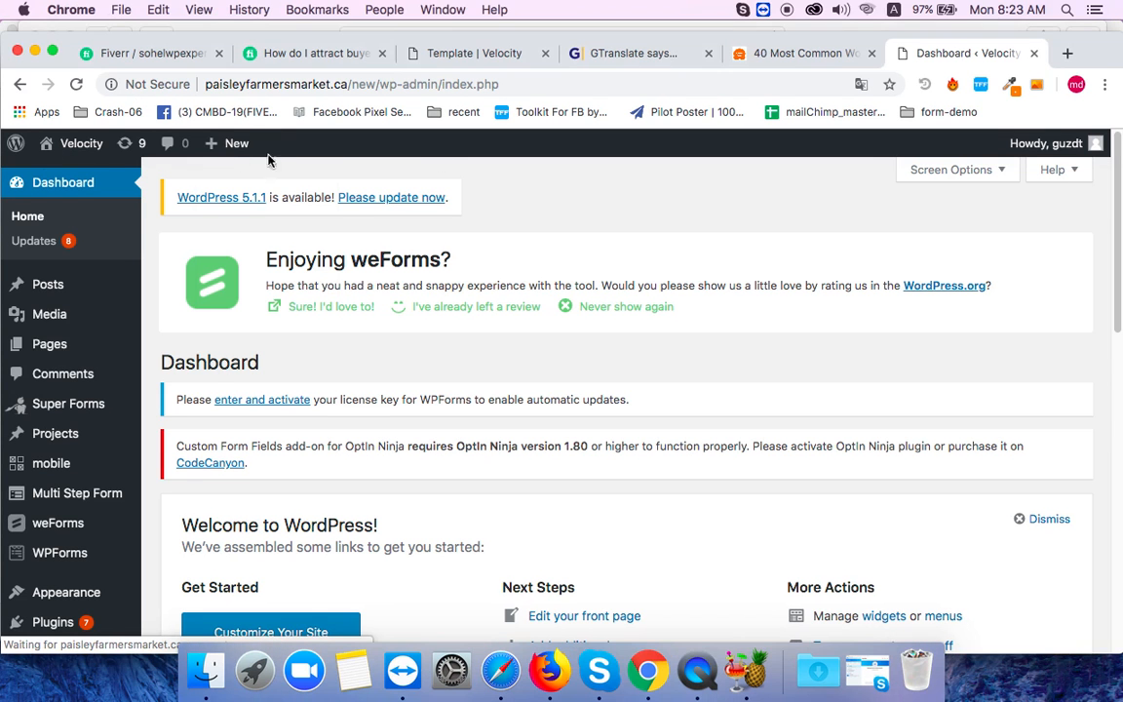
- Start a new page from the admin bar's + New menu
click(235, 144)
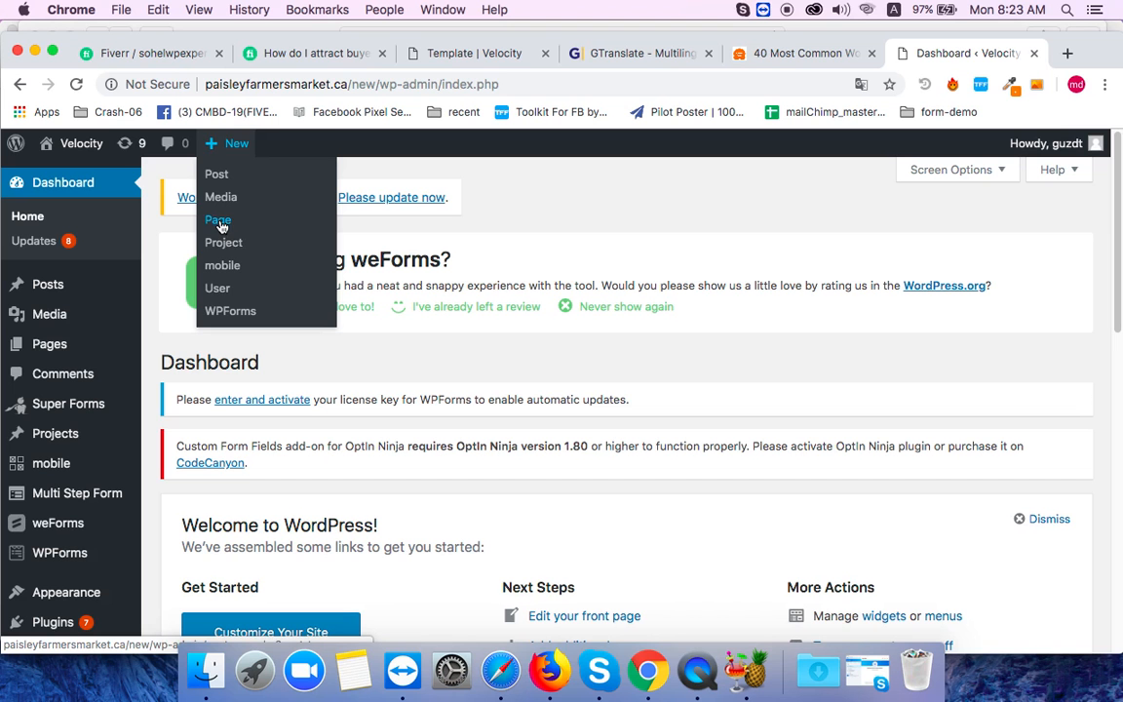
click(218, 218)
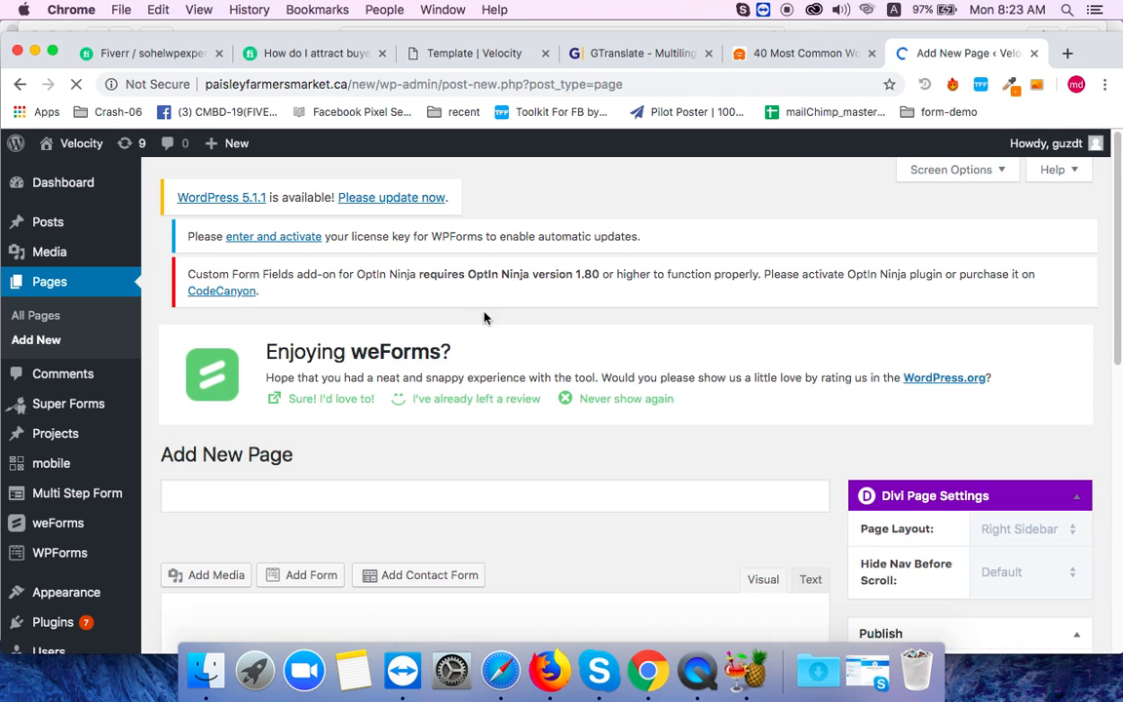
- Title the new page 'Blog Template'
click(495, 495)
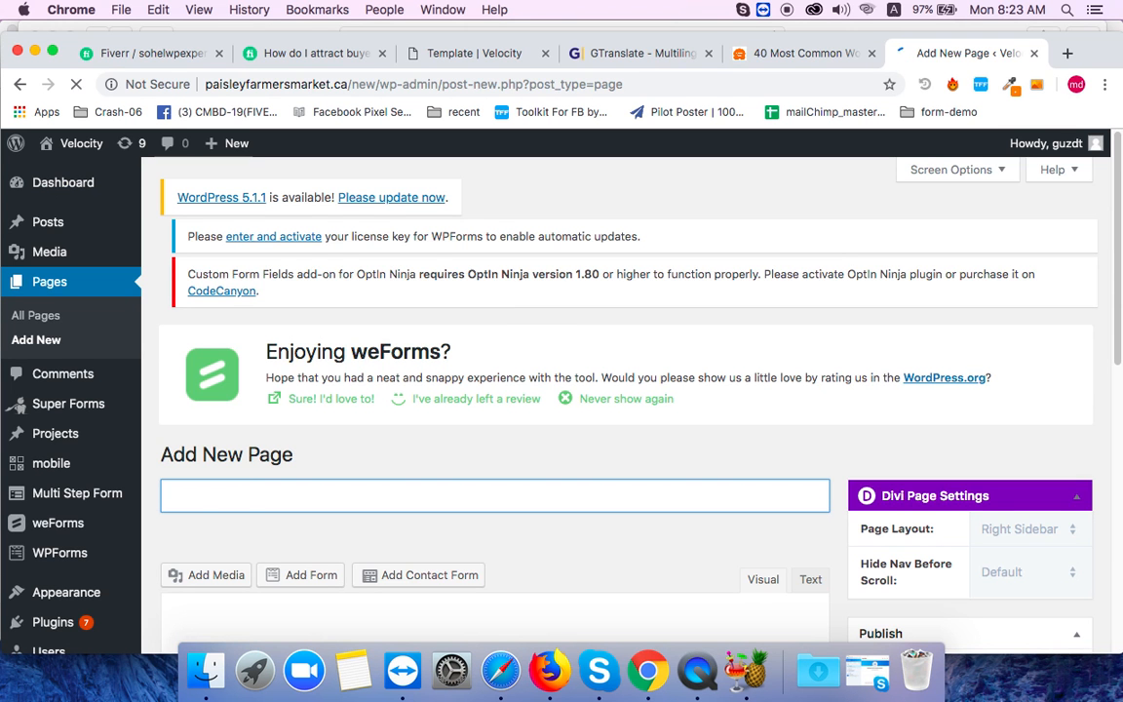
text(Blog Tem)
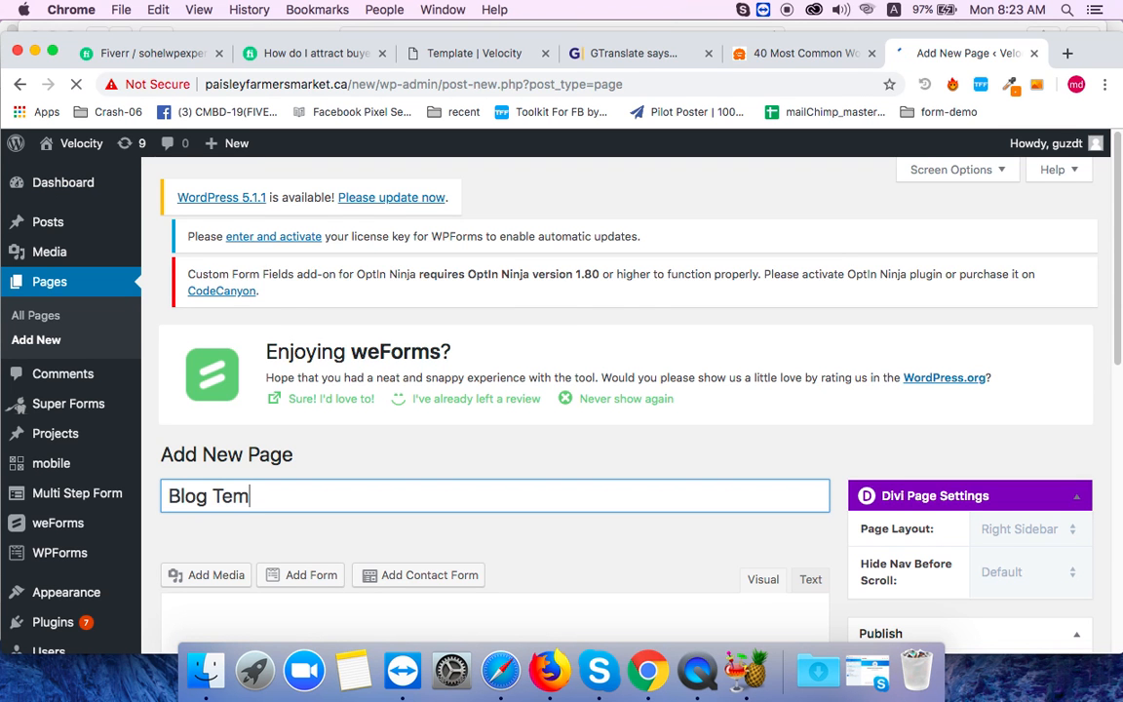
text(plate)
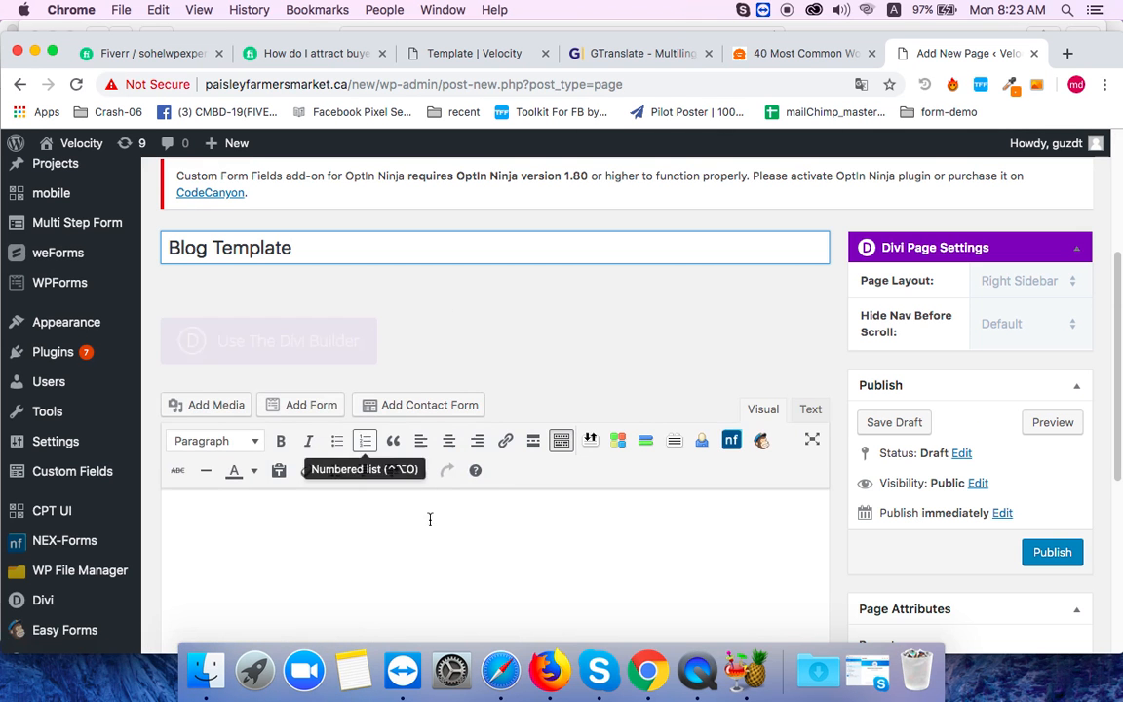
- Switch the page to the Divi Builder with a single fullwidth section ready for modules
click(268, 339)
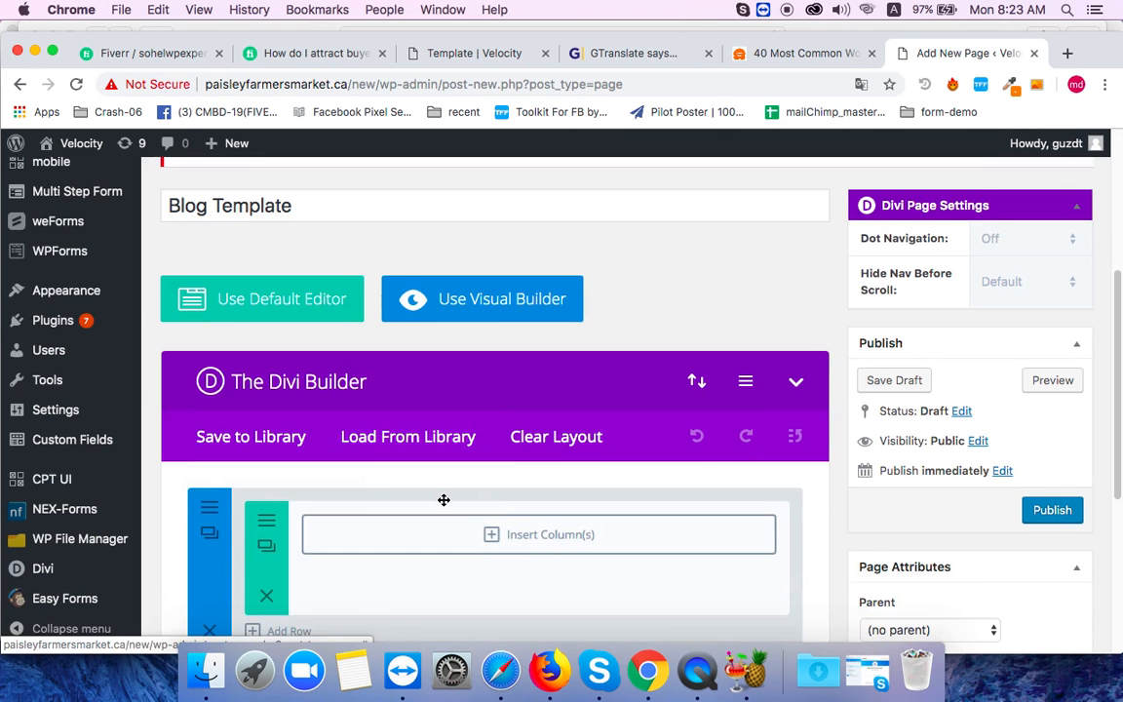
scroll(down, 3)
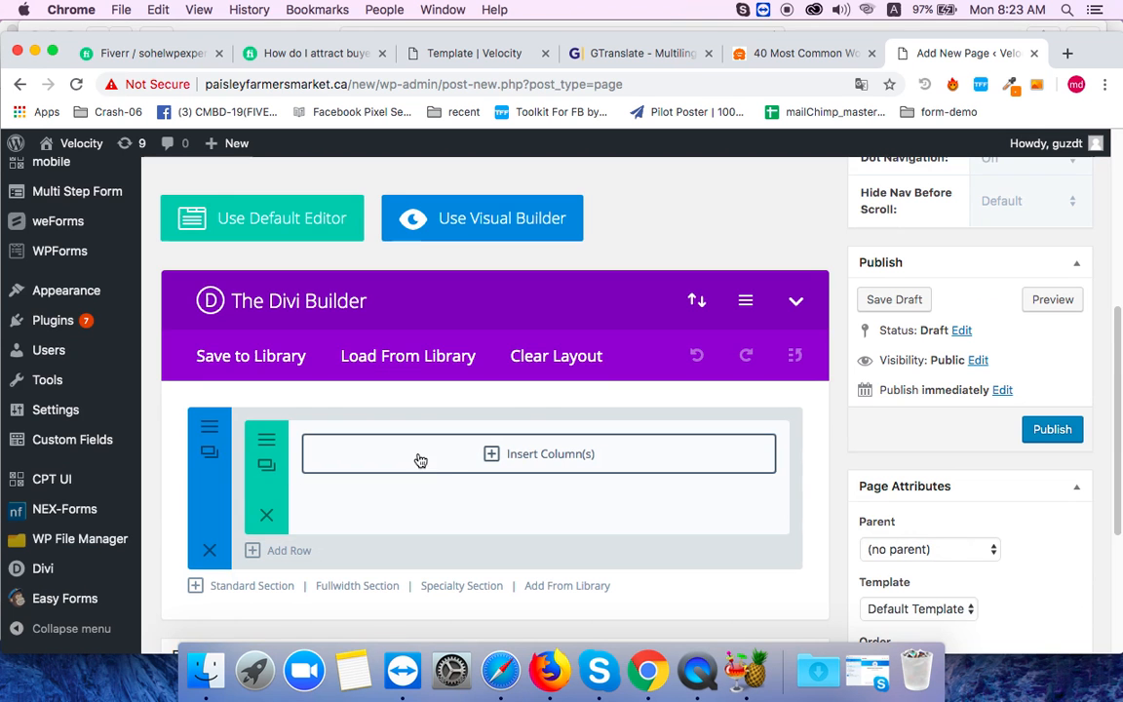
click(538, 452)
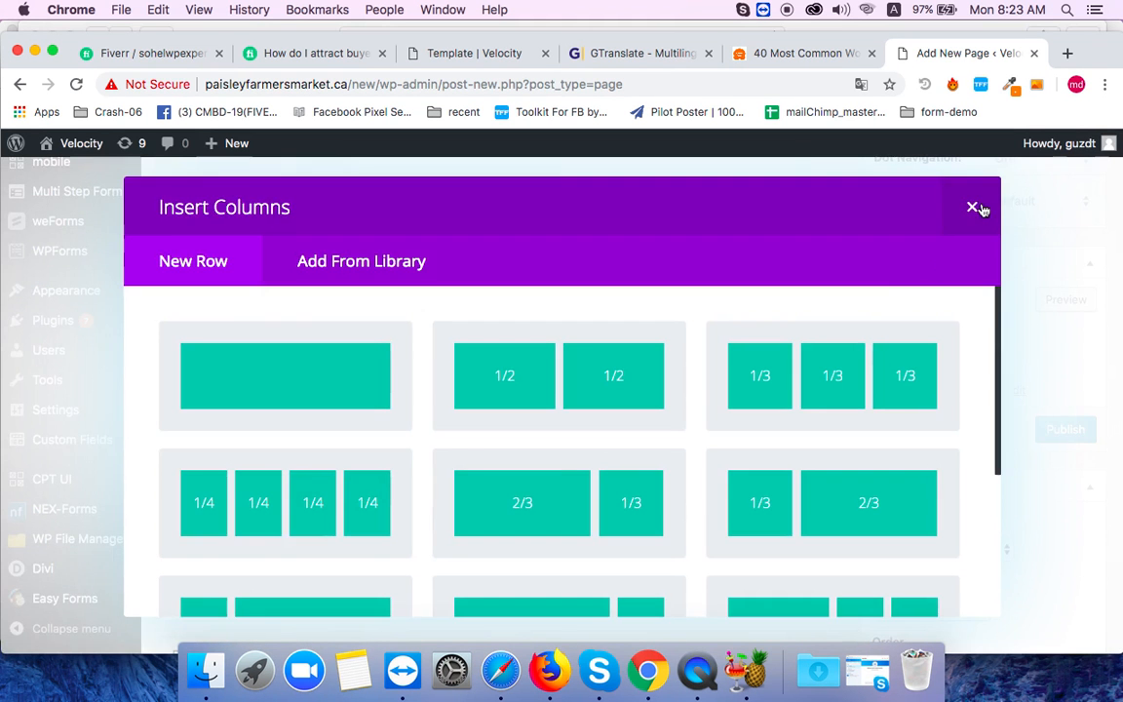
click(971, 207)
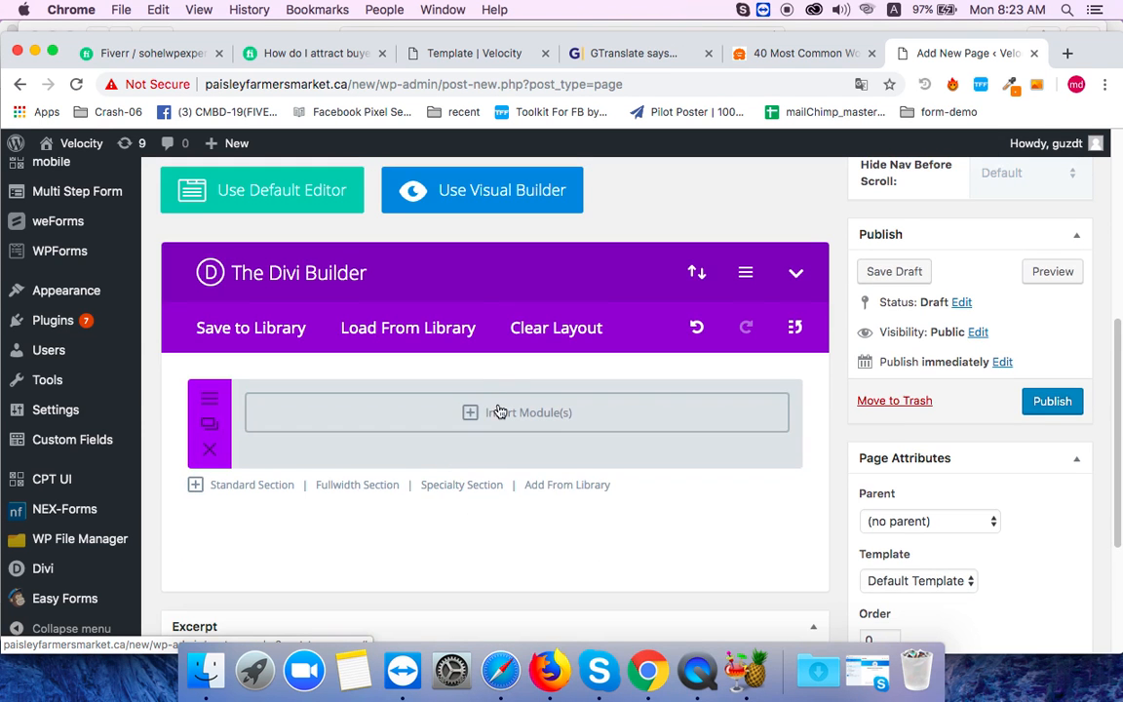
- Insert a Fullwidth Post Title module into the fullwidth section
click(519, 414)
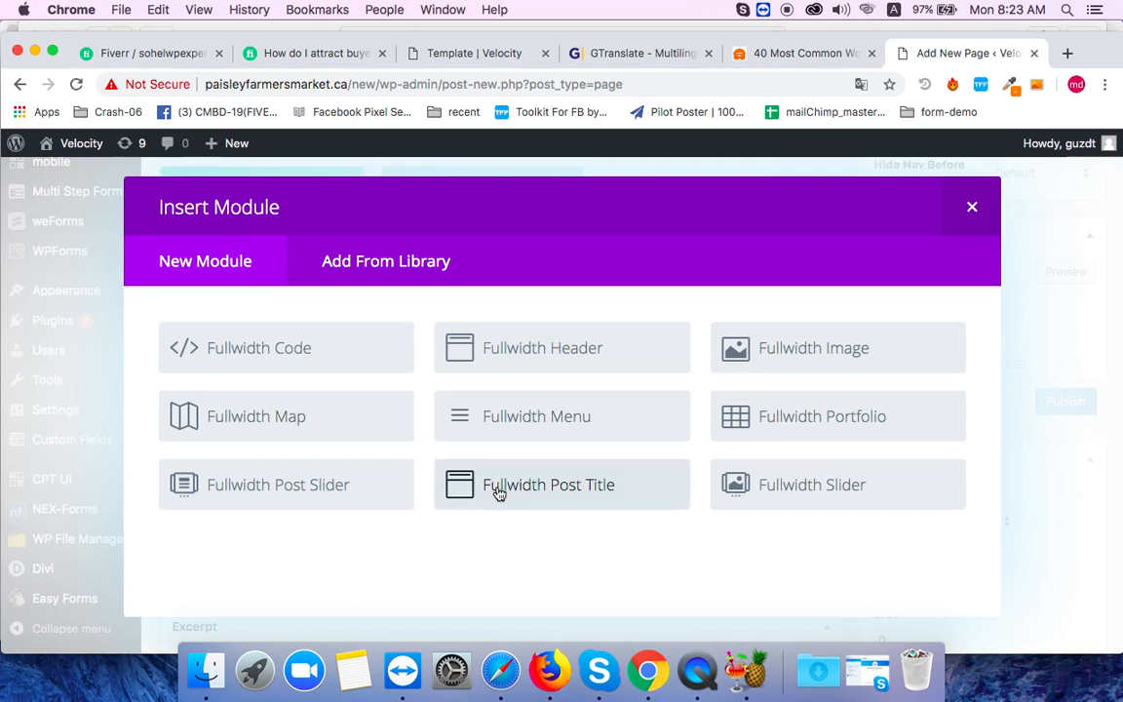
mouse_move(567, 476)
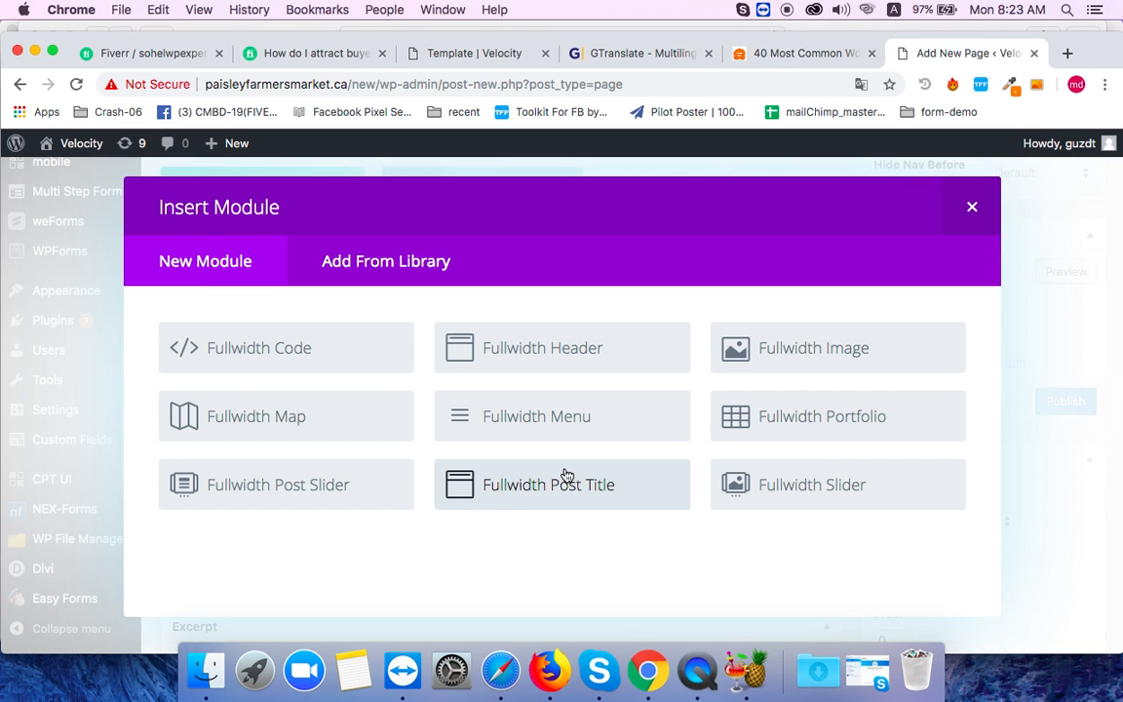
click(548, 483)
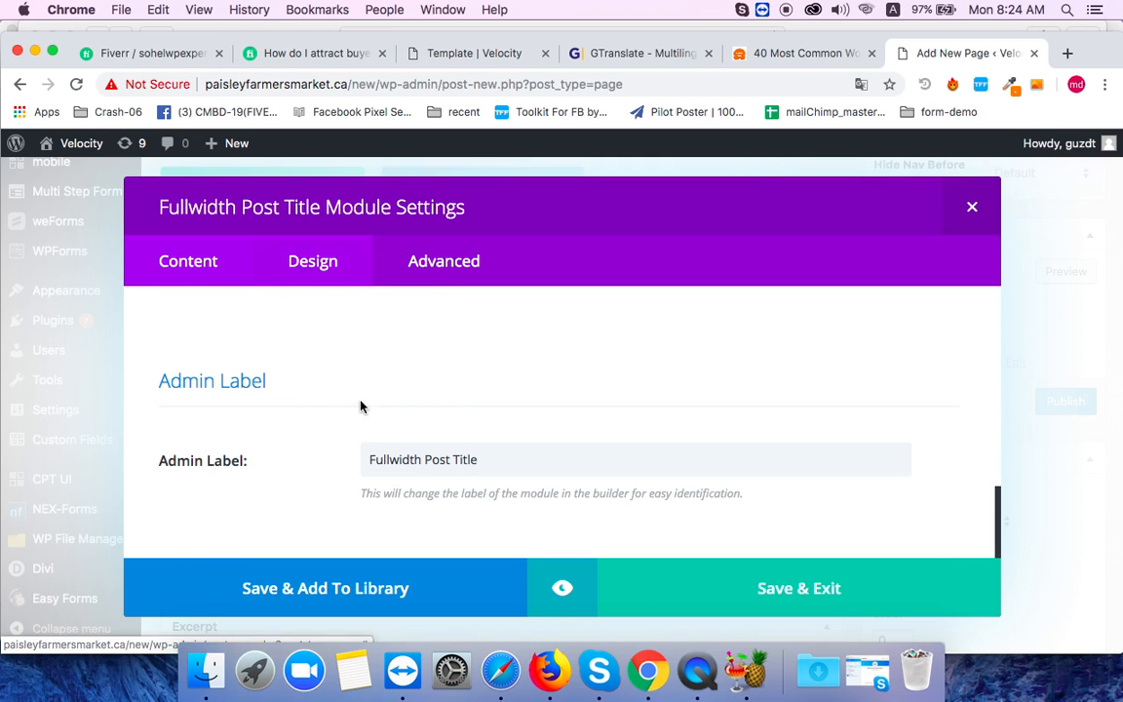
- In the module's Design settings, set Custom Padding Top to 30px
click(312, 261)
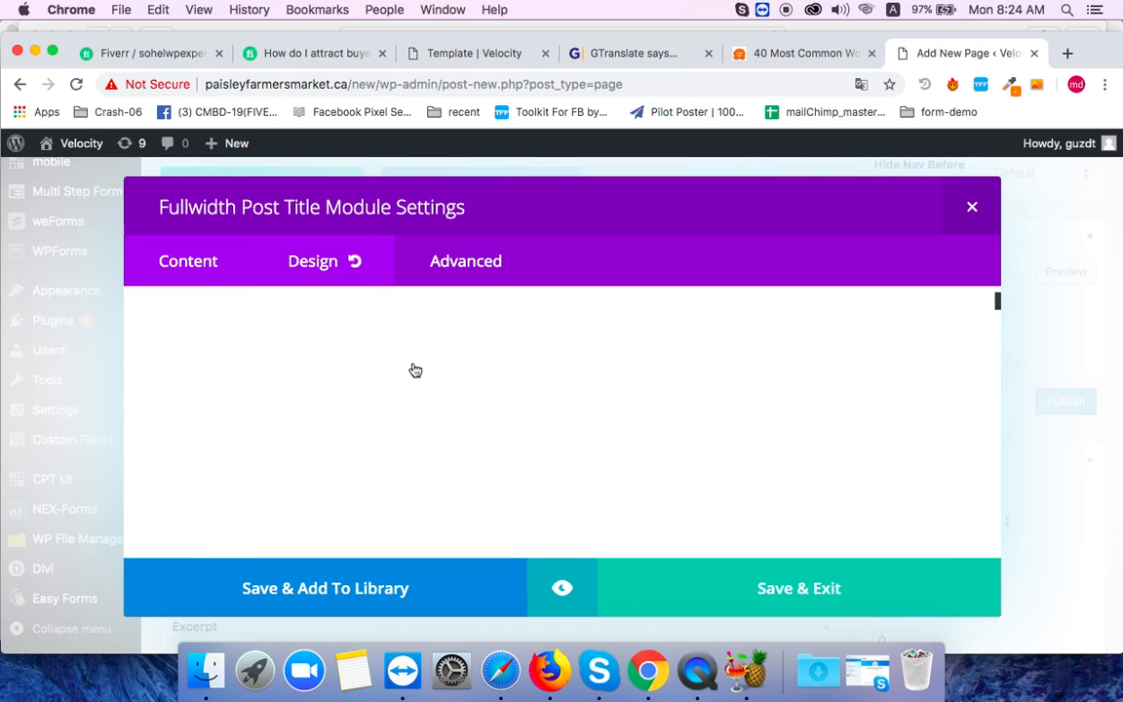
click(312, 261)
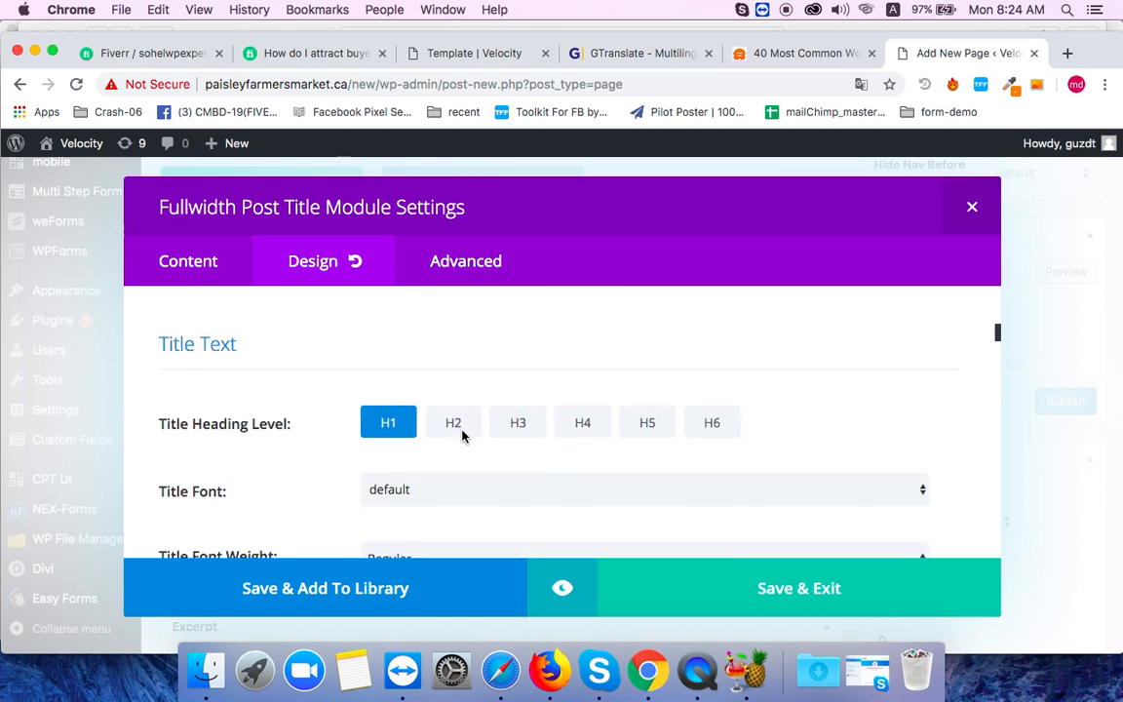
scroll(down, 3)
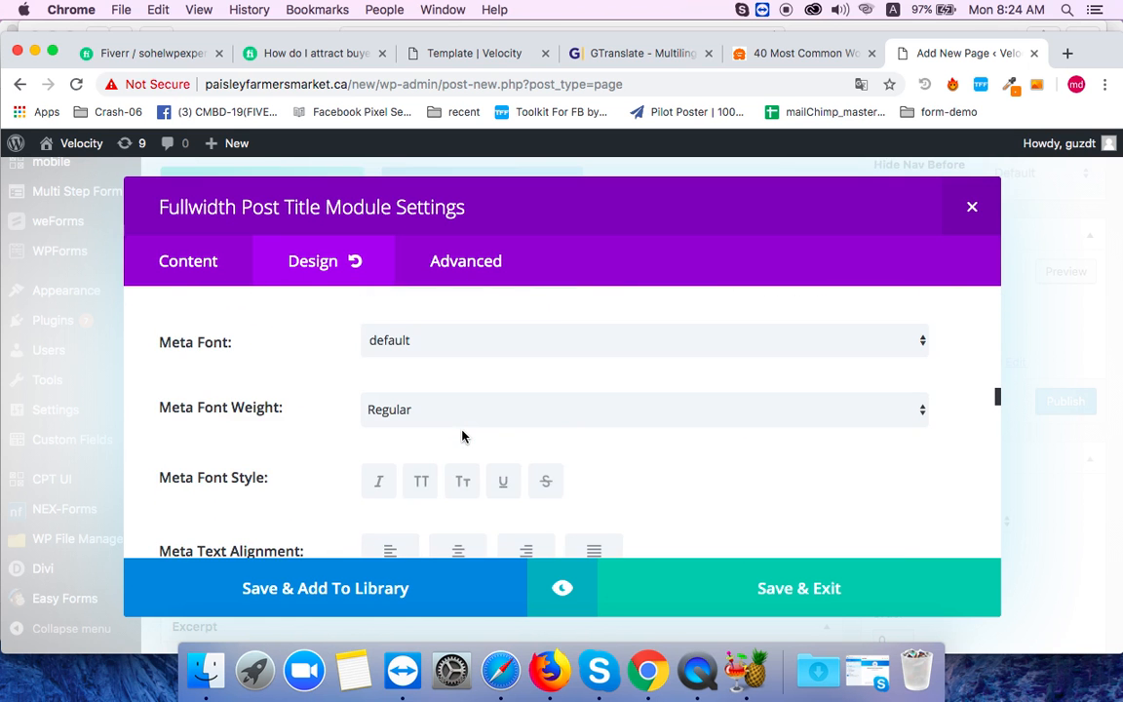
scroll(down, 3)
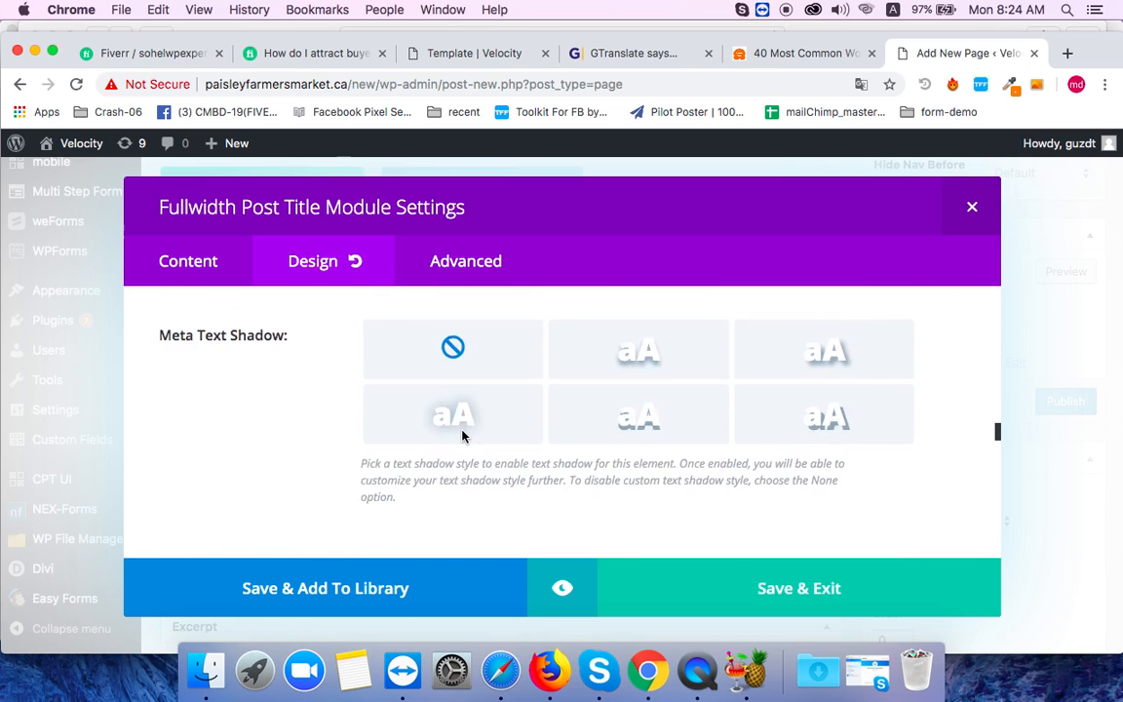
scroll(down, 3)
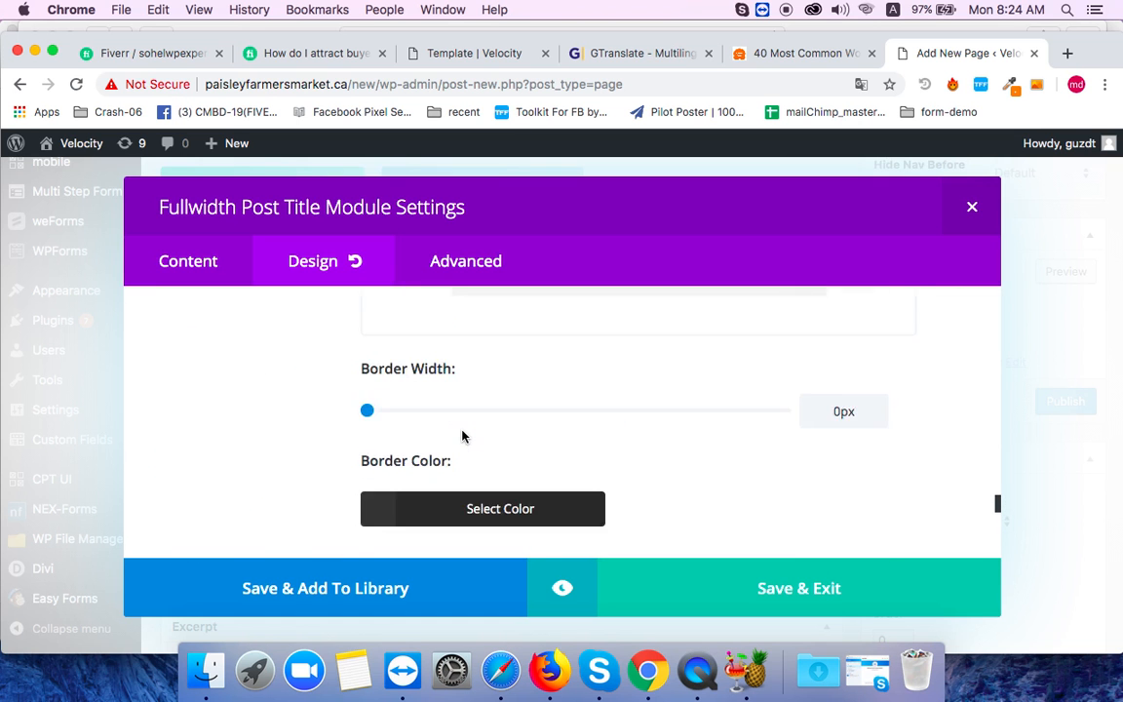
scroll(up, 3)
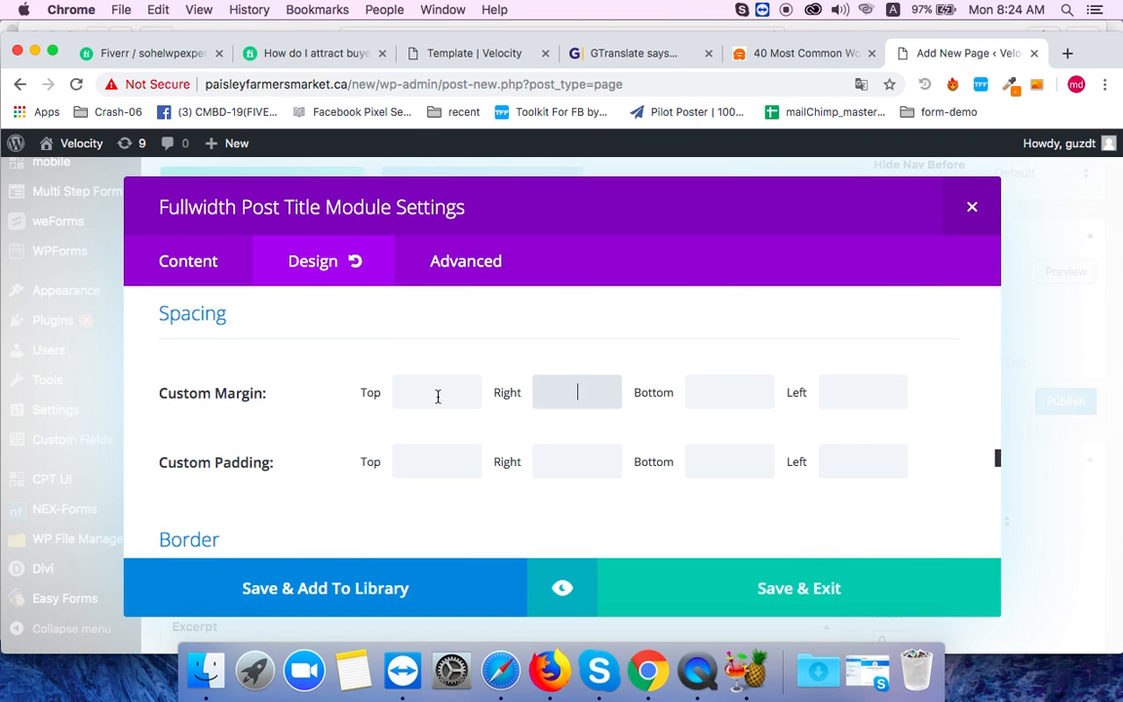
click(436, 460)
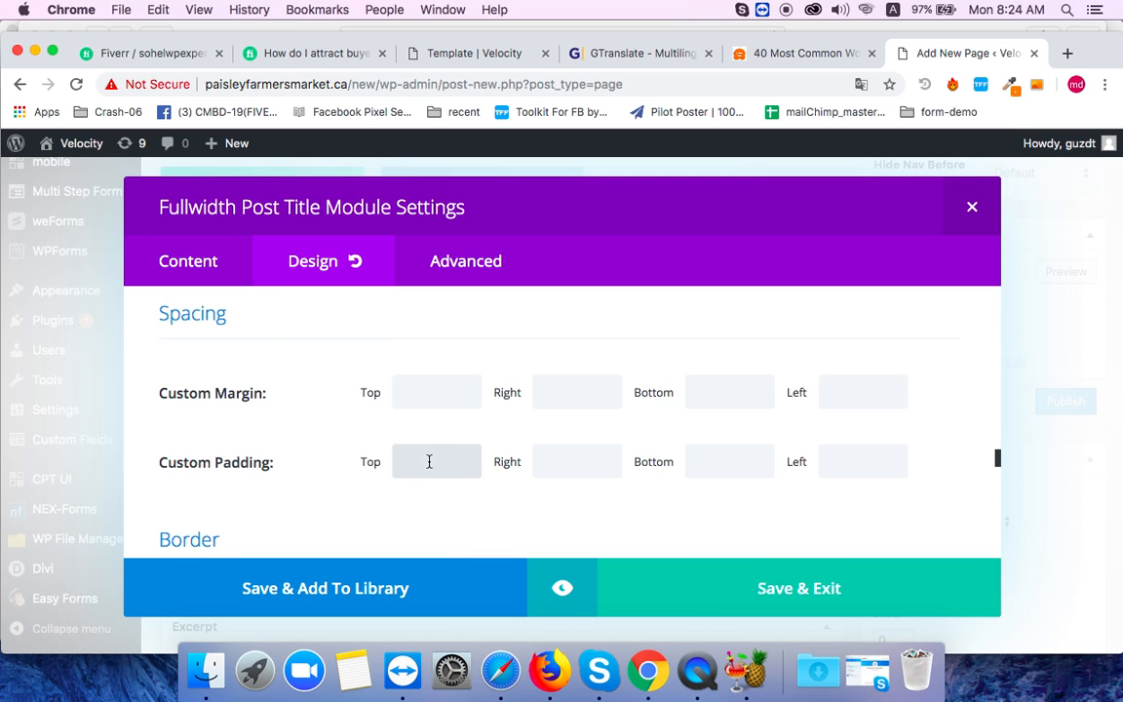
text(30)
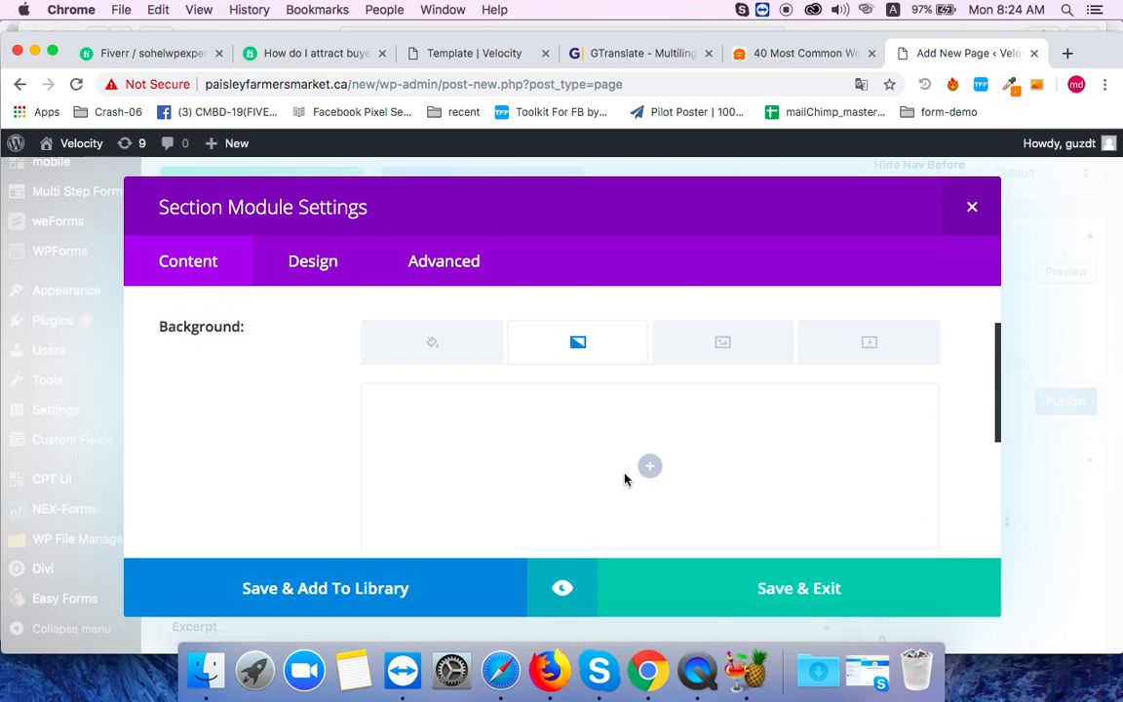
- Give the section a blue gradient background and save back to the layout
click(577, 341)
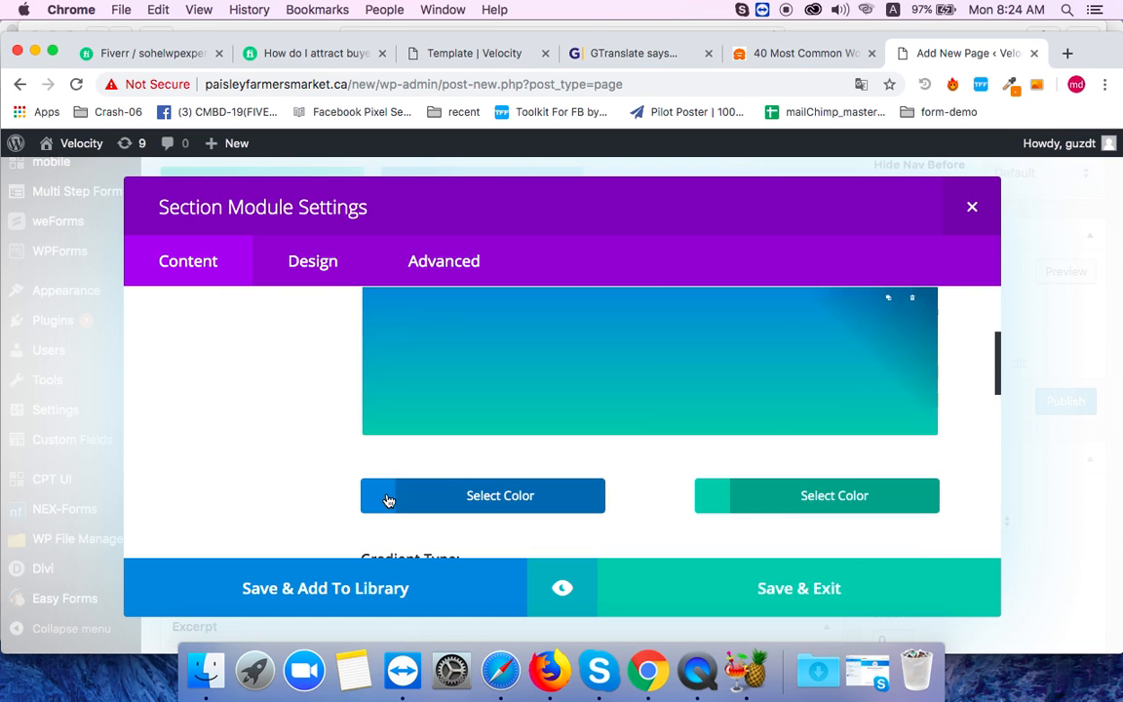
click(499, 495)
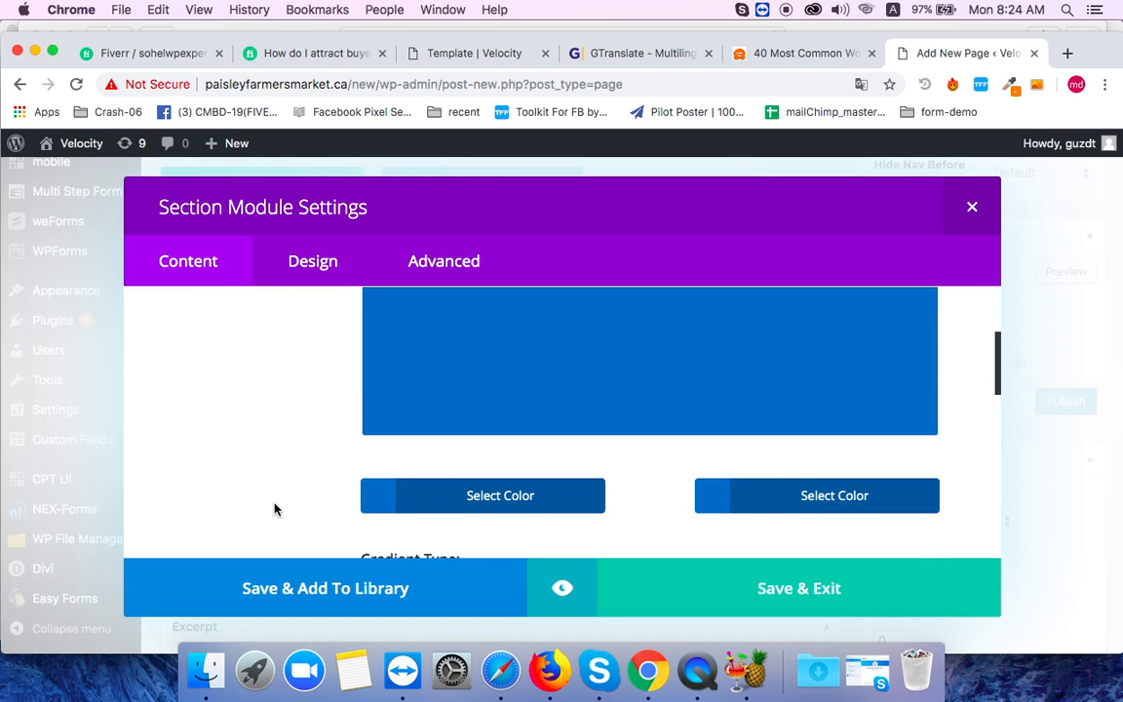
click(971, 206)
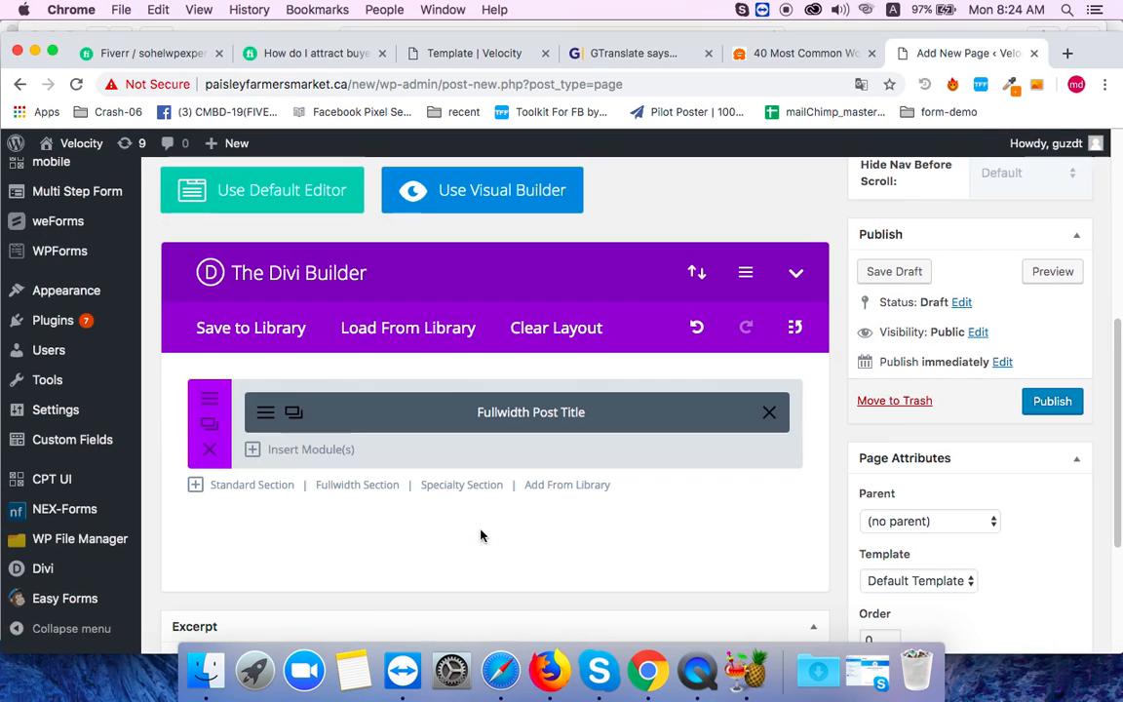
mouse_move(456, 396)
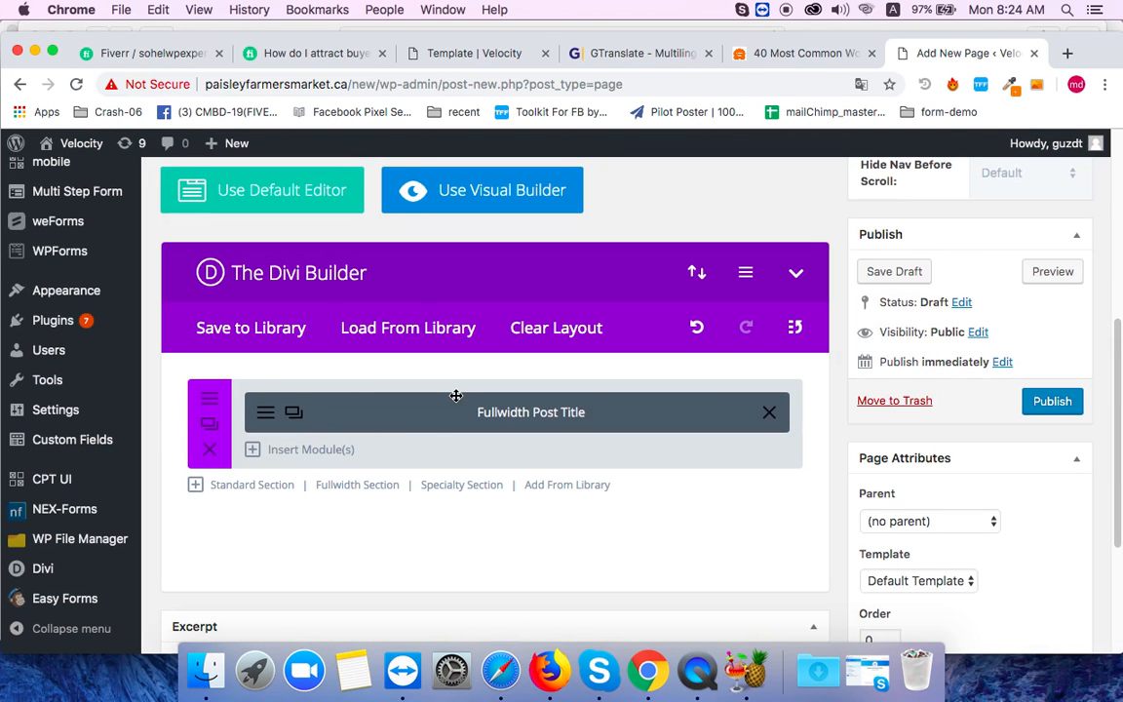
mouse_move(339, 436)
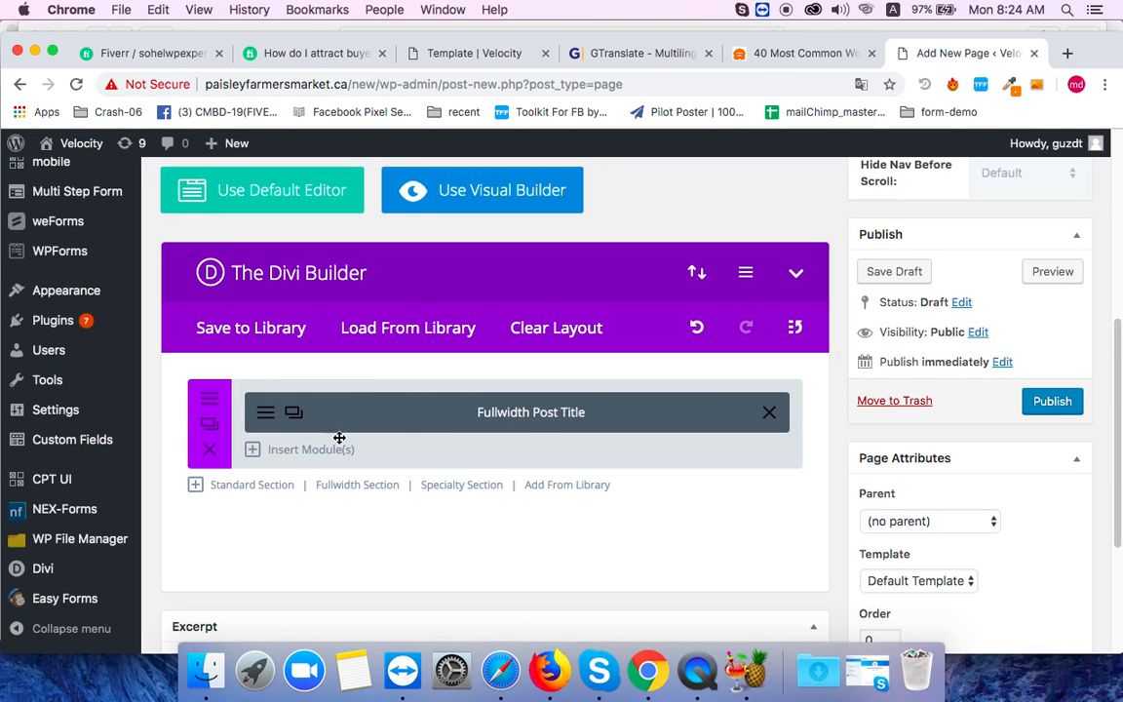
mouse_move(407, 433)
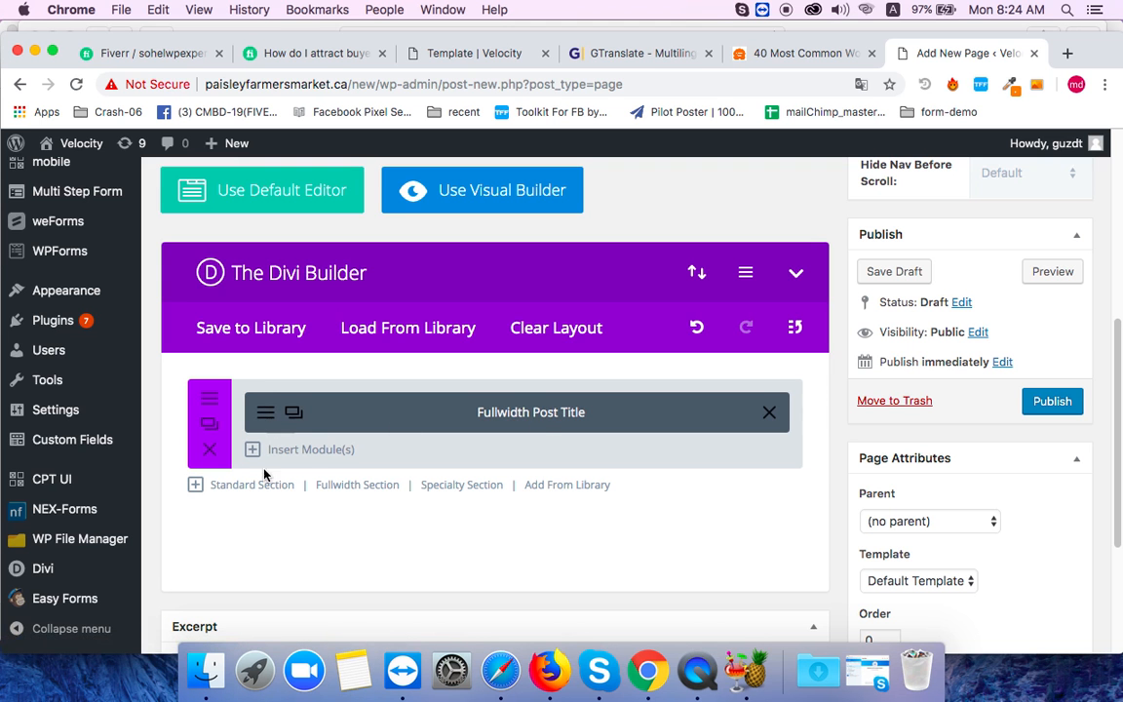
mouse_move(311, 448)
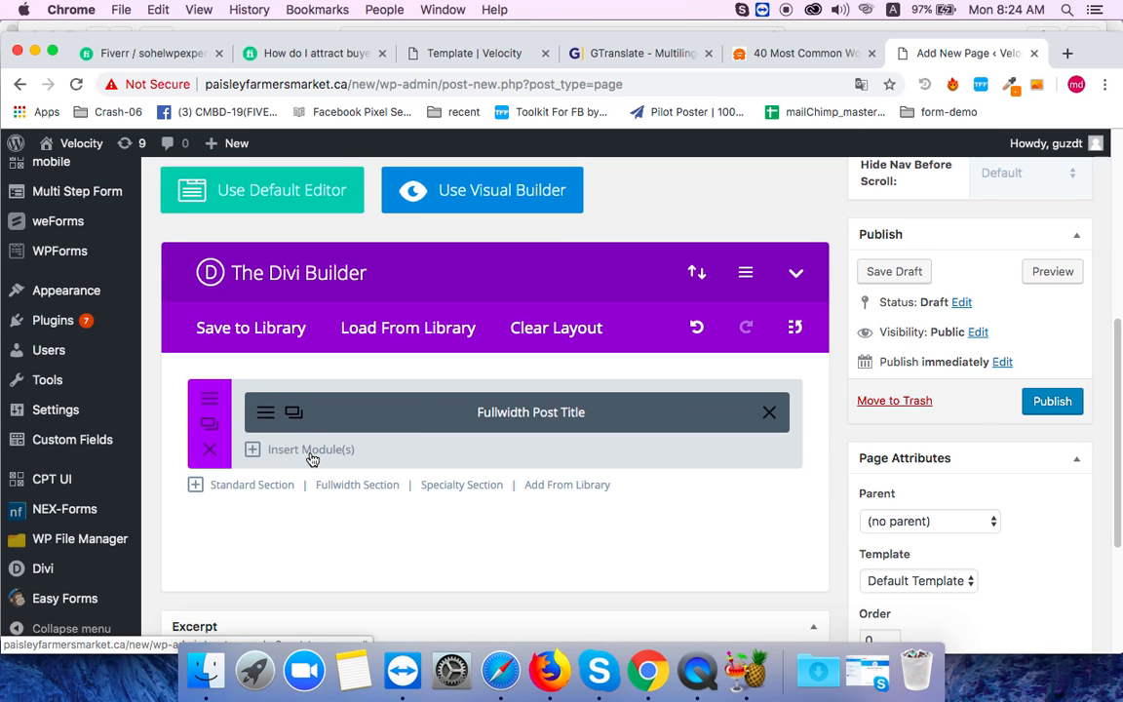
- Add a standard section with a single-column row below the title section
click(310, 448)
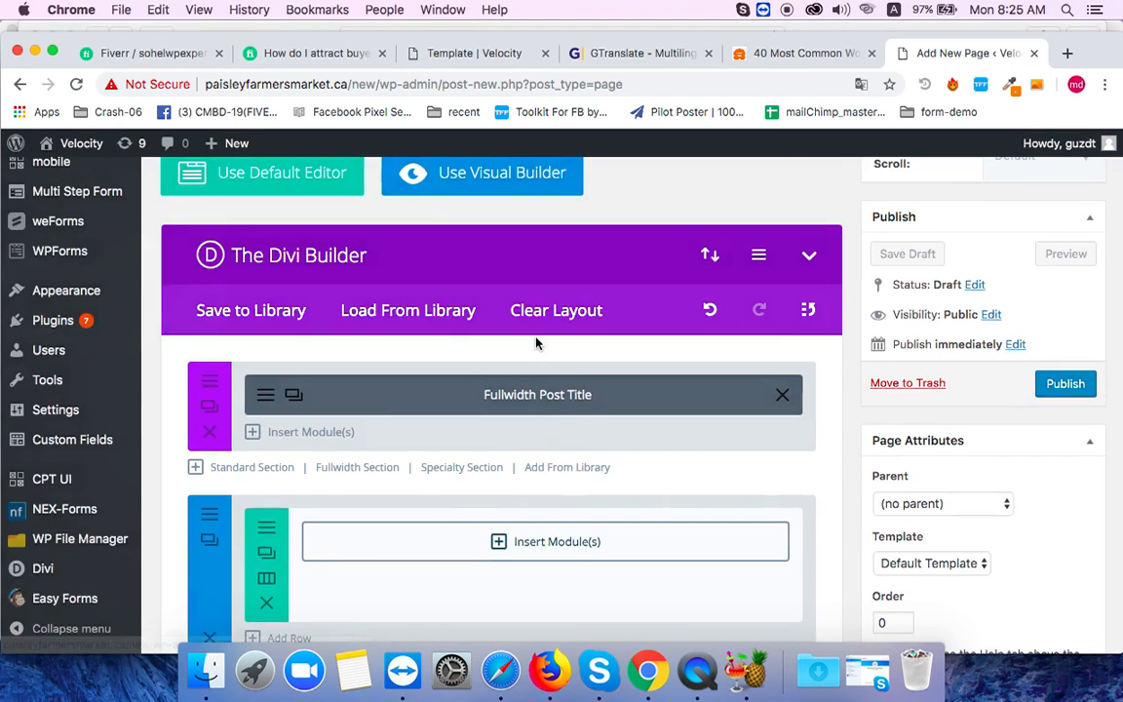
- Add a Video module to the row linked to a YouTube video copied from the channel, and save it
click(558, 542)
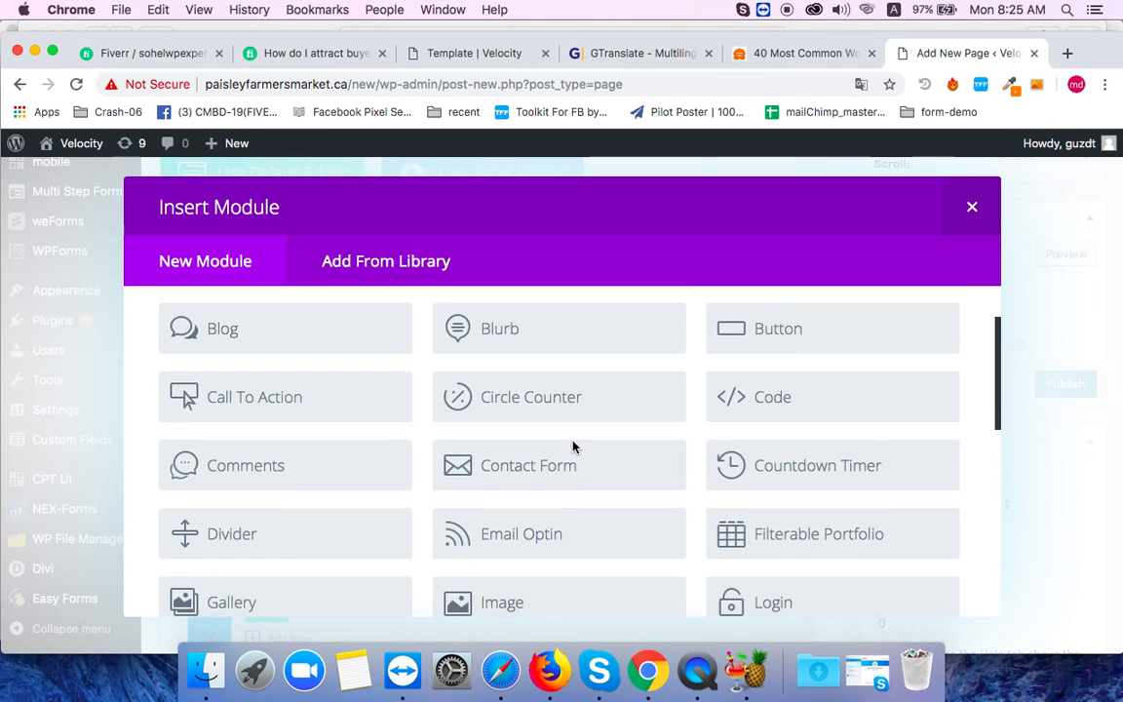
scroll(up, 3)
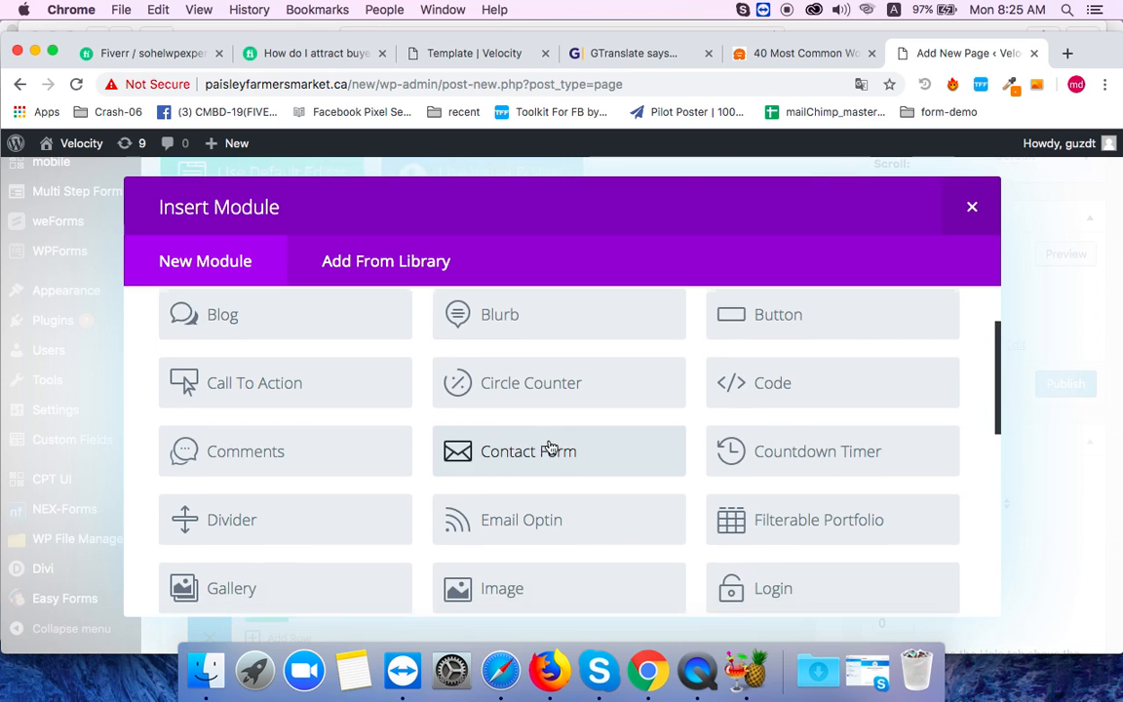
scroll(down, 3)
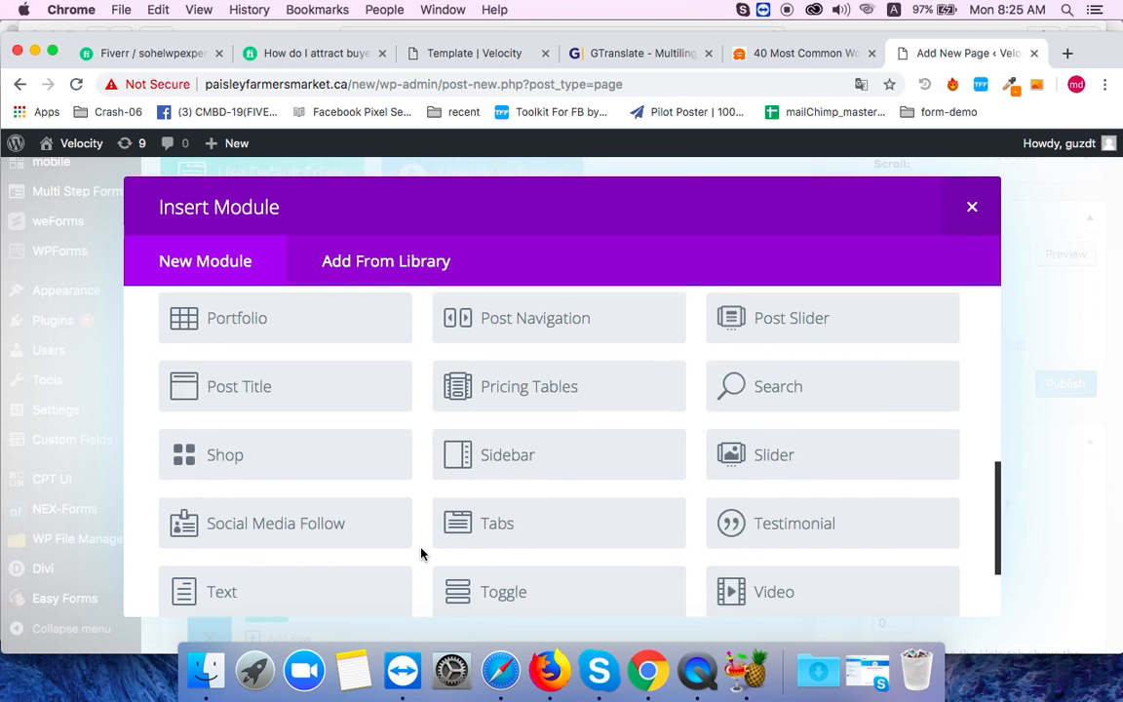
scroll(down, 3)
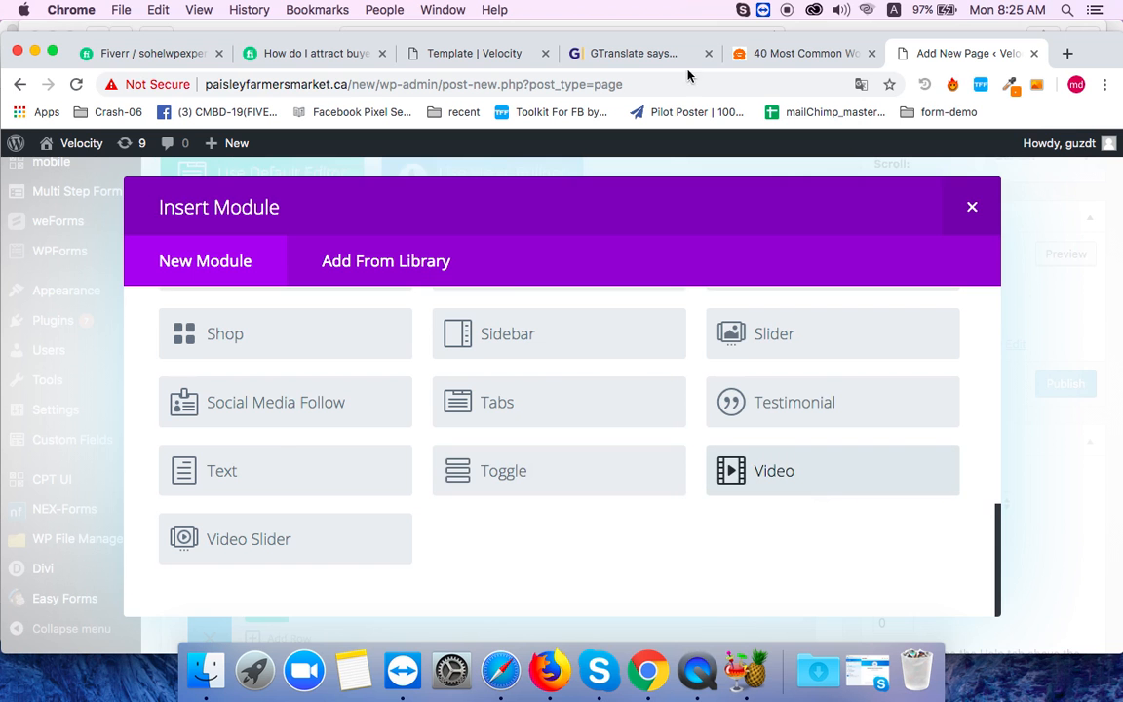
click(831, 470)
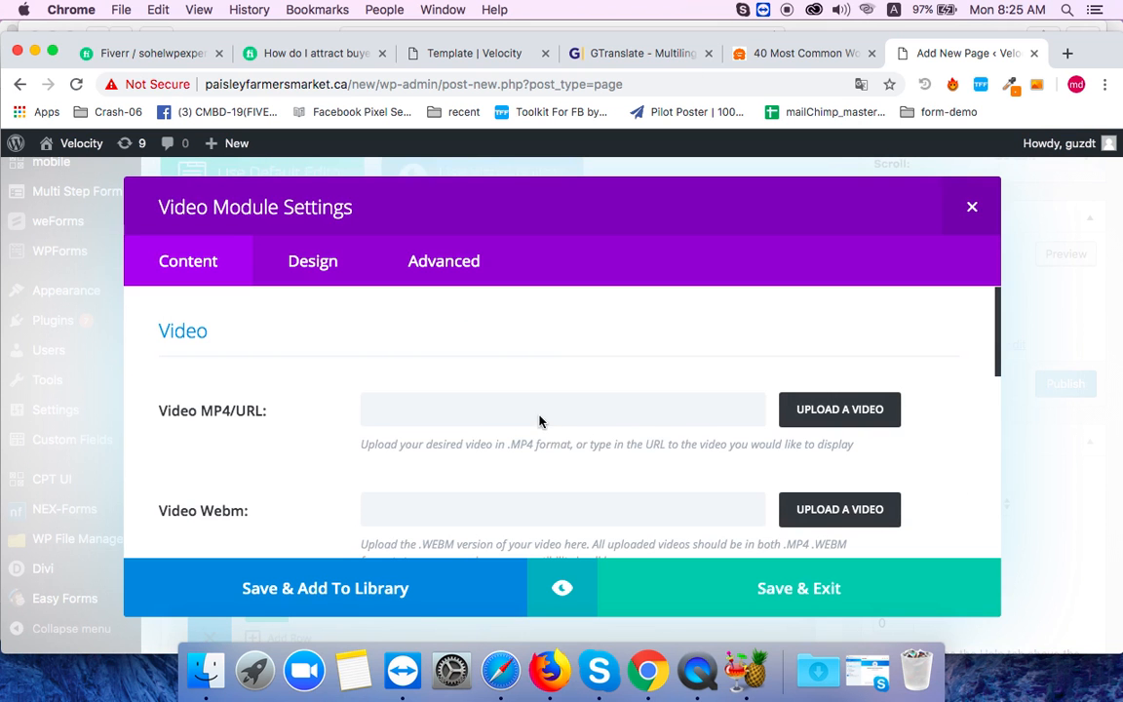
click(561, 409)
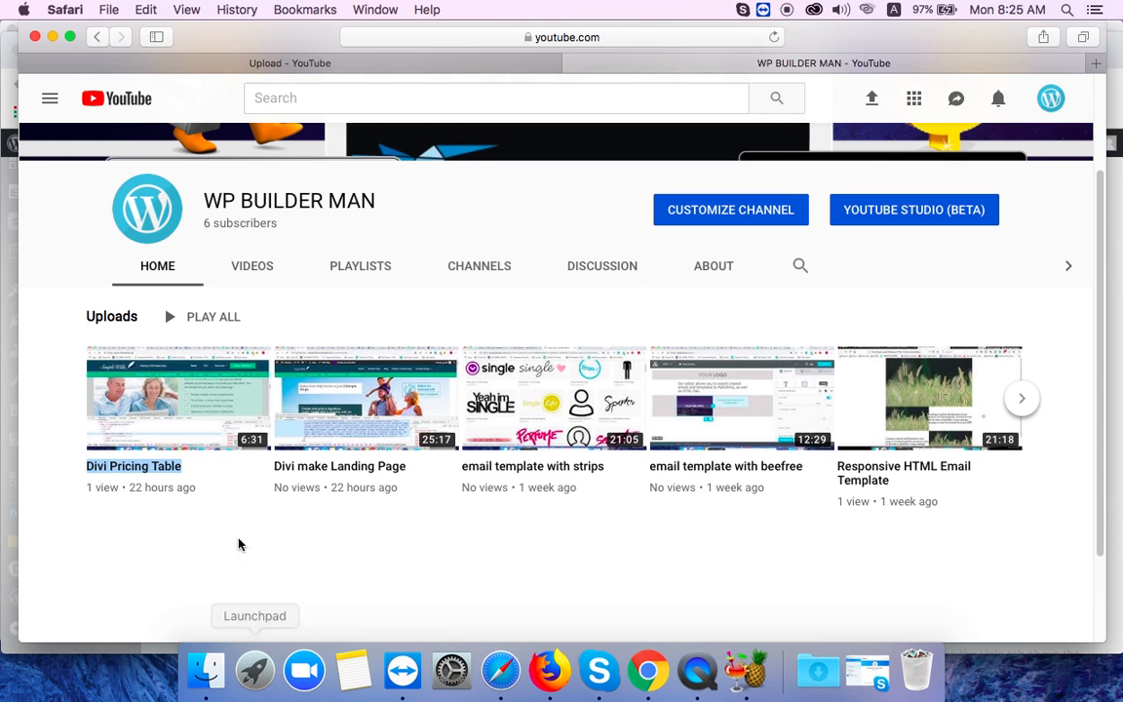
mouse_move(129, 475)
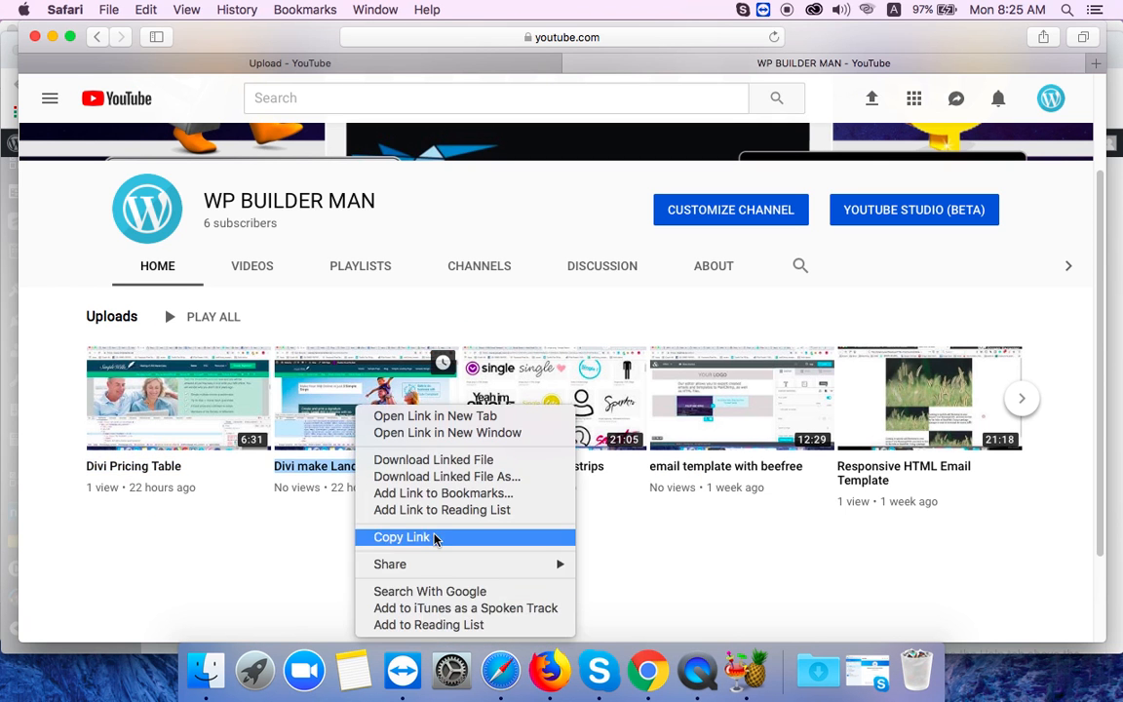
mouse_move(647, 670)
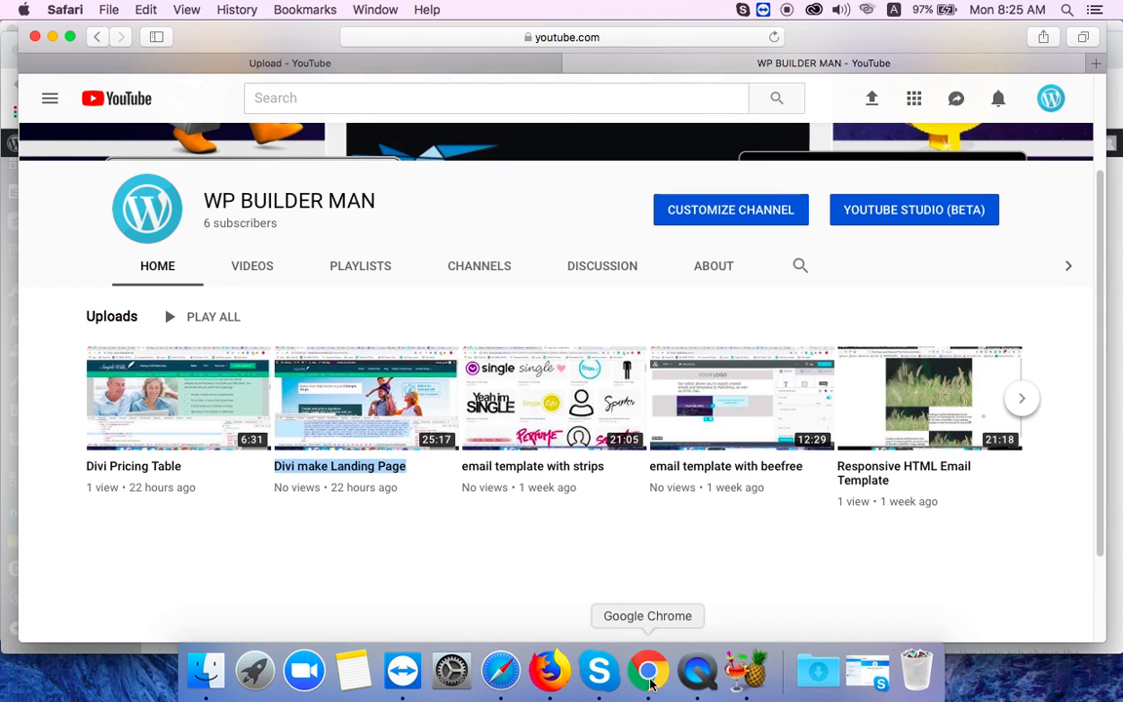
click(647, 670)
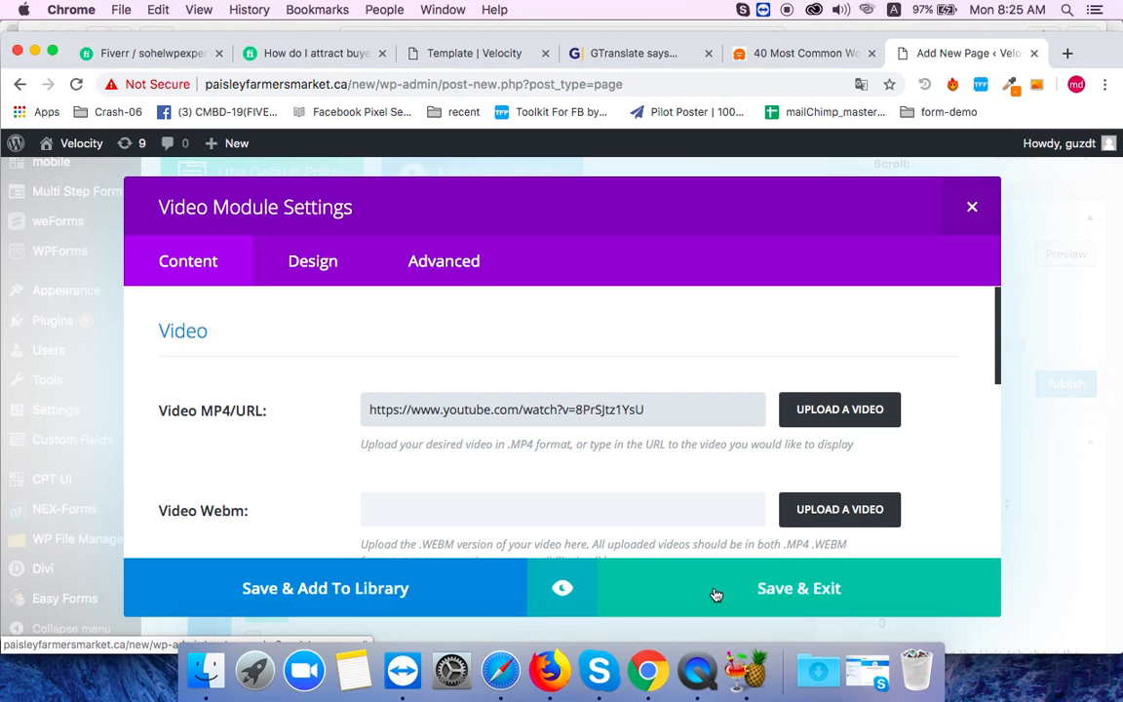
click(799, 588)
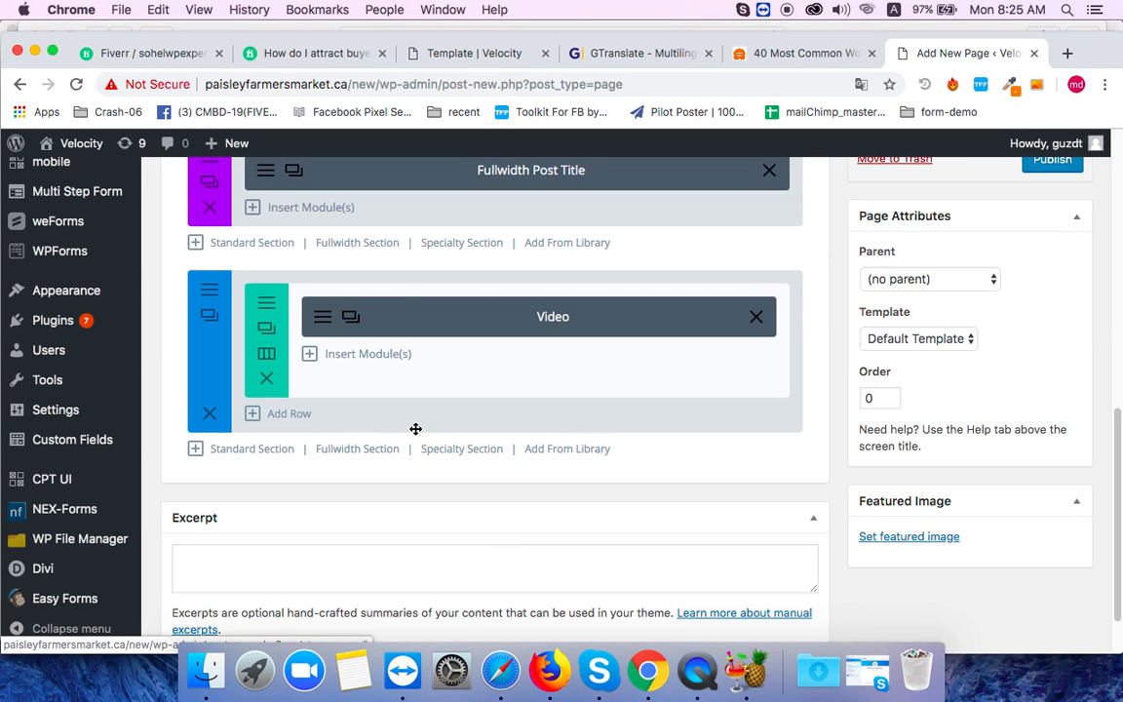
- Add a 2/3 + 1/3 row under the video and start a Text module in the wide column
click(288, 413)
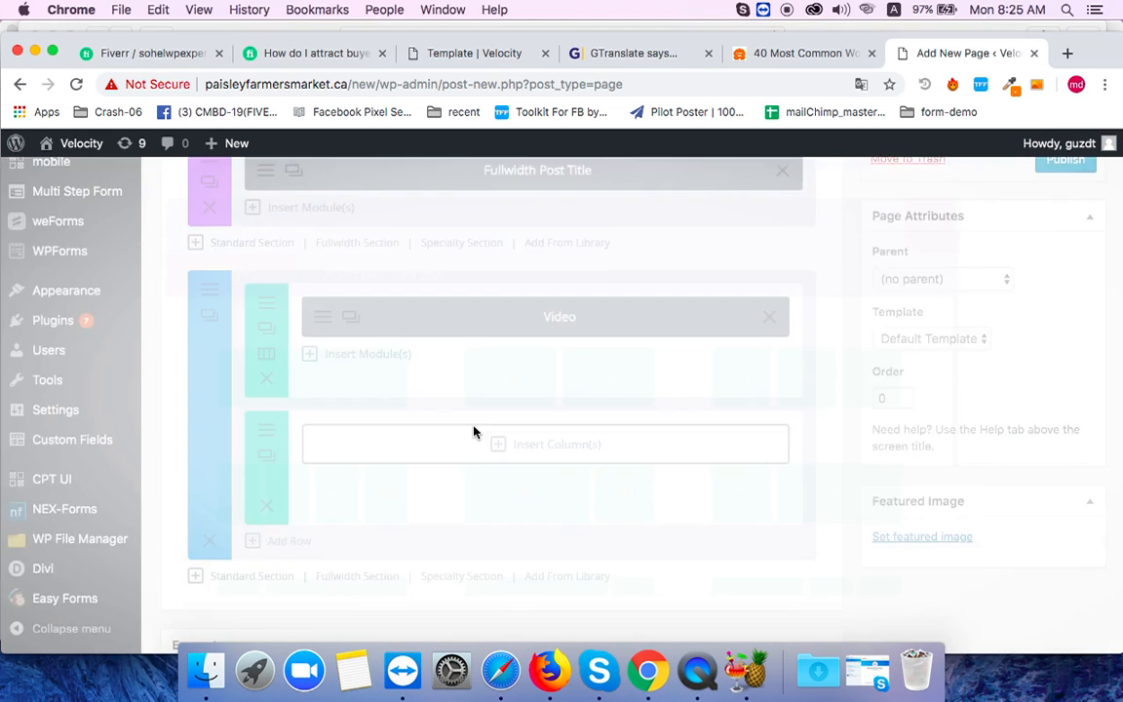
click(557, 444)
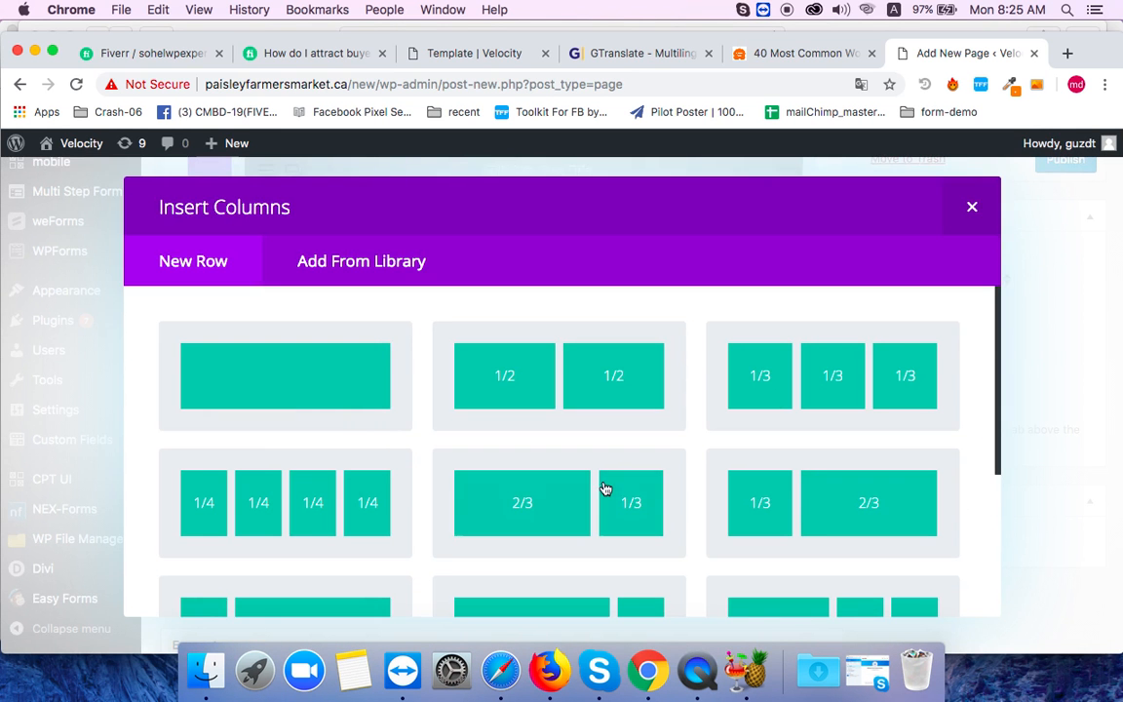
click(557, 374)
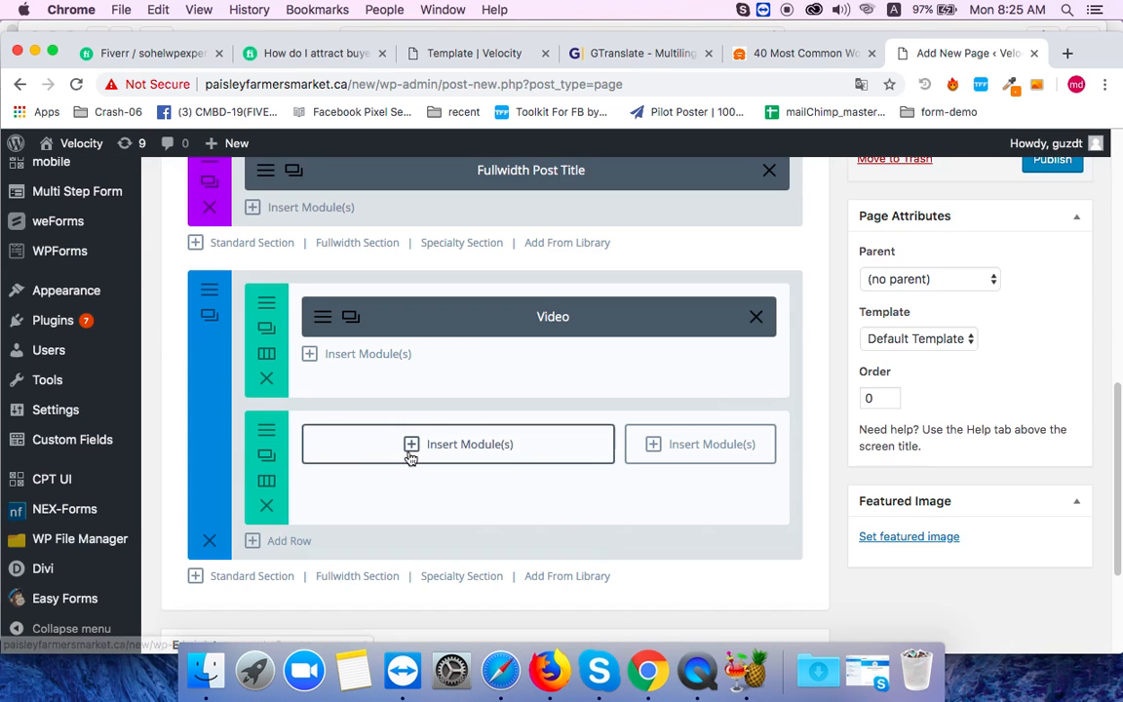
click(456, 444)
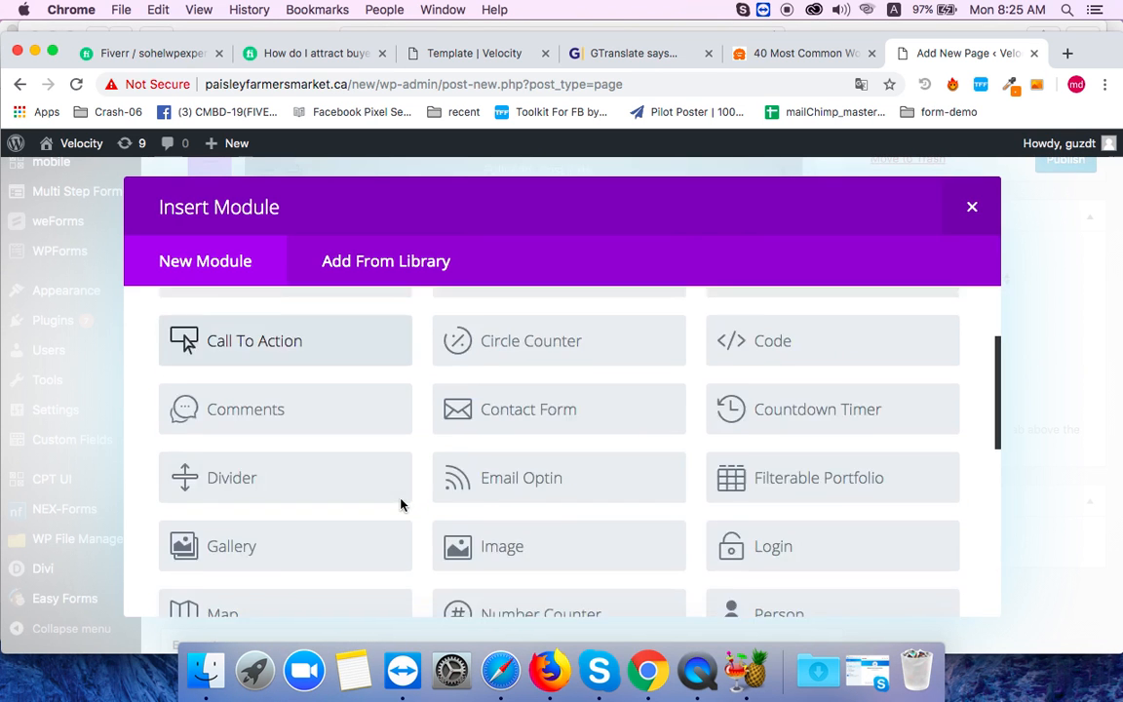
scroll(down, 3)
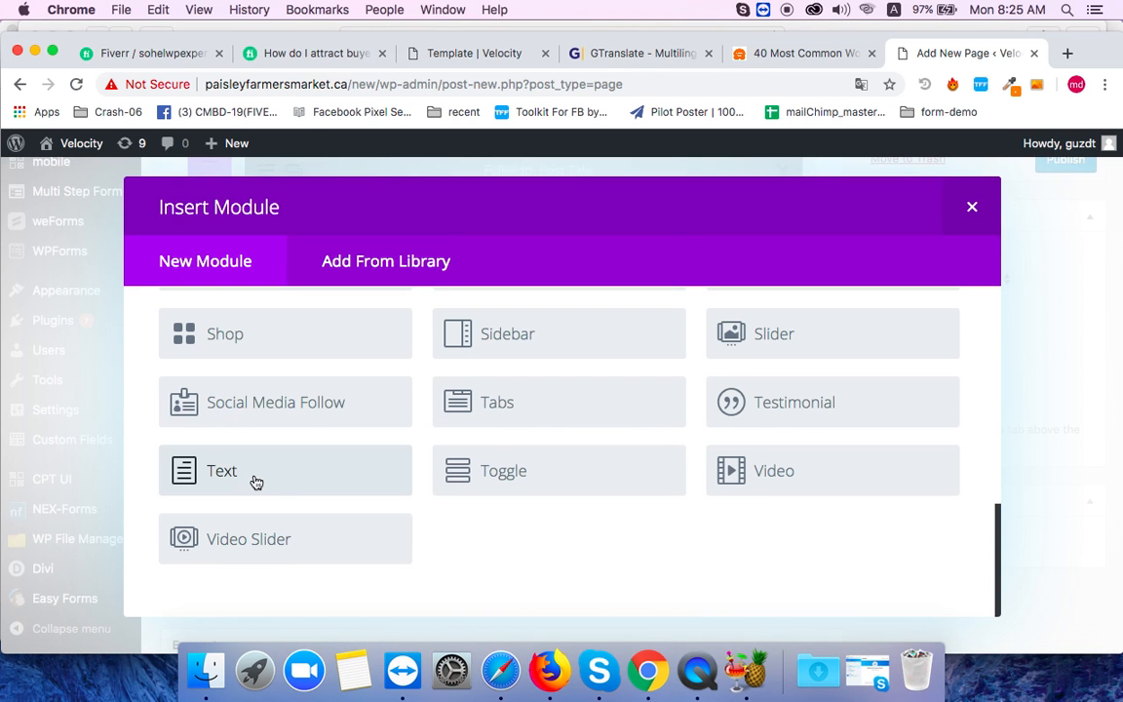
mouse_move(303, 488)
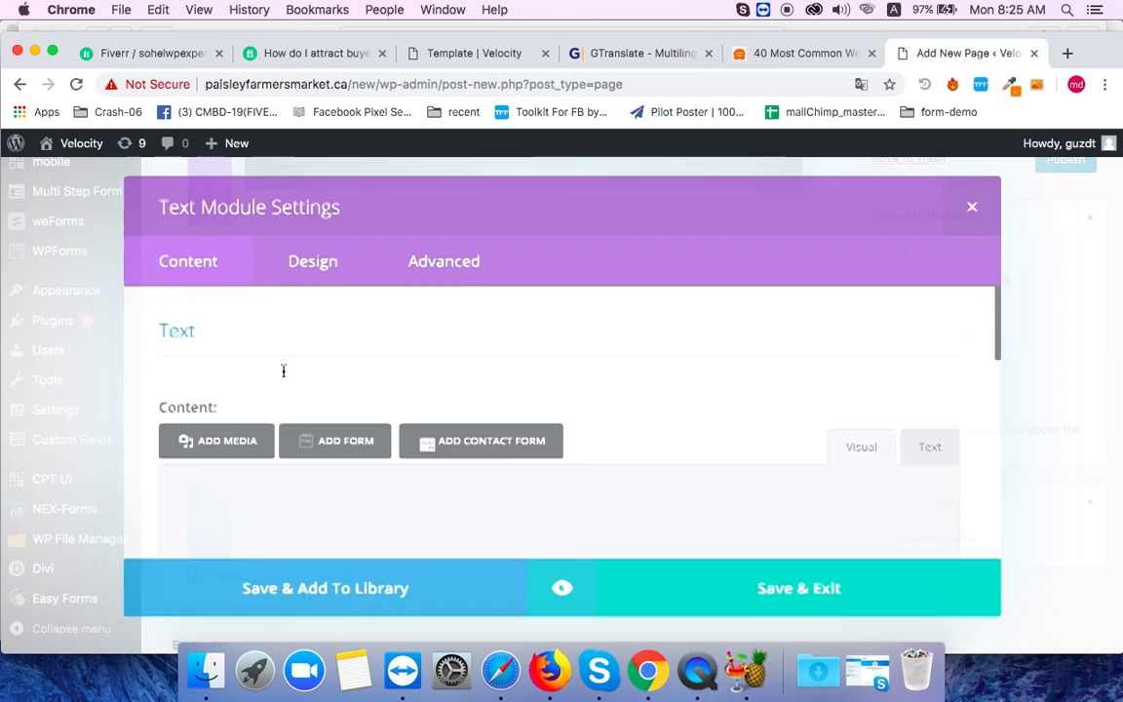
- Paste 'GROW YOUR SALES' from the GTranslate page into the Text module and format it as Heading 2
click(861, 446)
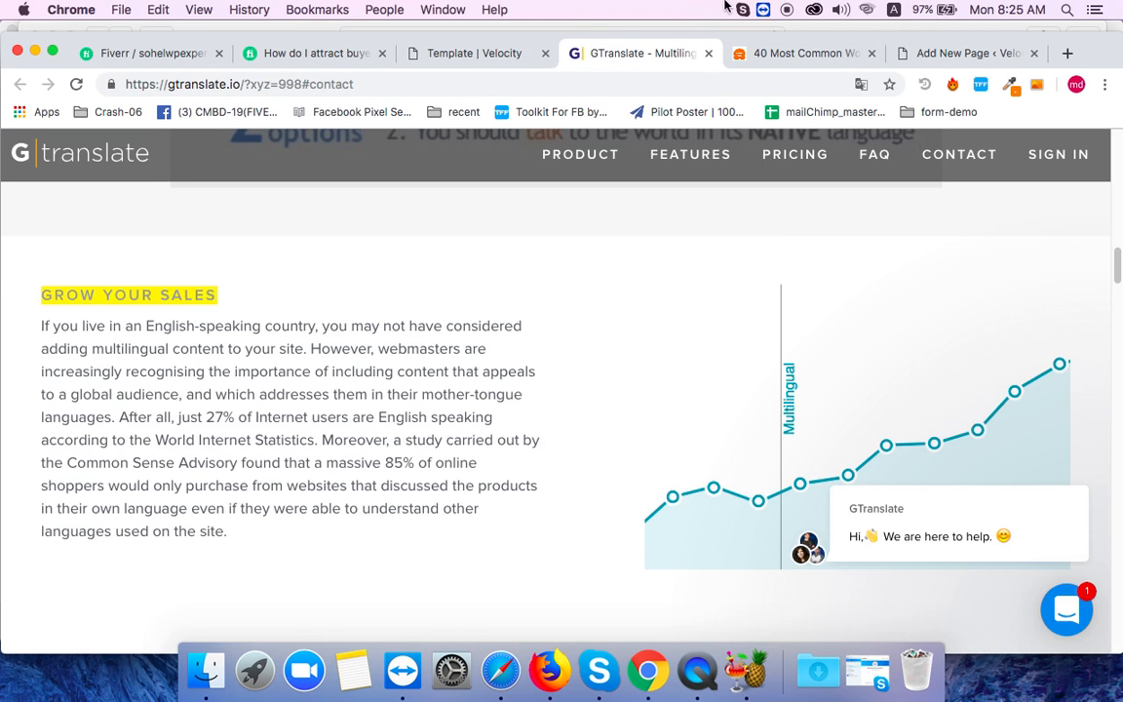
click(803, 52)
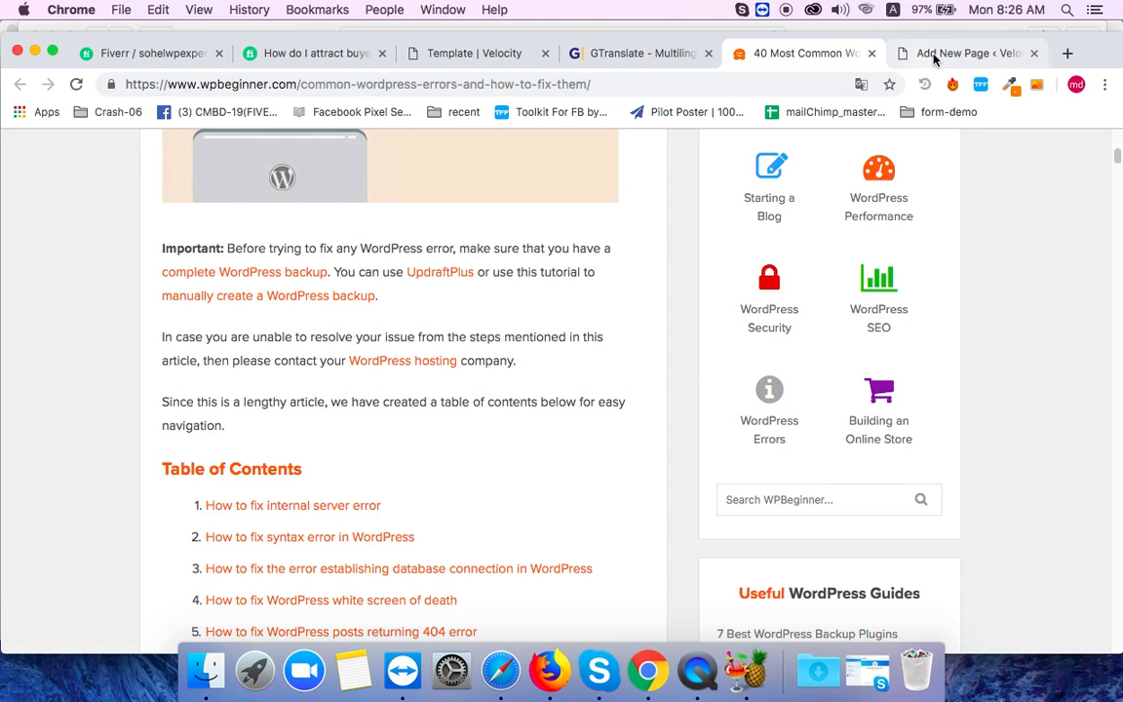
click(964, 53)
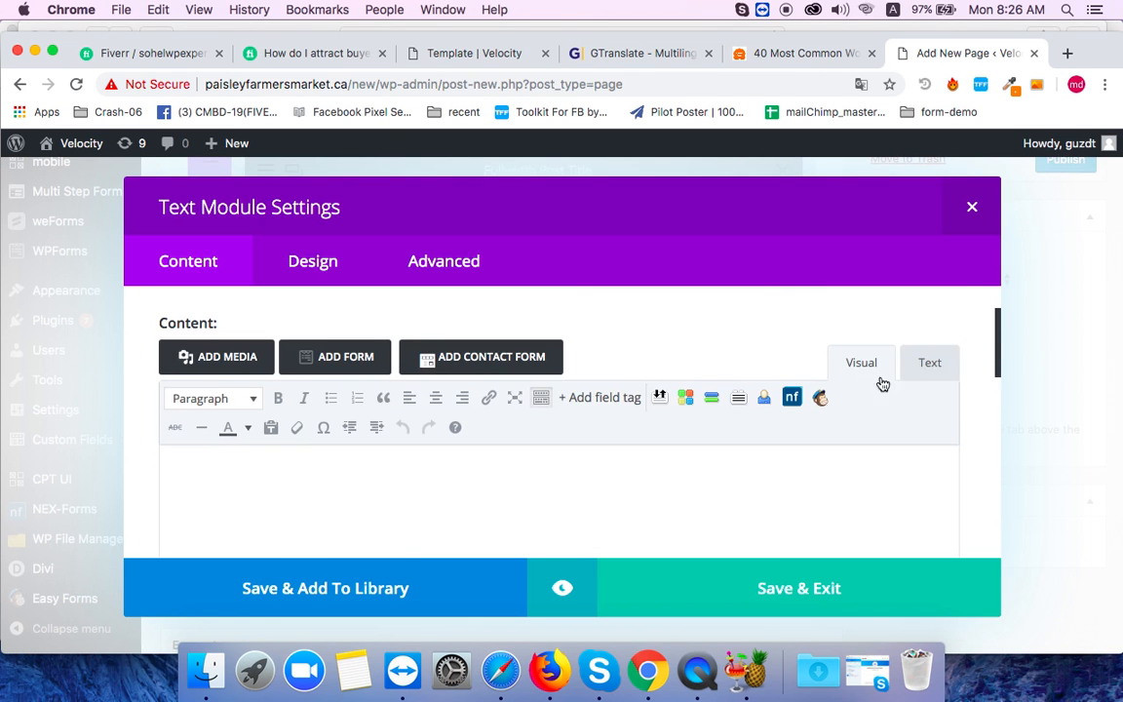
click(927, 360)
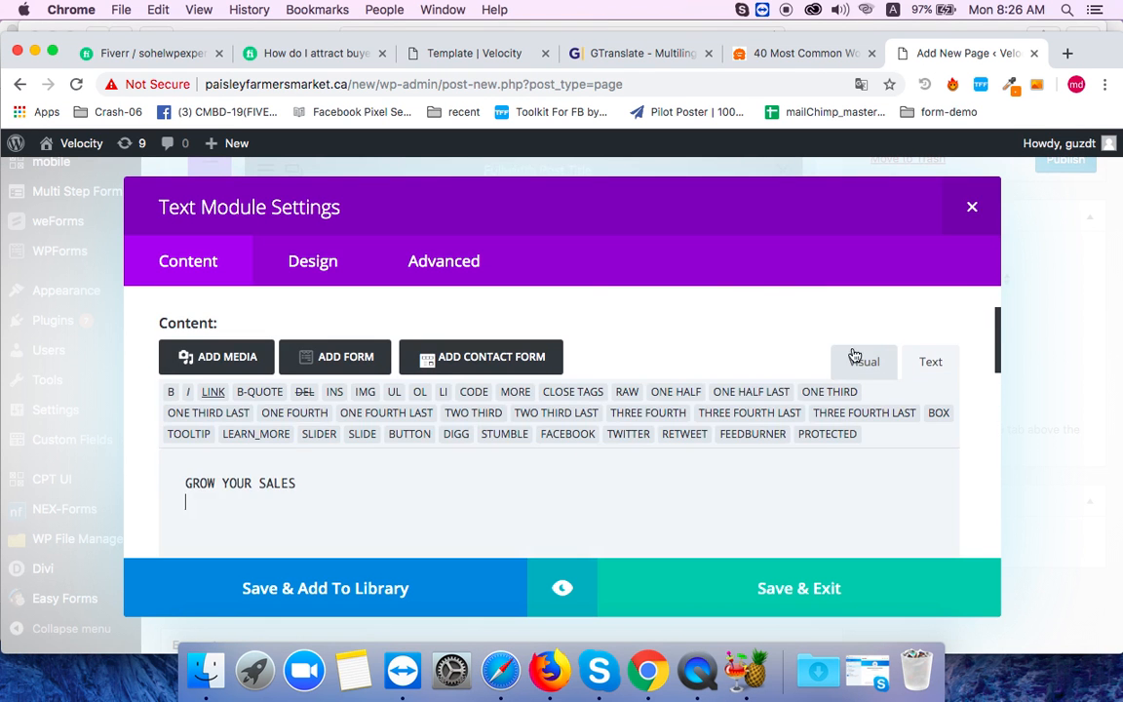
click(861, 361)
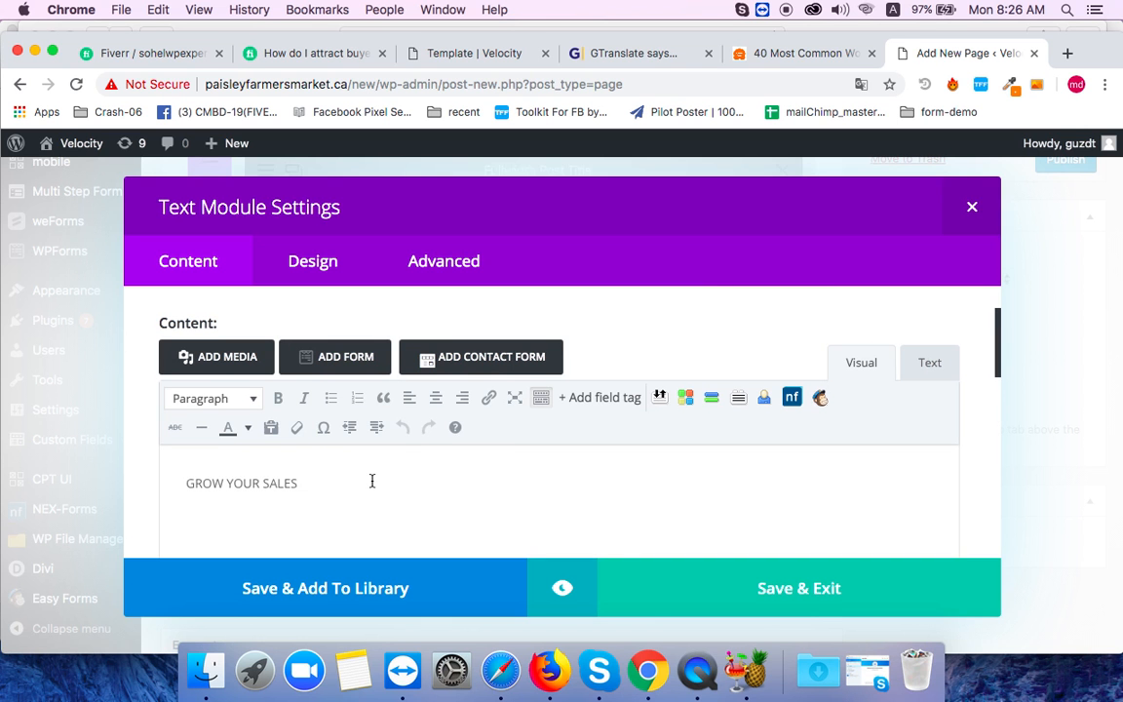
mouse_move(304, 487)
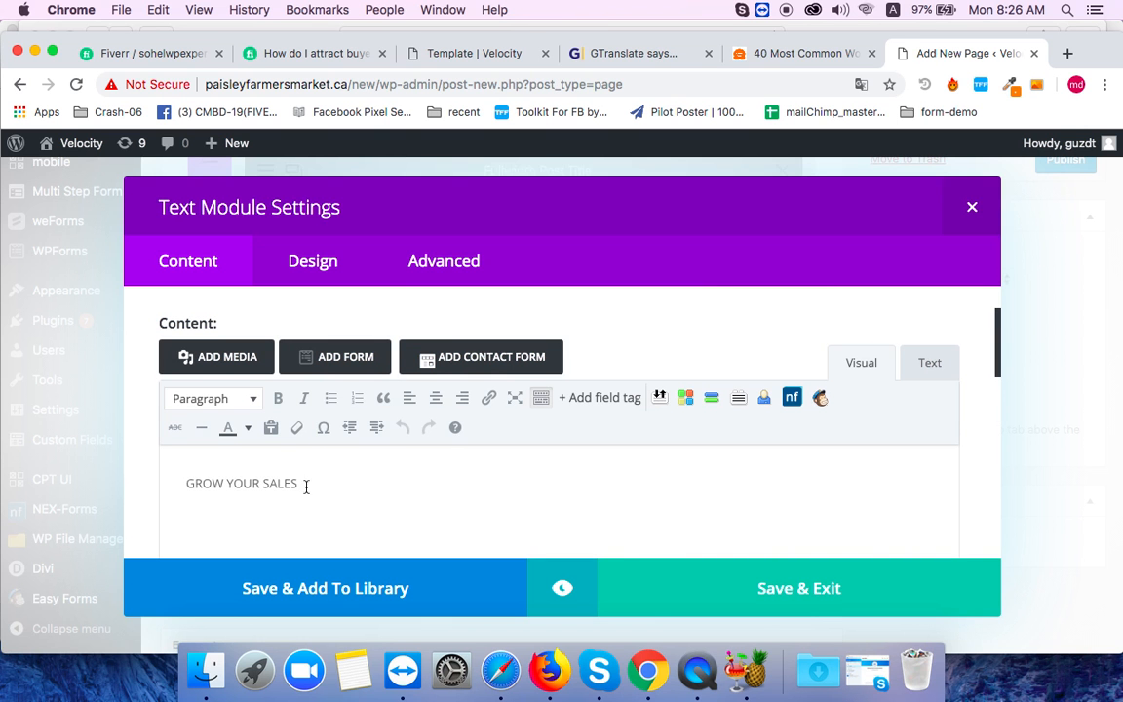
triple_click(241, 484)
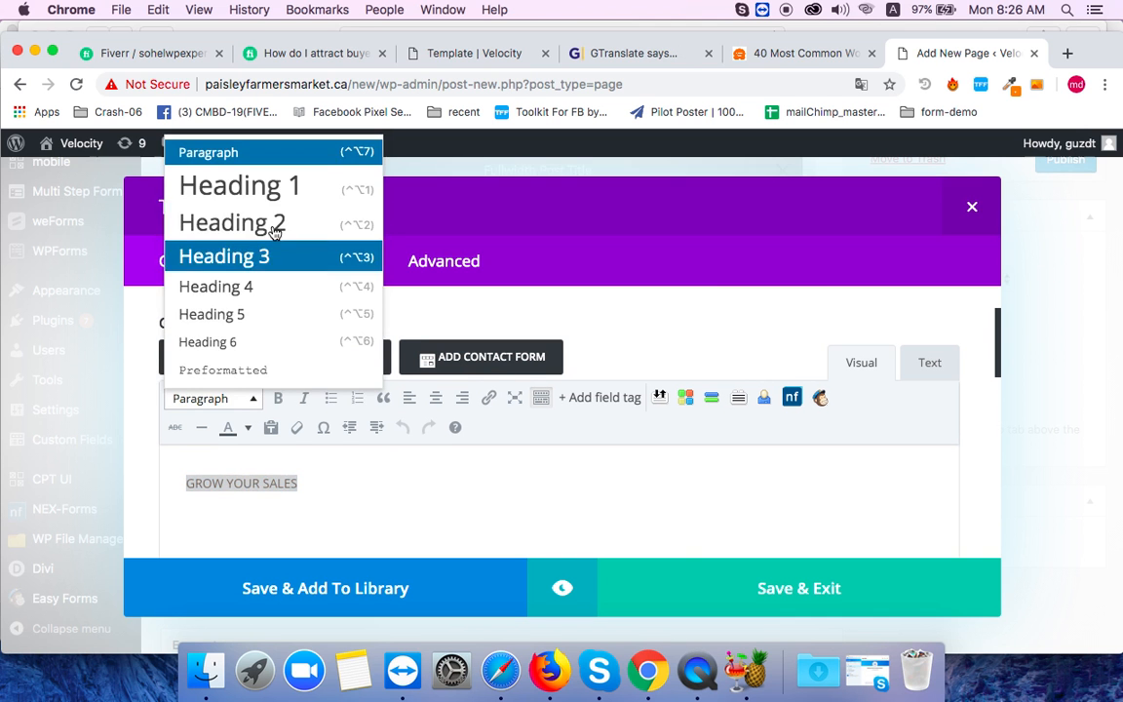
click(232, 222)
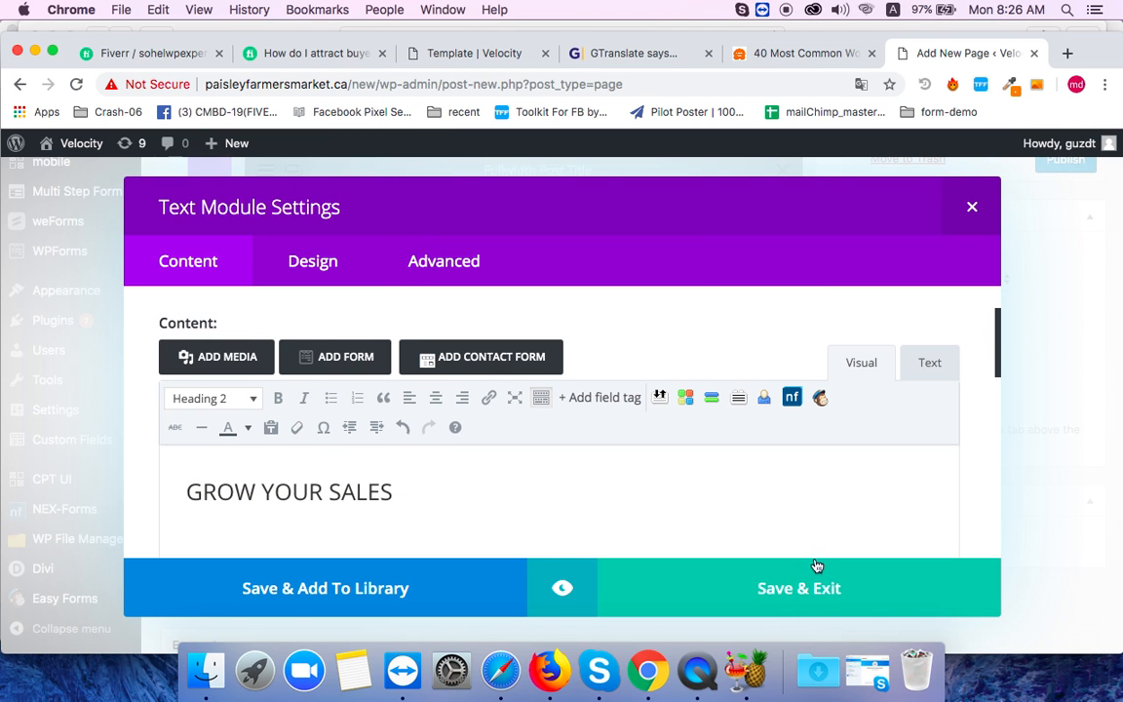
mouse_move(444, 23)
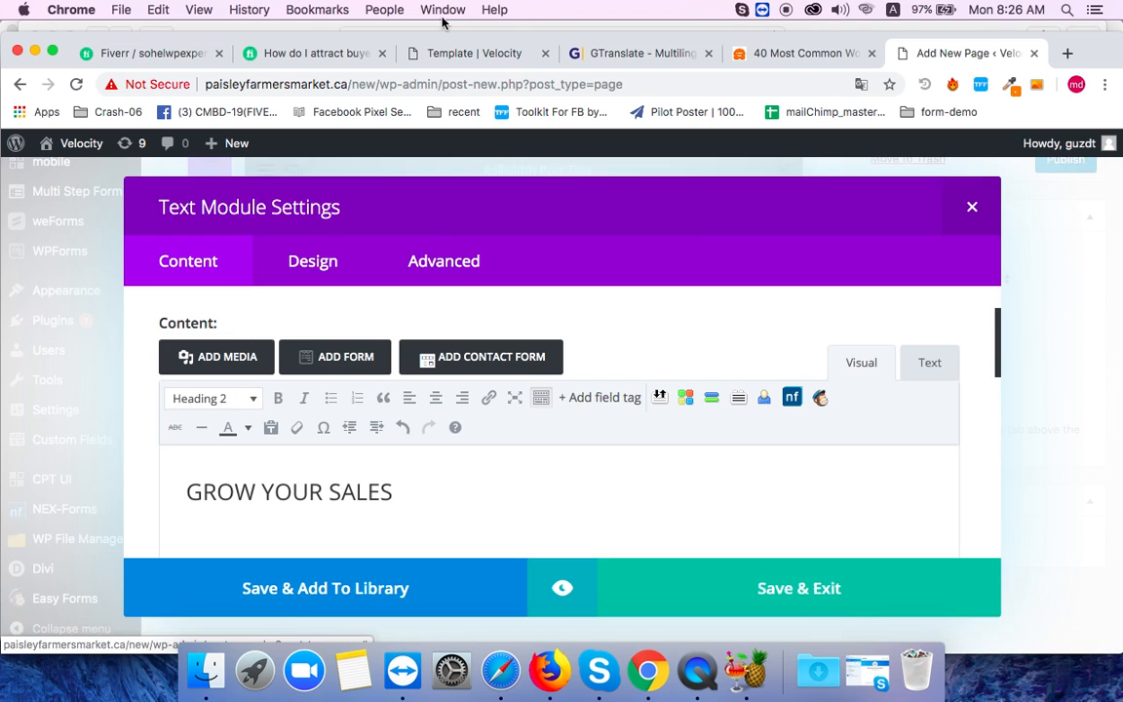
- Save the heading module, then add a second Text module holding the GTranslate multilingual-content paragraph
click(971, 206)
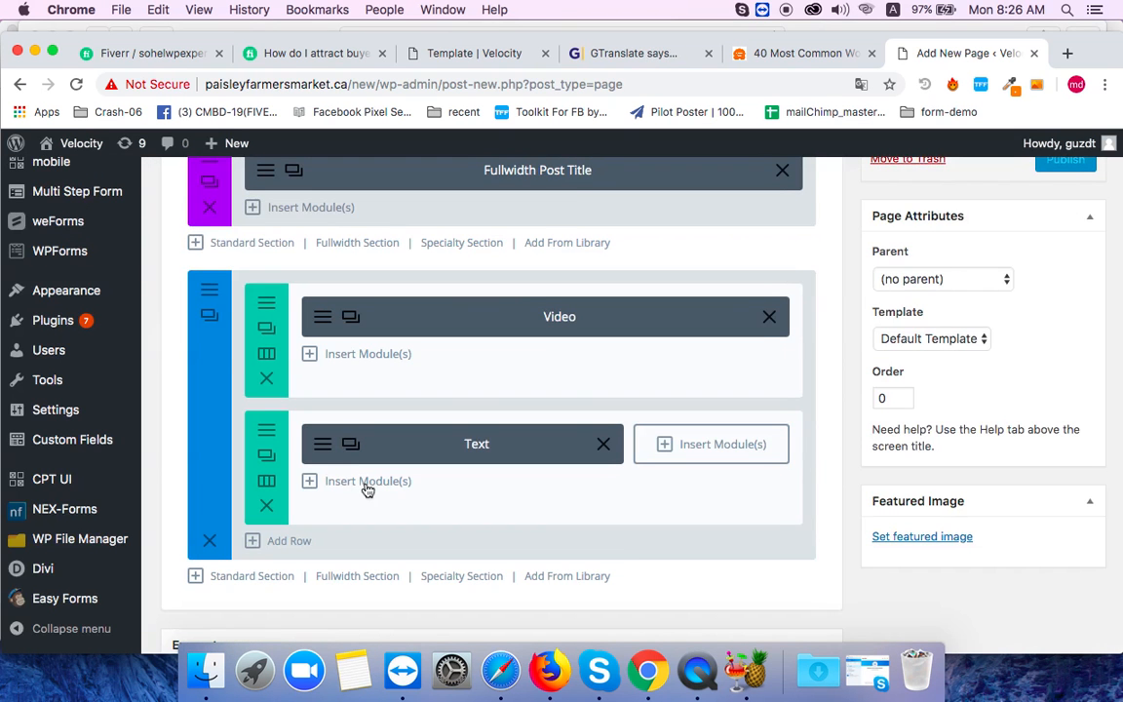
click(366, 480)
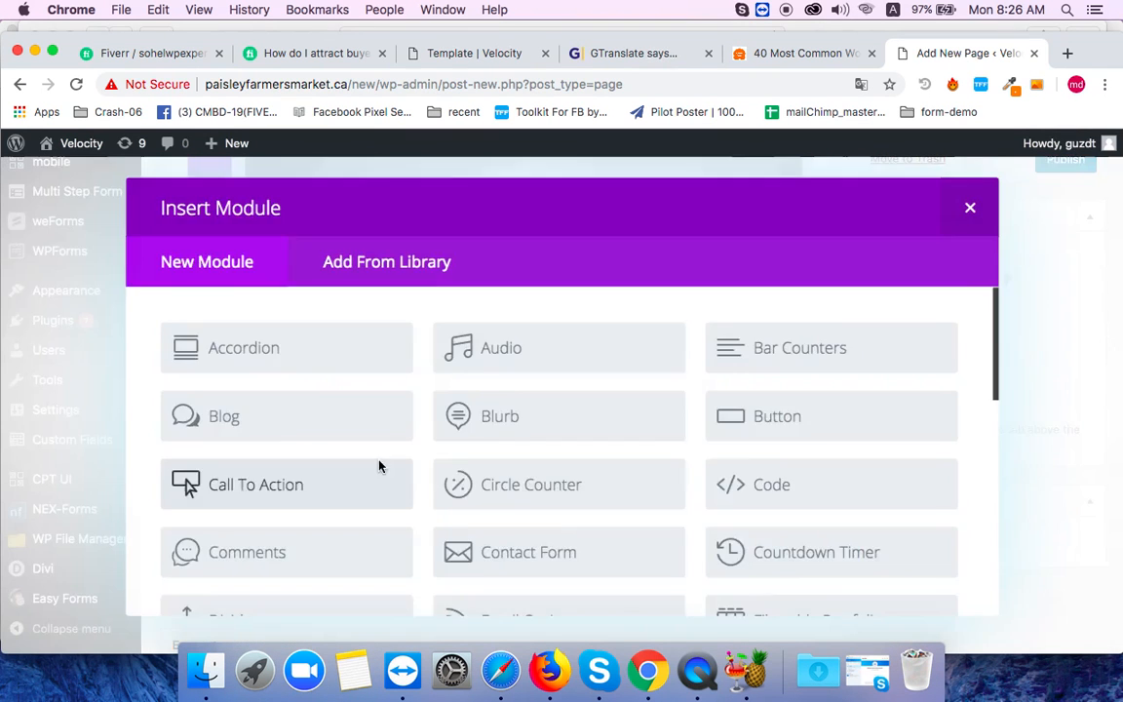
scroll(down, 3)
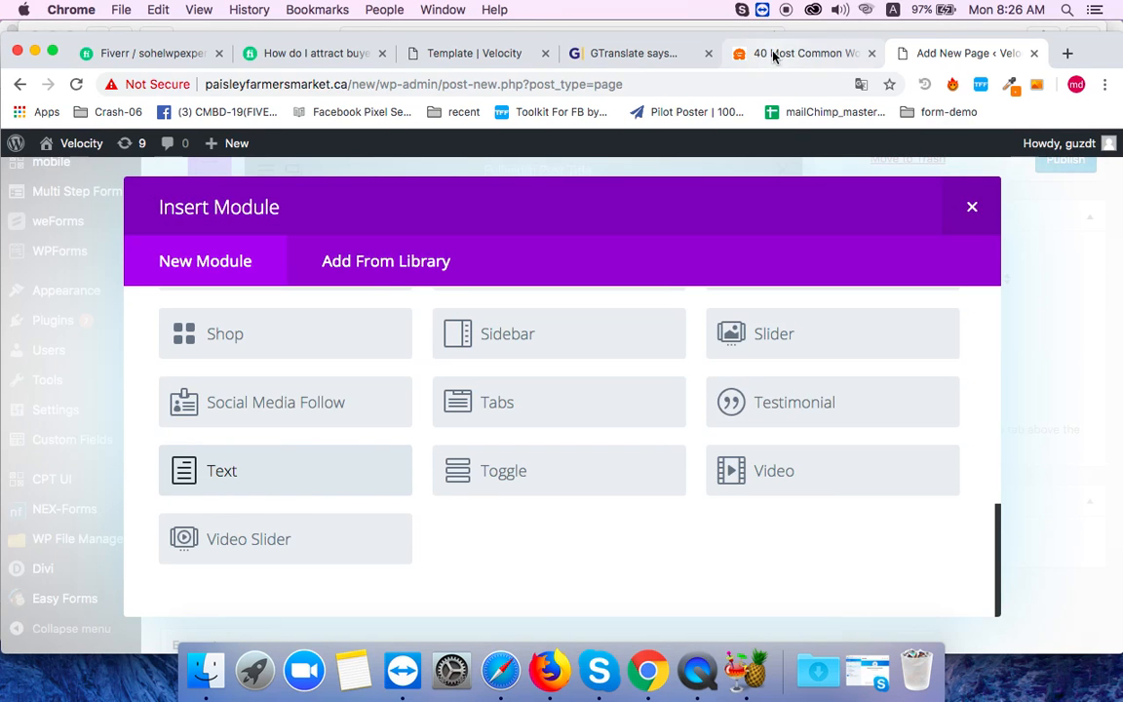
click(640, 52)
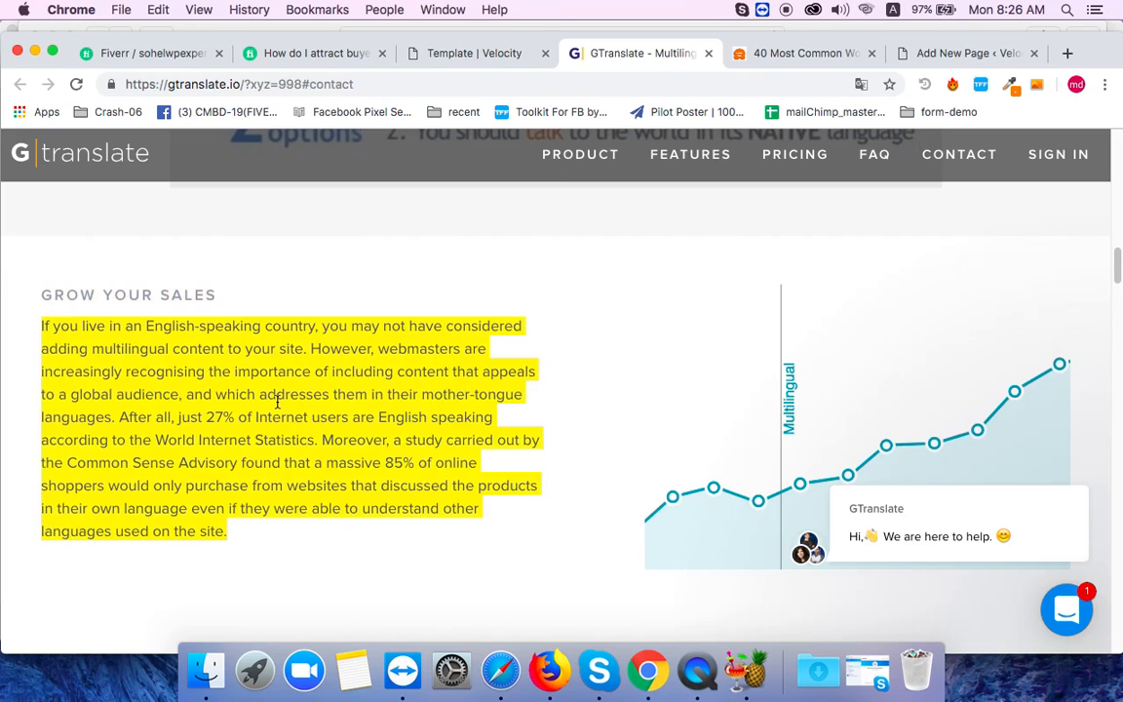
click(965, 53)
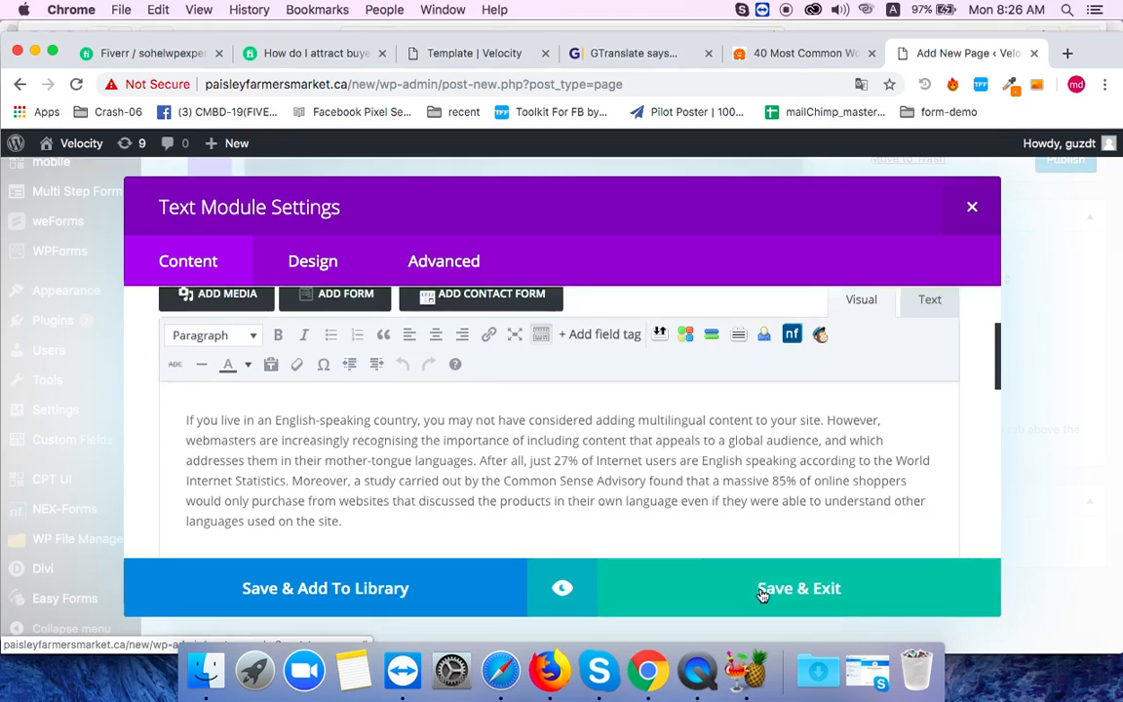
click(799, 588)
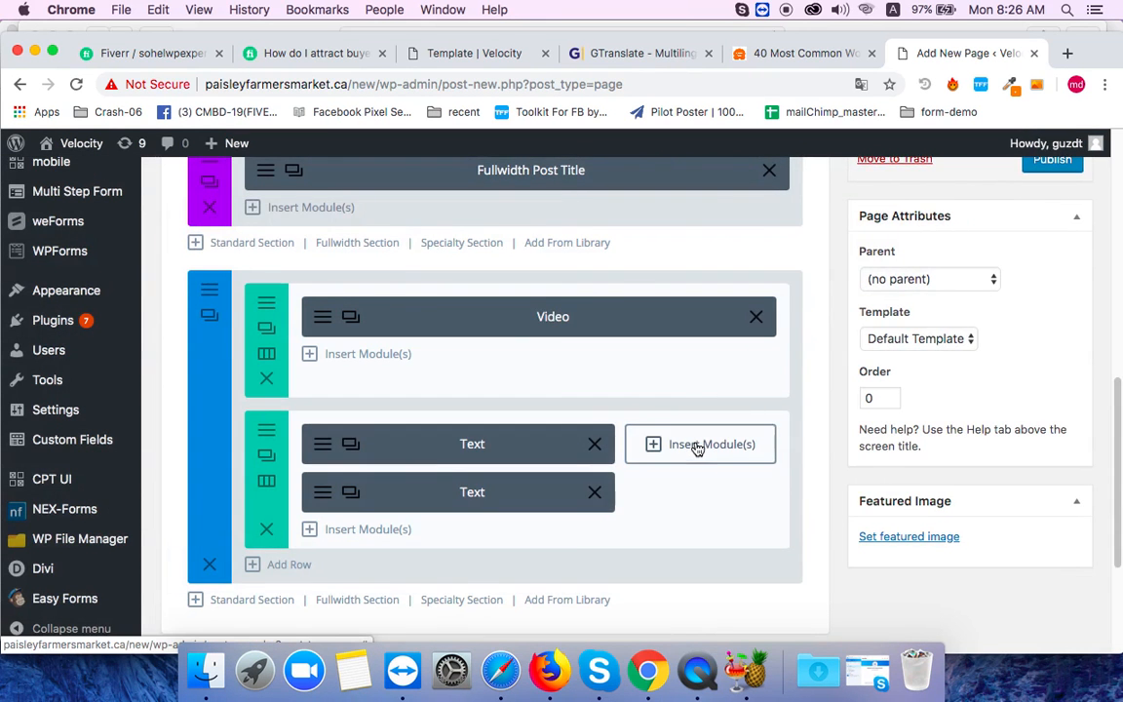
- Insert an Email Optin subscribe box into the right-hand column and review its Content settings with MailChimp as provider
click(700, 444)
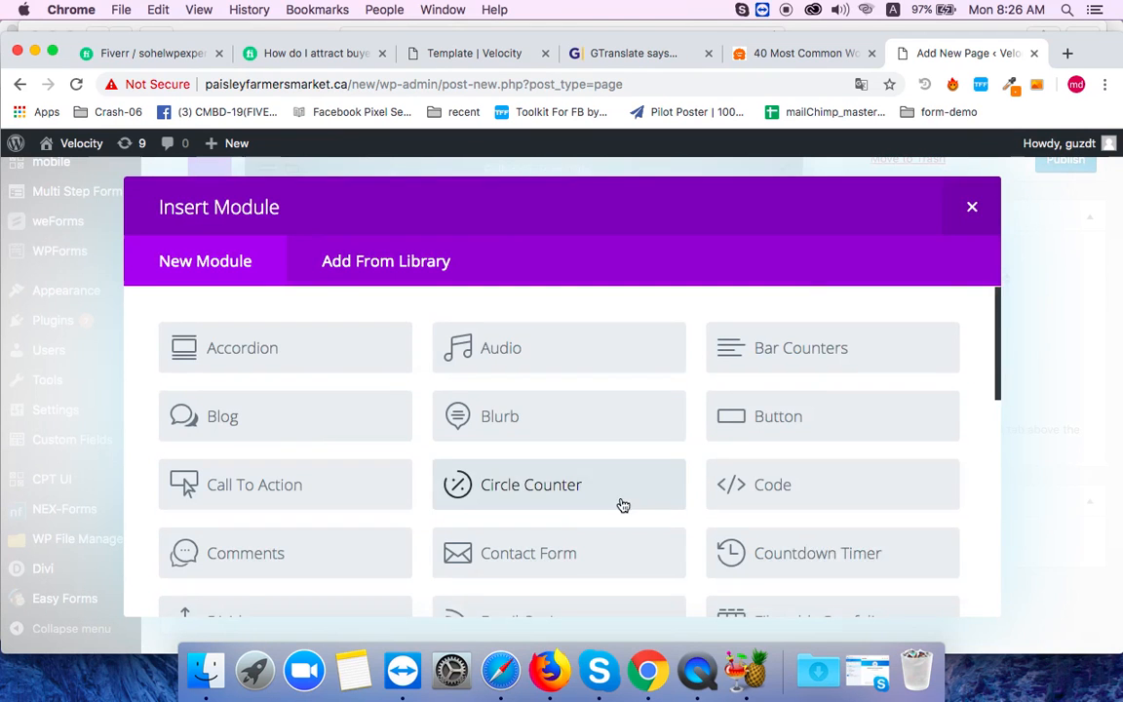
scroll(down, 3)
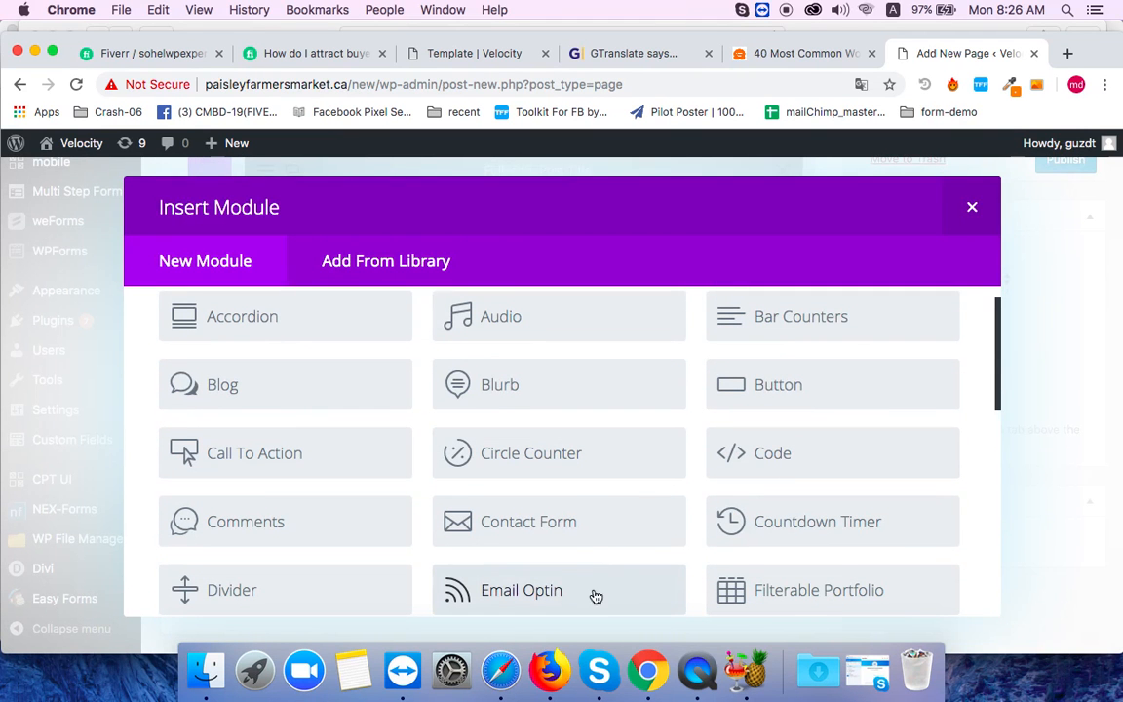
mouse_move(499, 621)
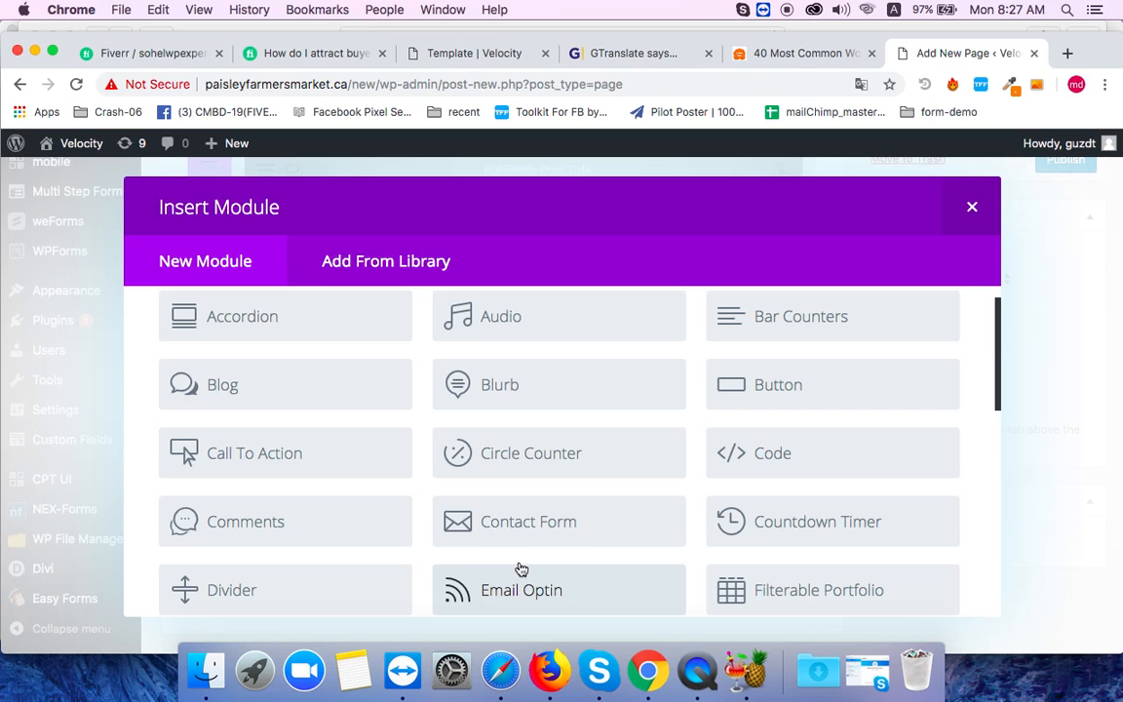
mouse_move(565, 536)
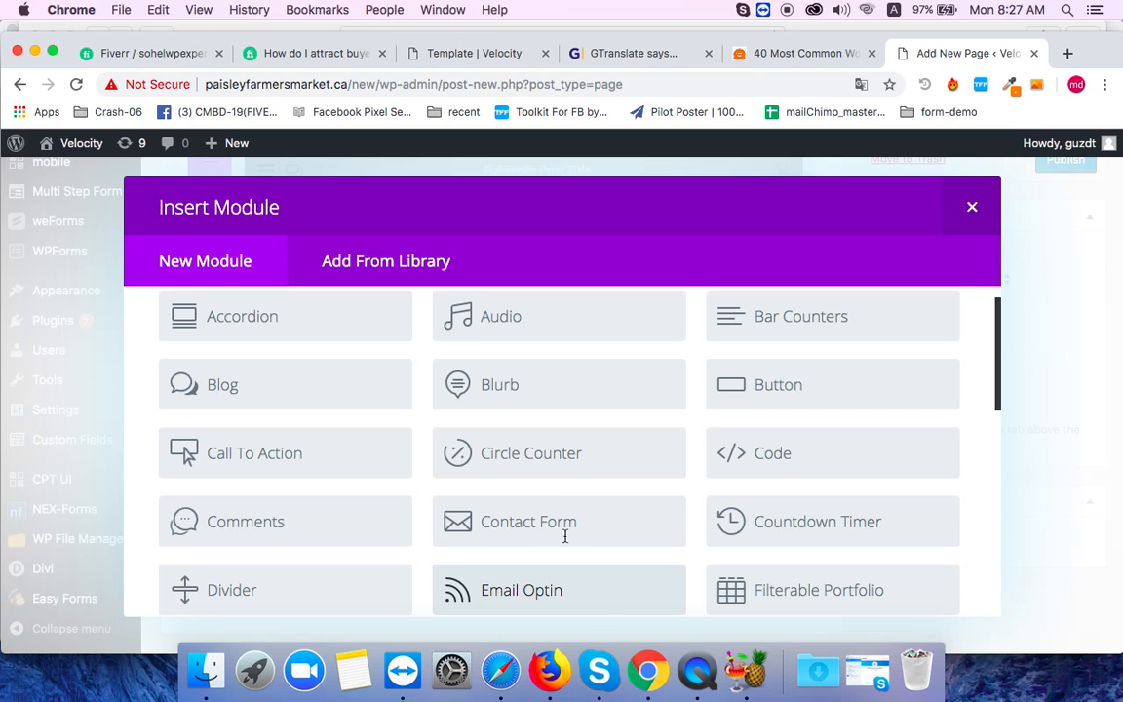
click(522, 588)
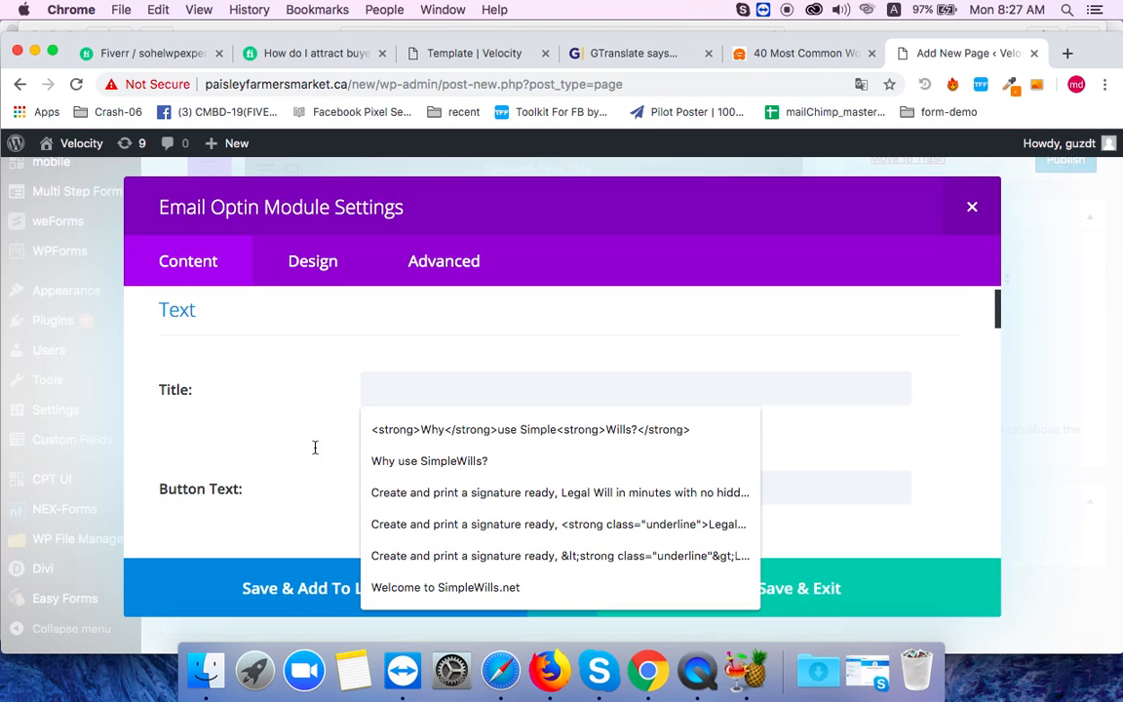
mouse_move(1015, 433)
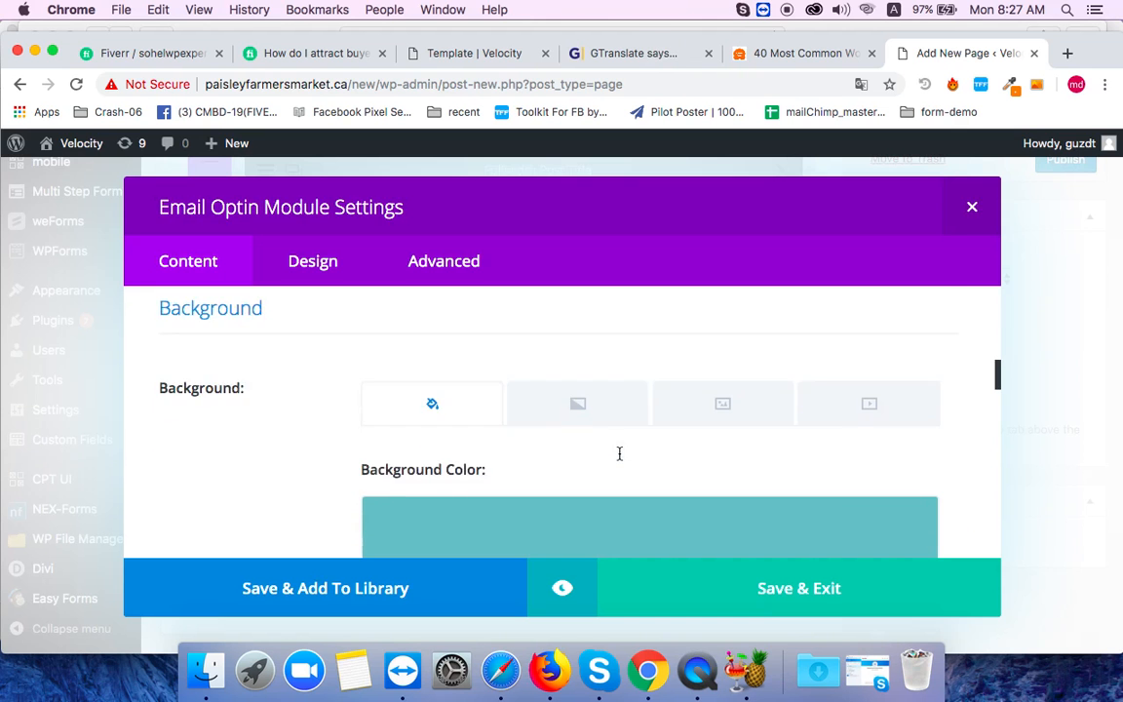
scroll(down, 3)
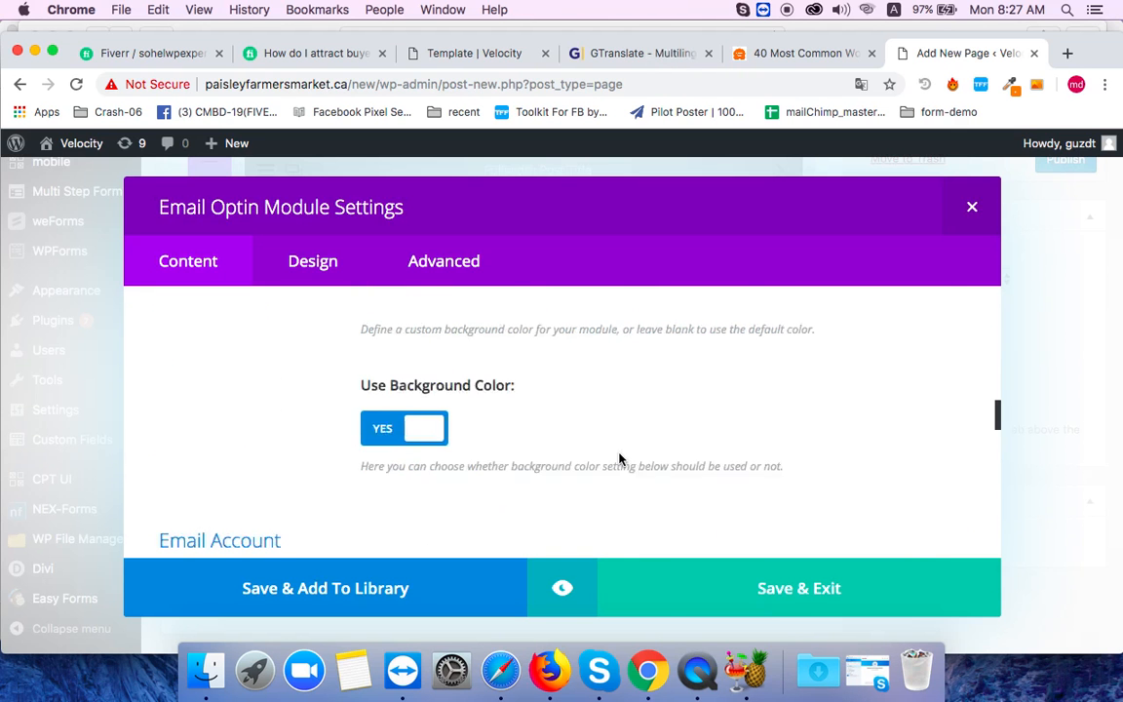
scroll(down, 3)
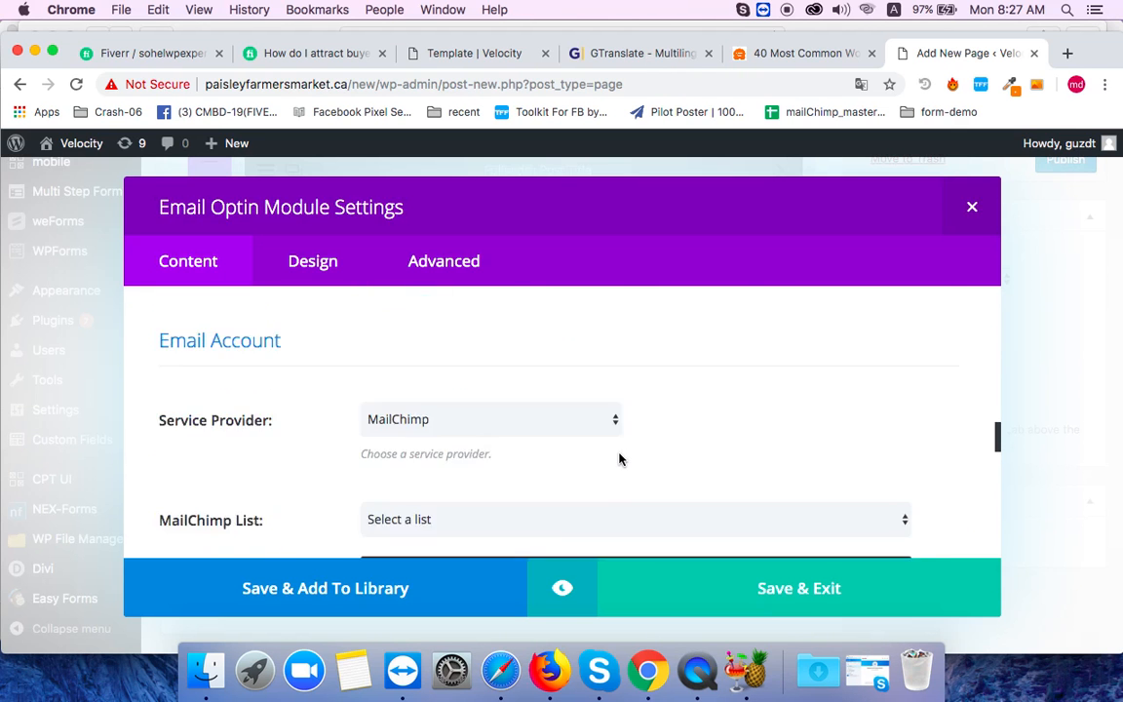
scroll(down, 3)
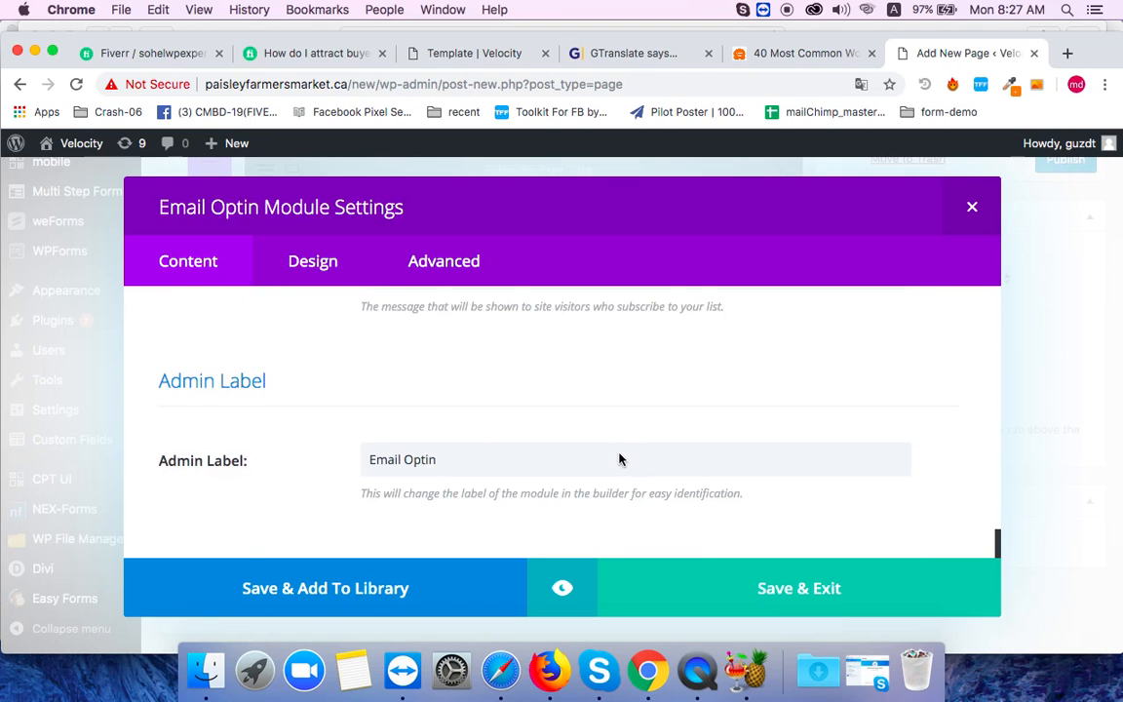
mouse_move(747, 608)
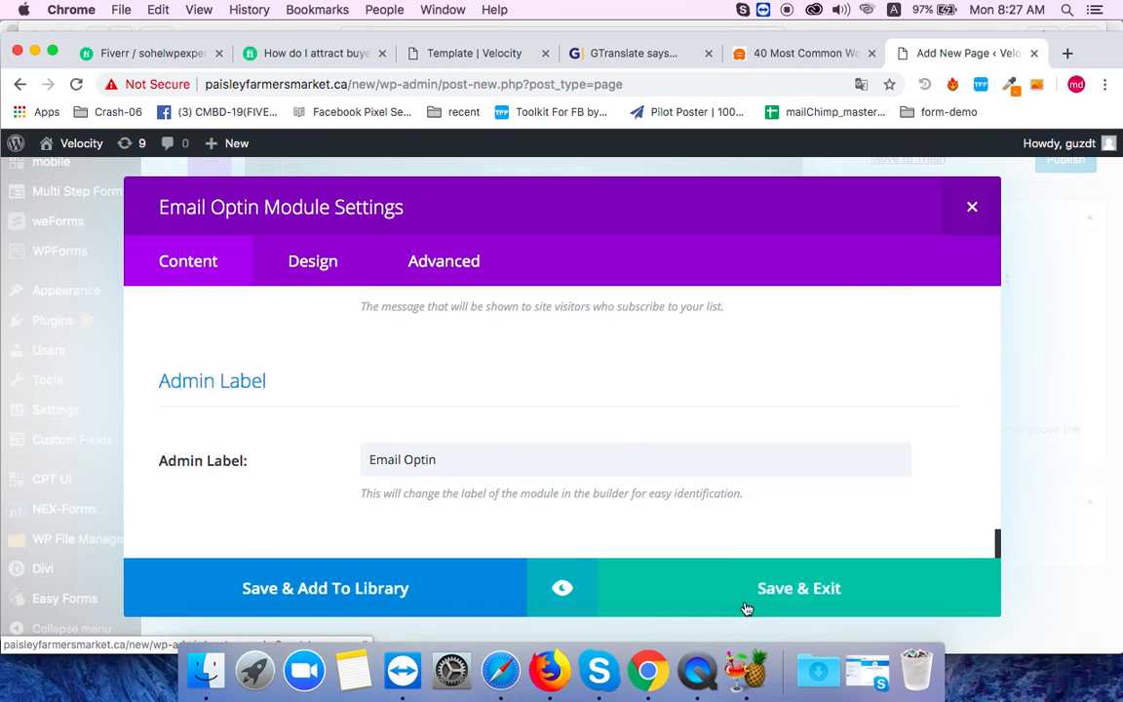
- Save the Email Optin module and insert a Social Media Follow module below the two Text modules
click(799, 588)
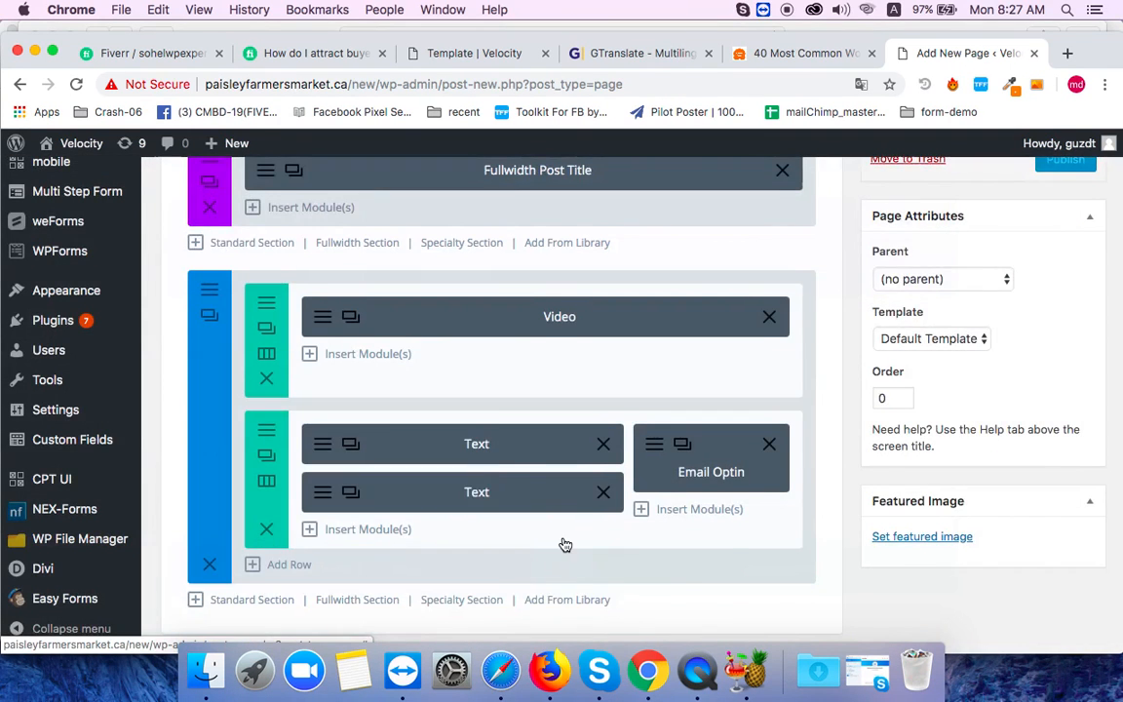
scroll(down, 3)
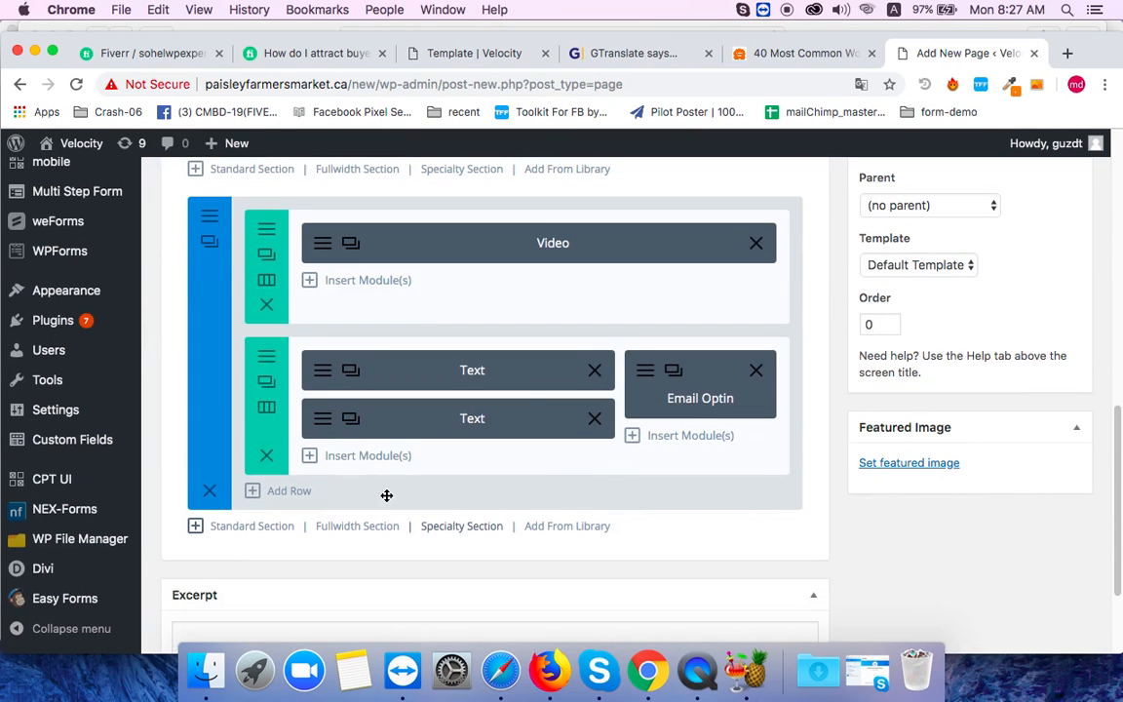
mouse_move(378, 460)
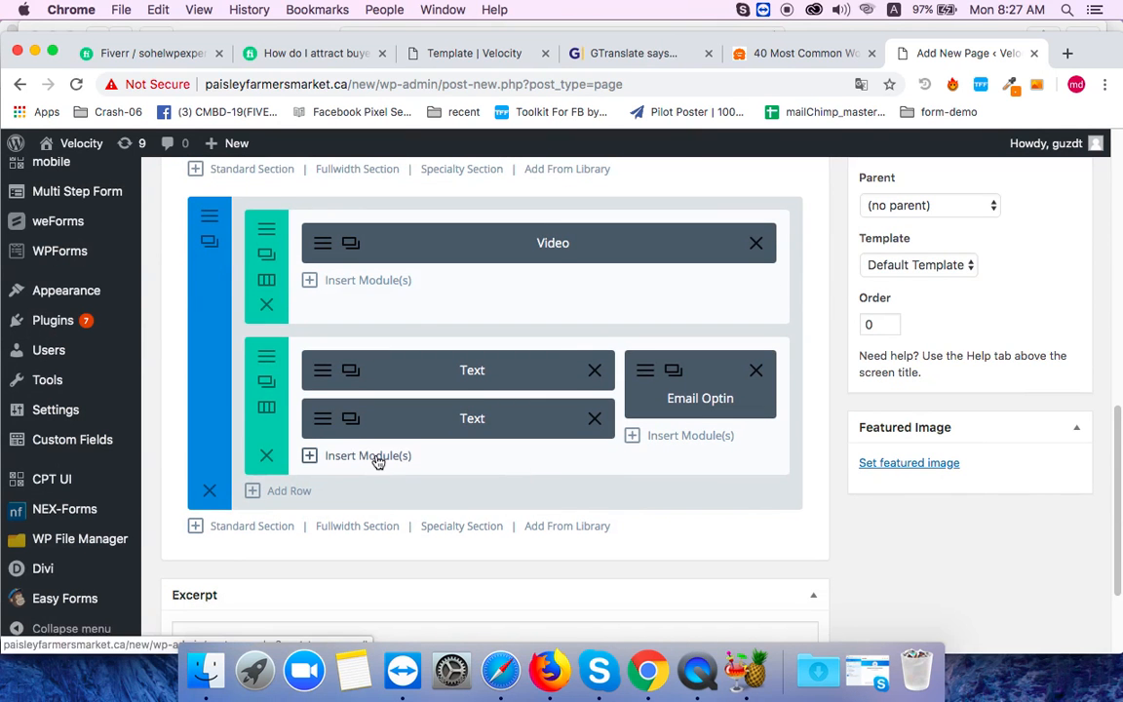
click(366, 456)
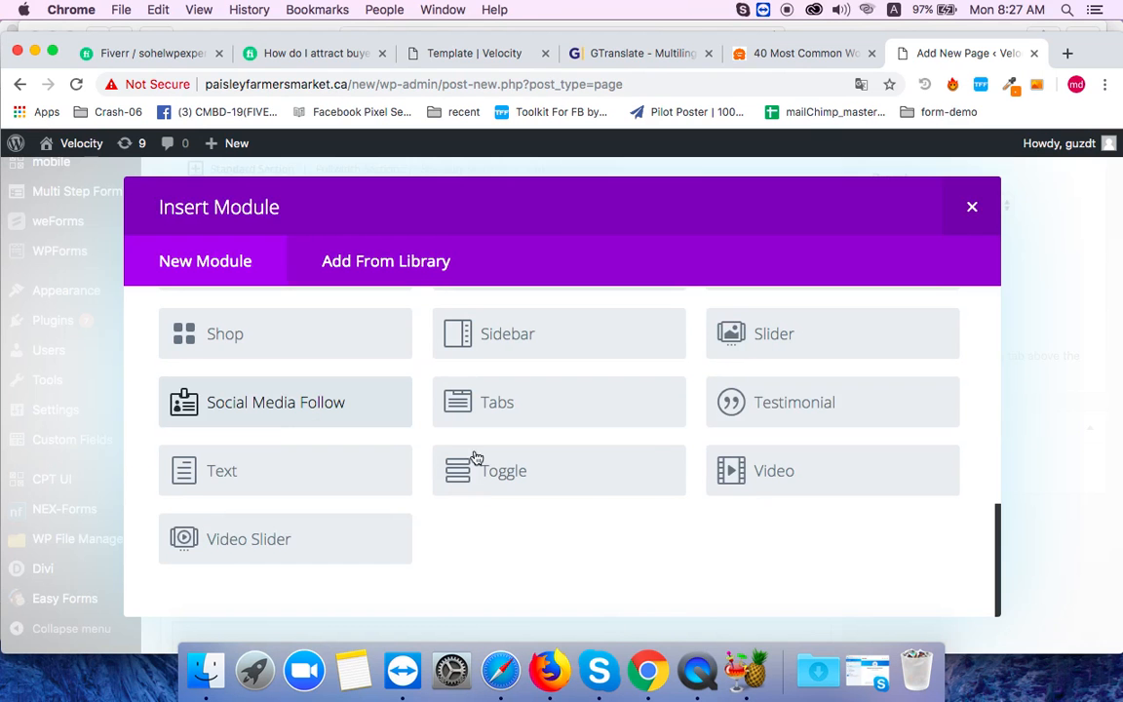
- Add Facebook, Twitter and Google+ networks to the social follow module and save its settings
click(275, 401)
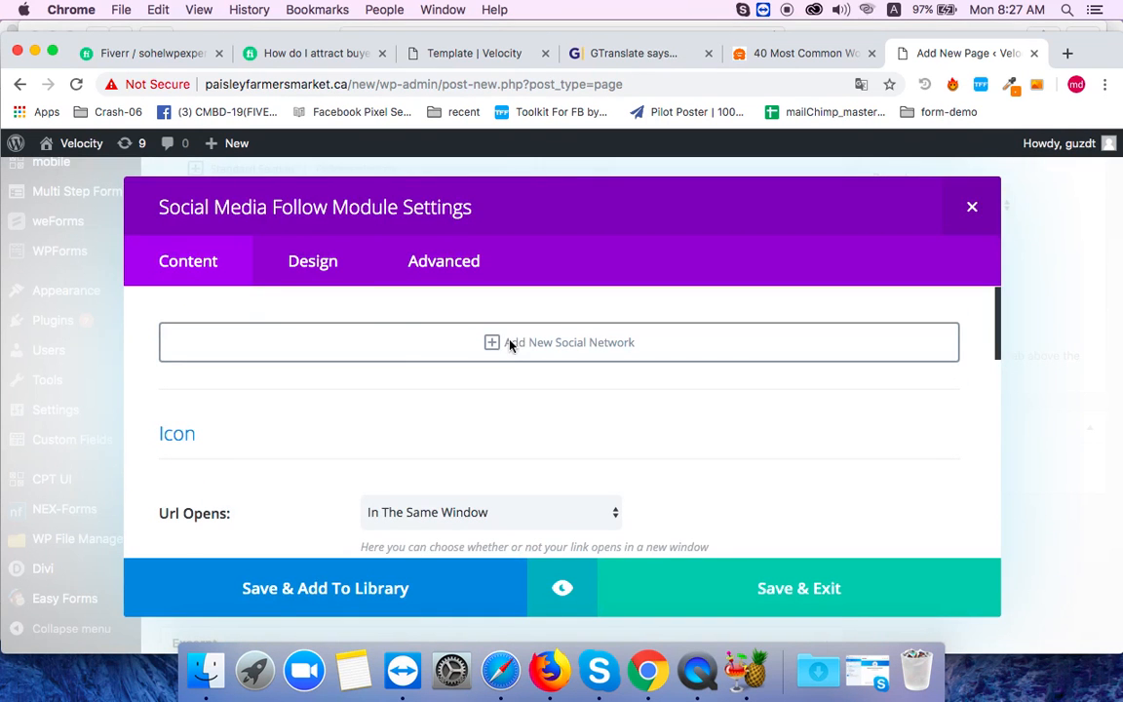
click(560, 343)
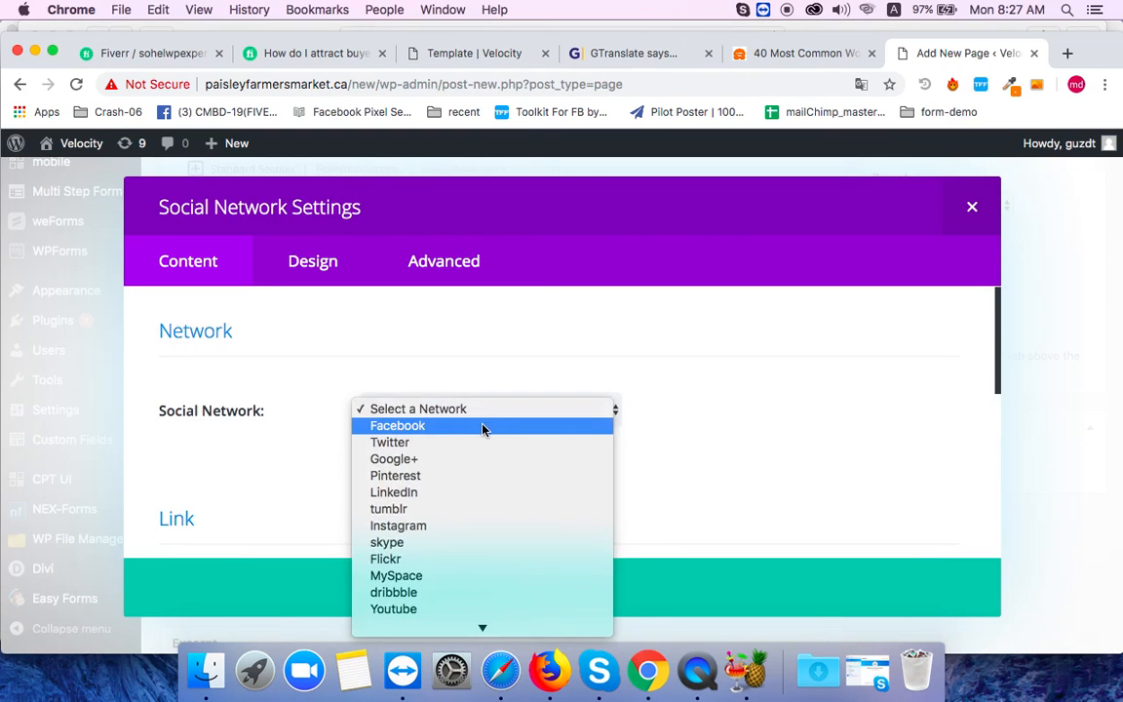
click(397, 425)
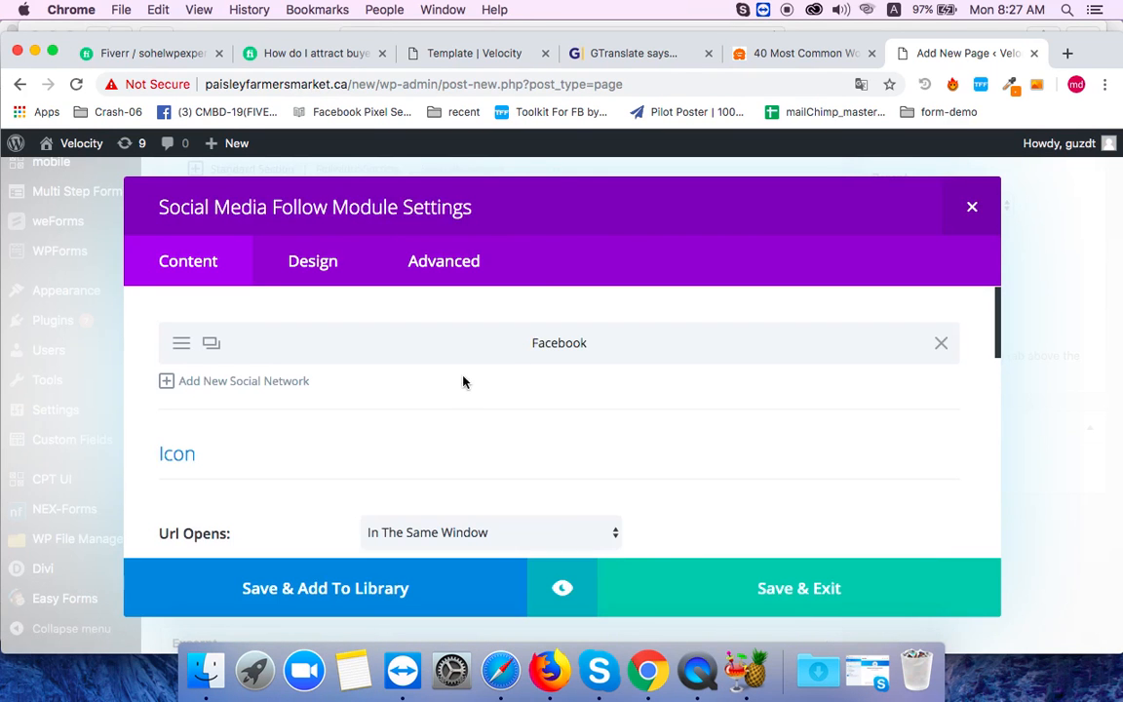
click(234, 380)
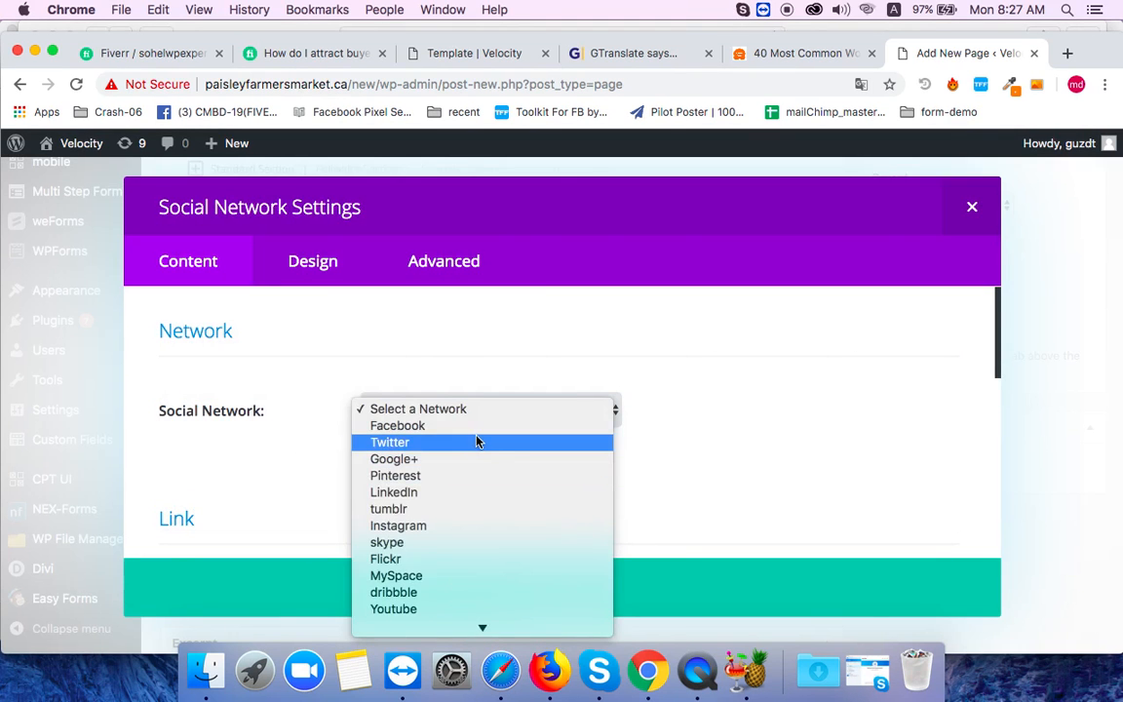
click(390, 440)
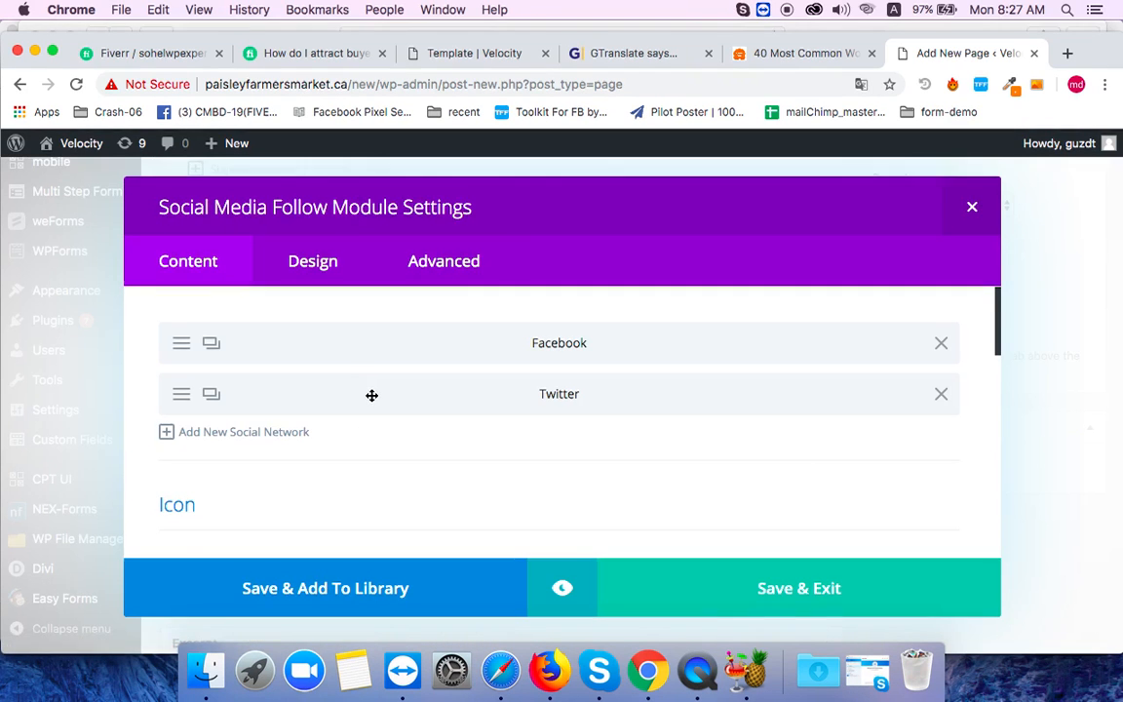
click(242, 430)
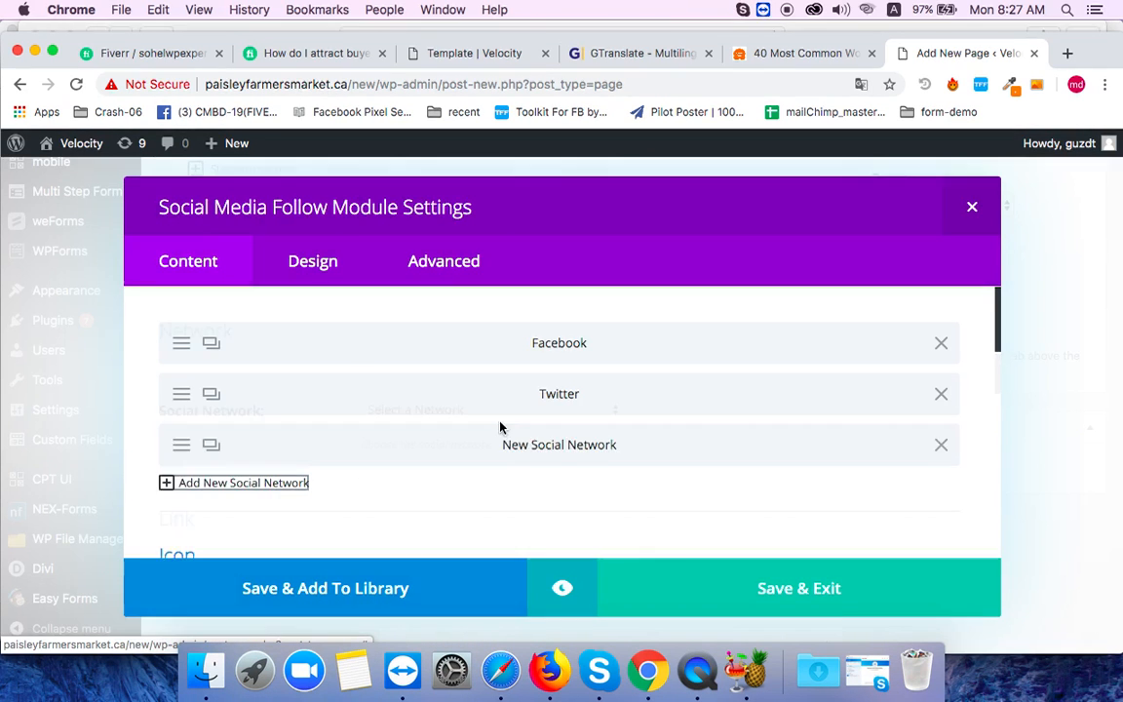
click(558, 445)
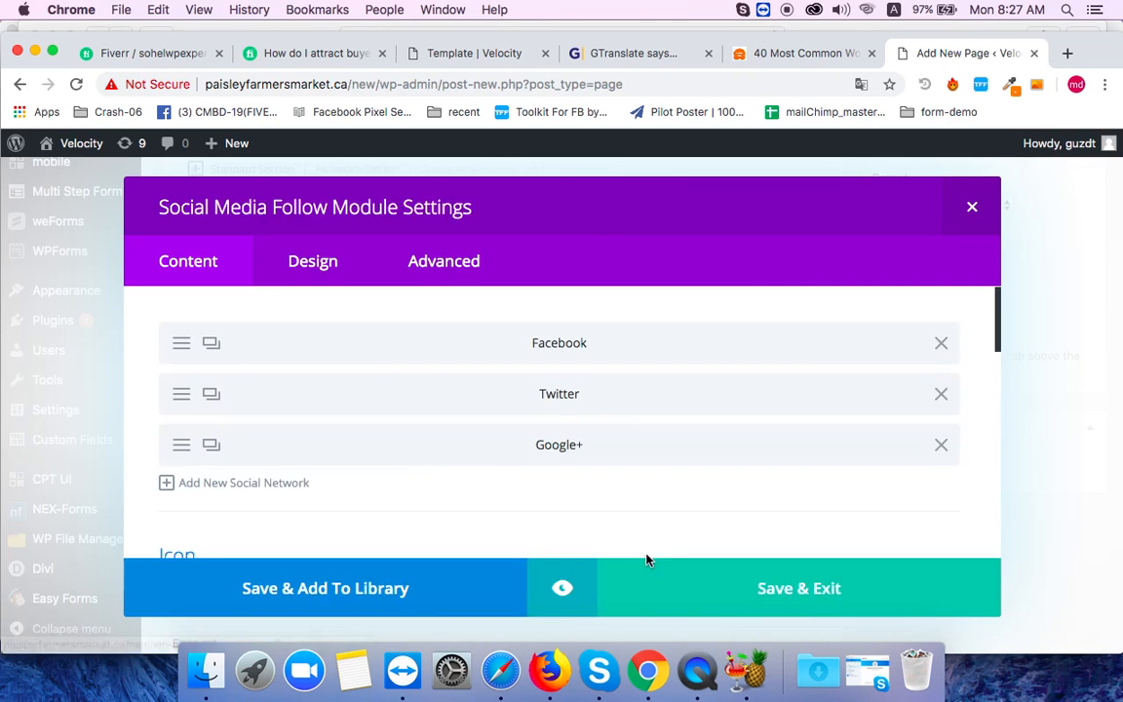
click(970, 207)
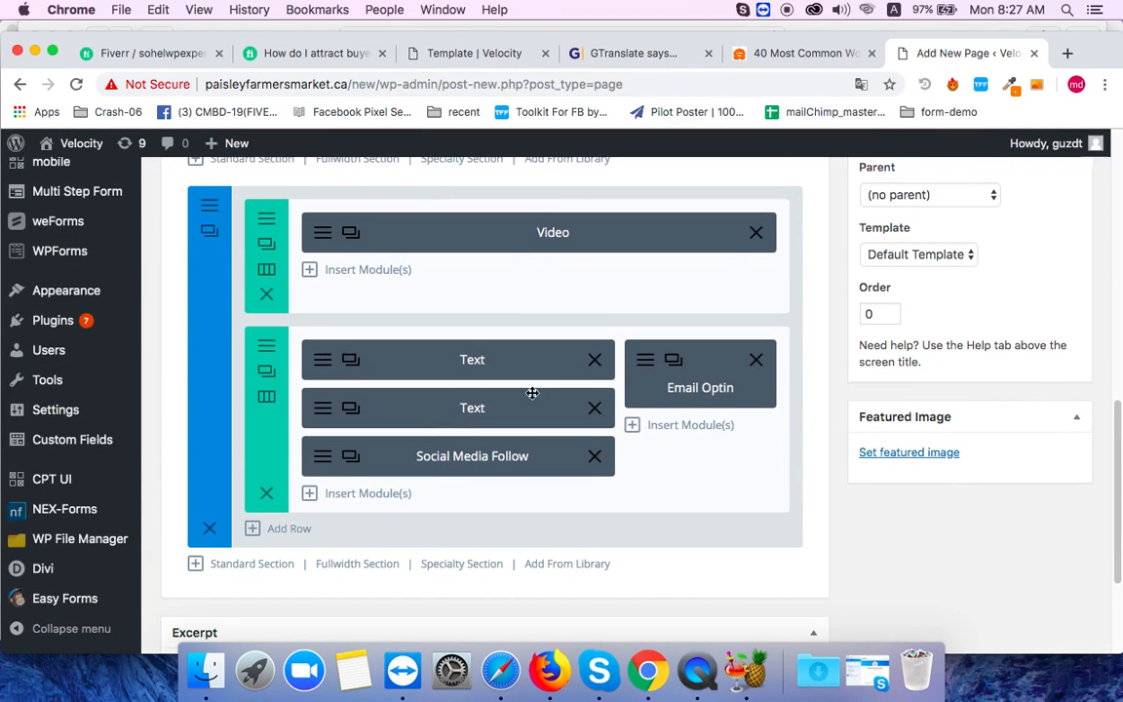
mouse_move(518, 523)
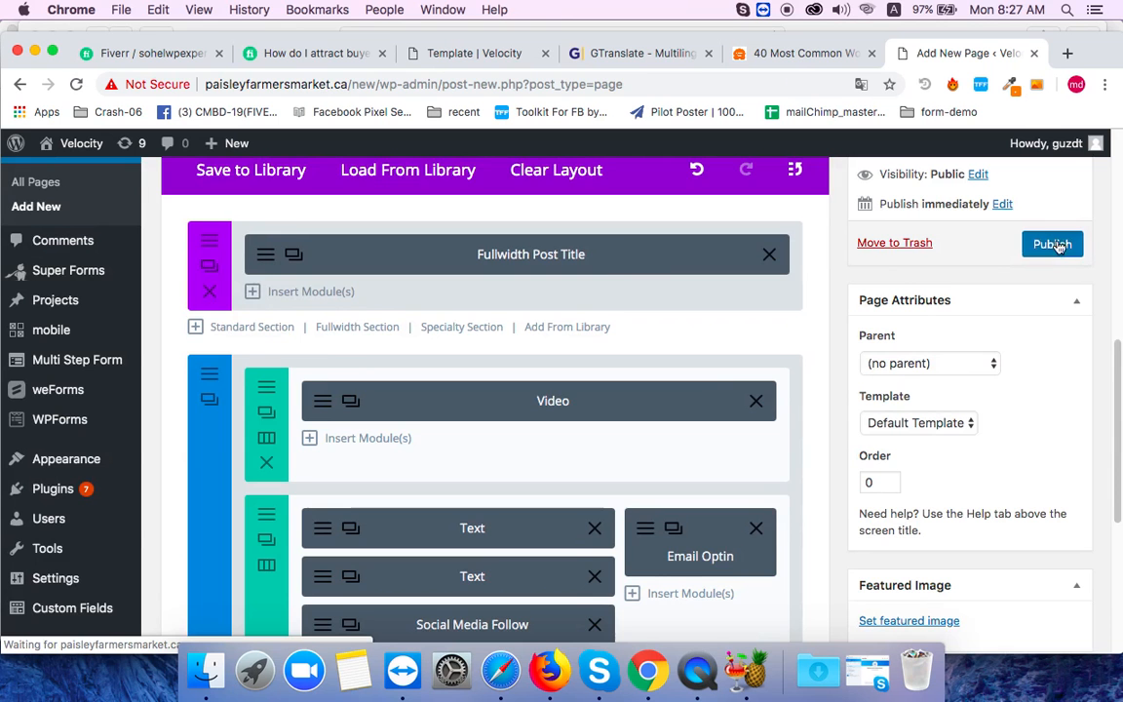
- Publish the Blog Template page and view its live version in a new tab, closing the extra blank tab
click(1053, 244)
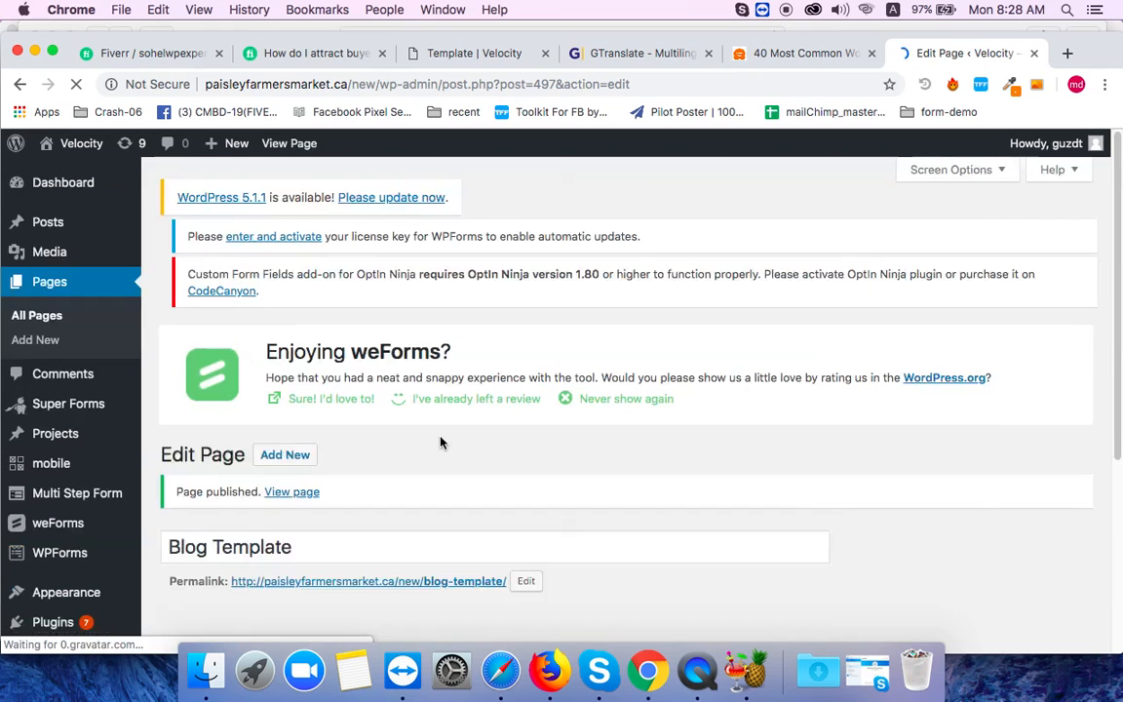
click(980, 84)
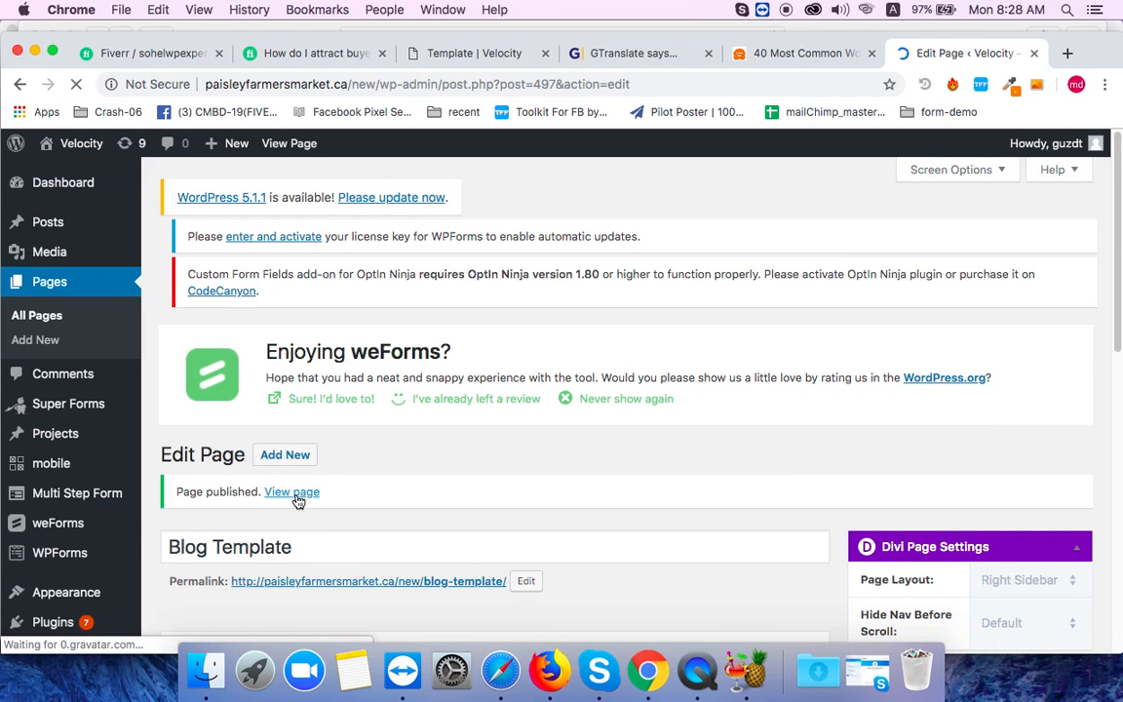
mouse_move(786, 215)
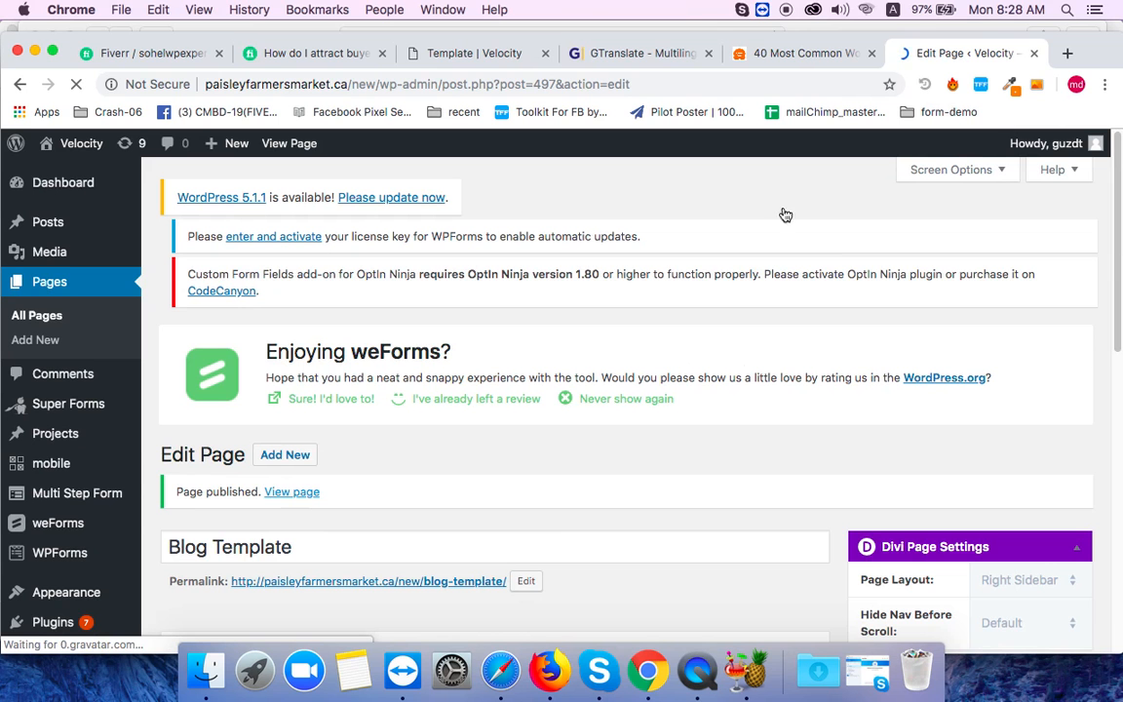
mouse_move(749, 220)
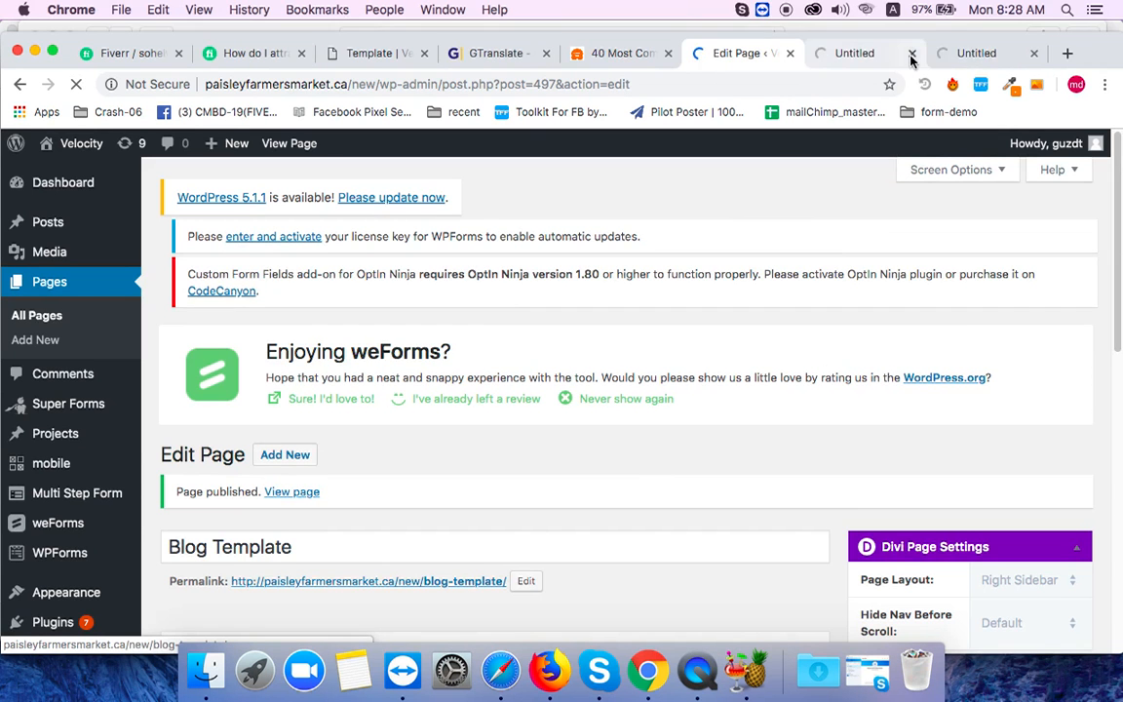
click(912, 53)
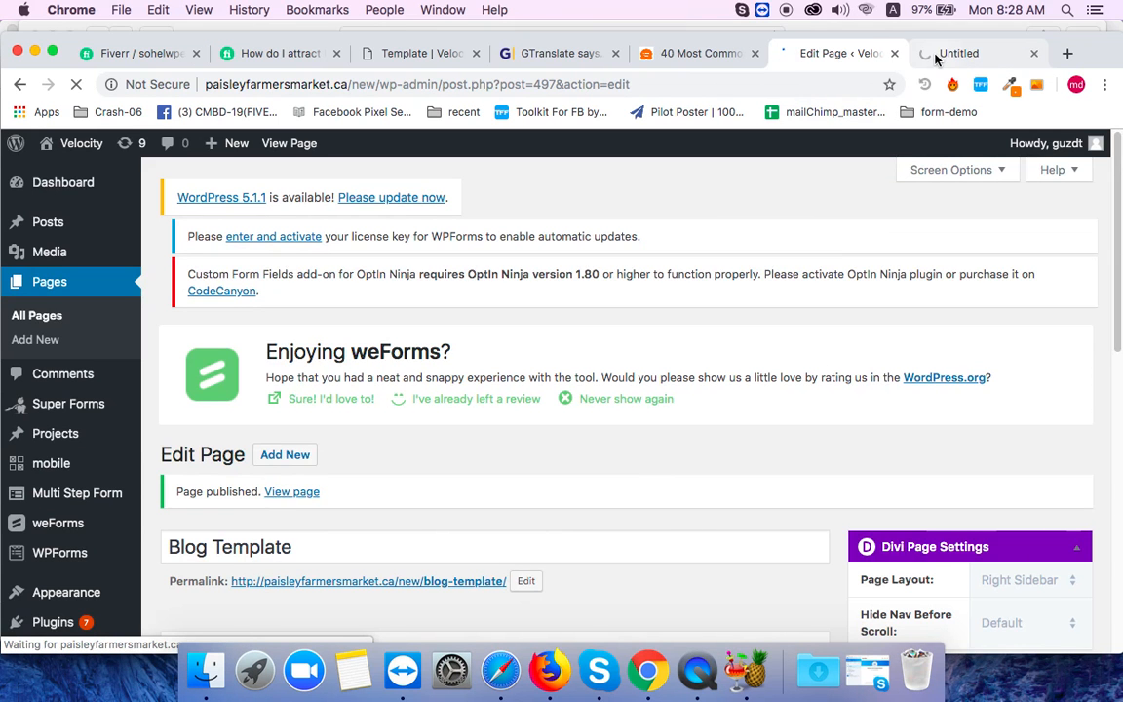
click(974, 53)
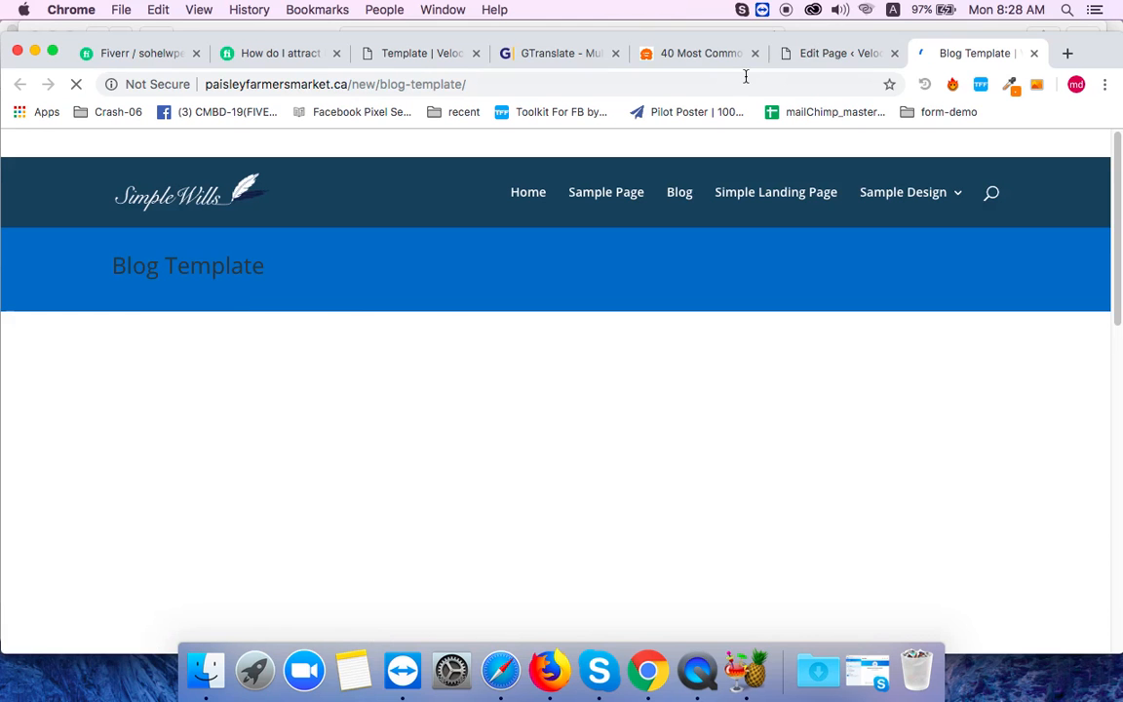
- Review the live Blog Template page, then reopen the Fullwidth Post Title module in the editor
click(836, 52)
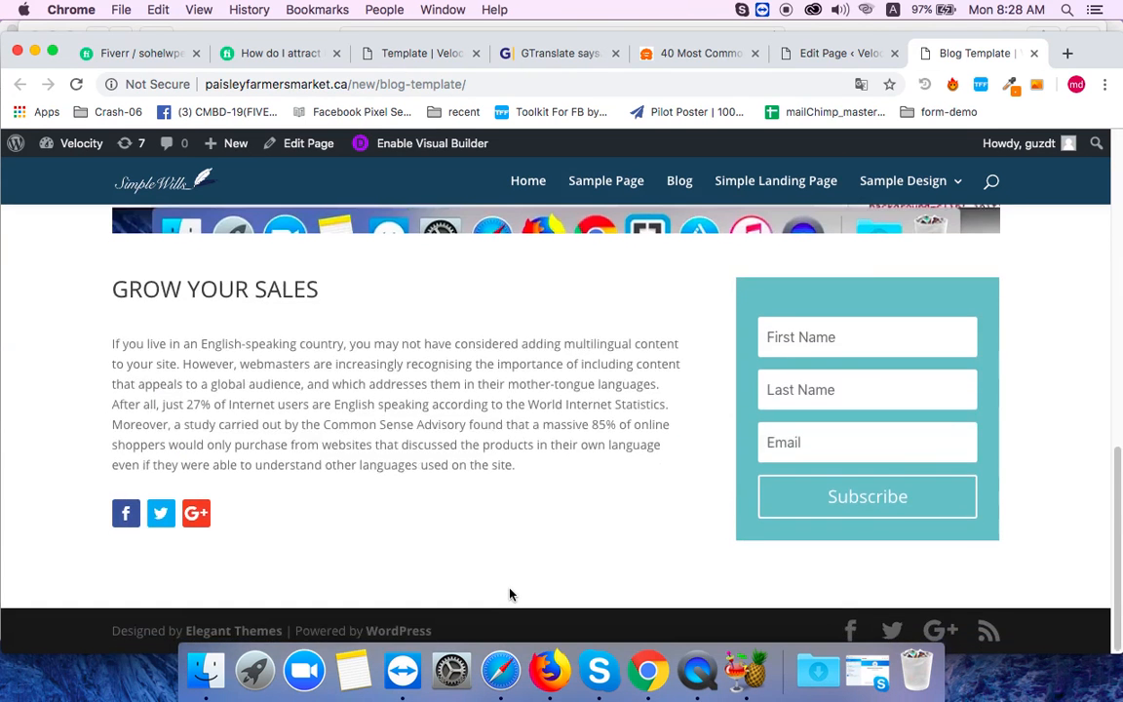
scroll(up, 3)
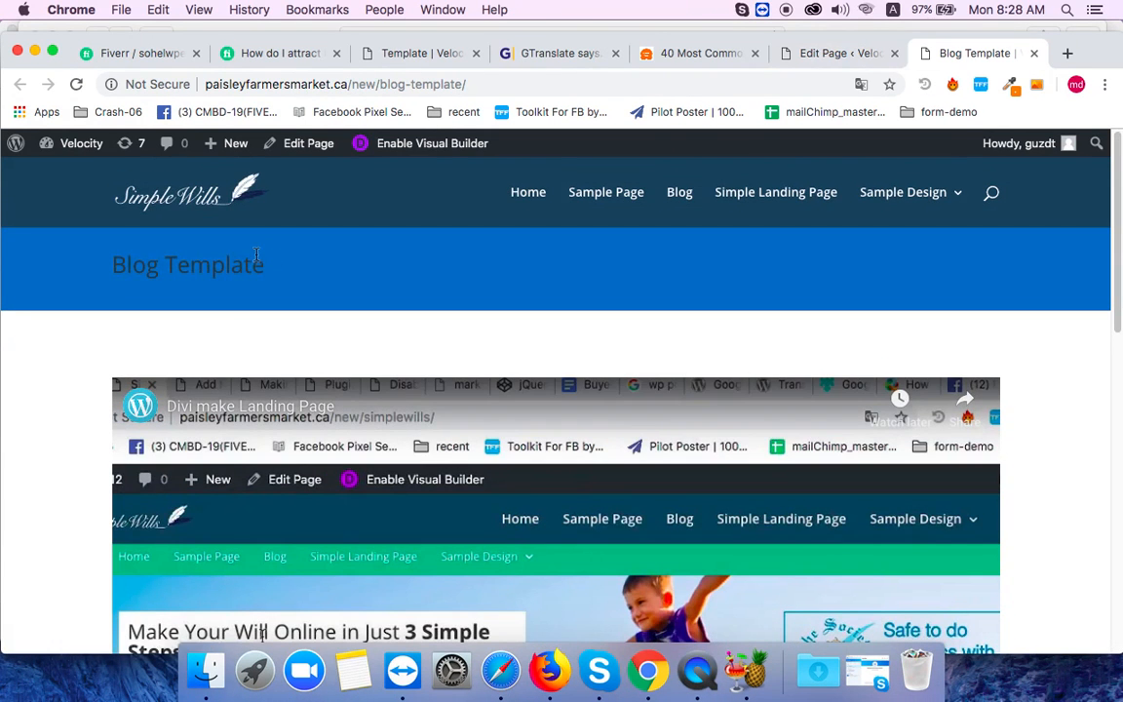
double_click(187, 265)
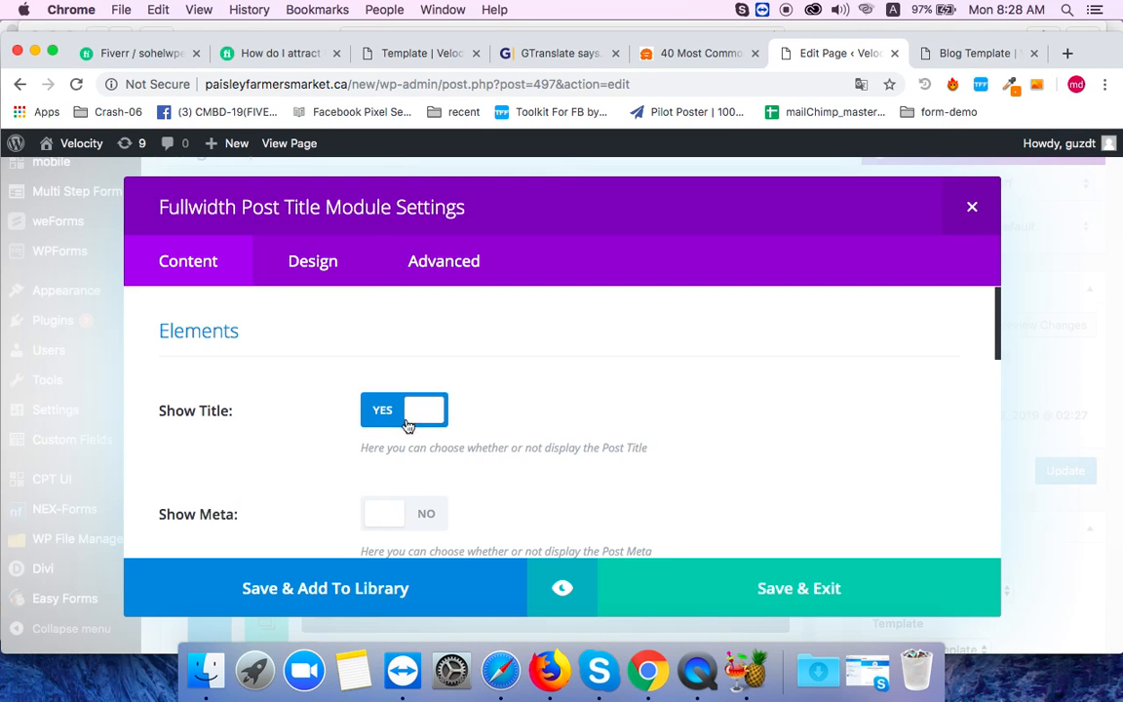
- Check the Post Title module's Design settings with the 26px title text size
click(312, 261)
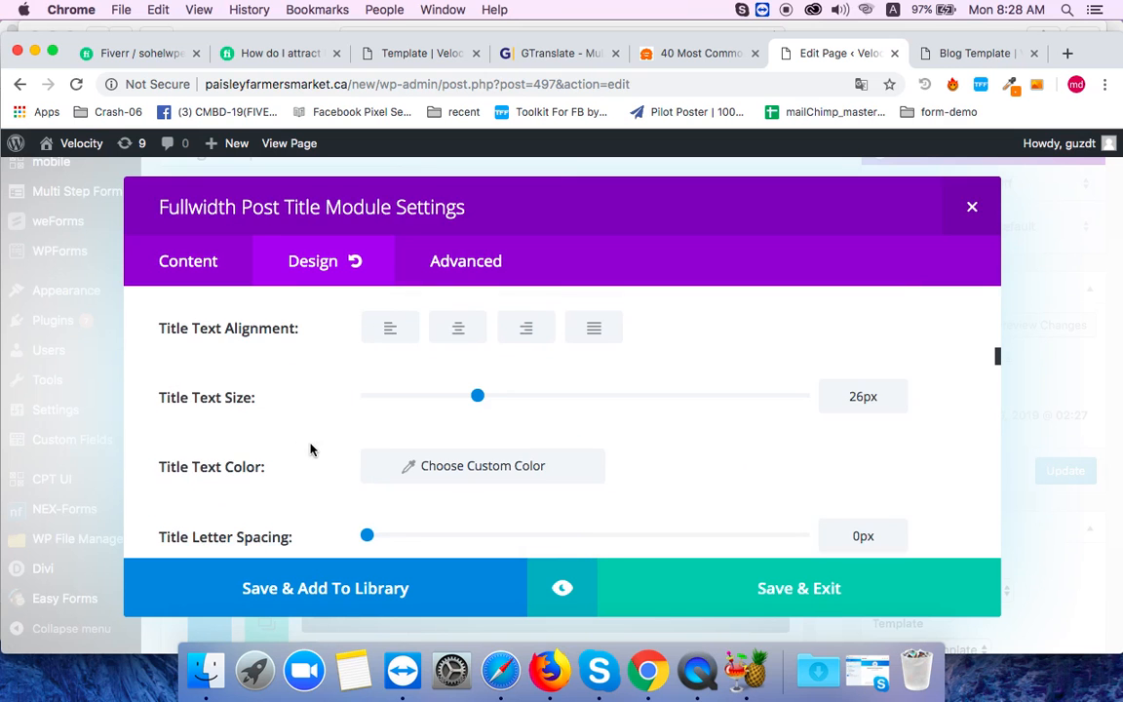
click(481, 464)
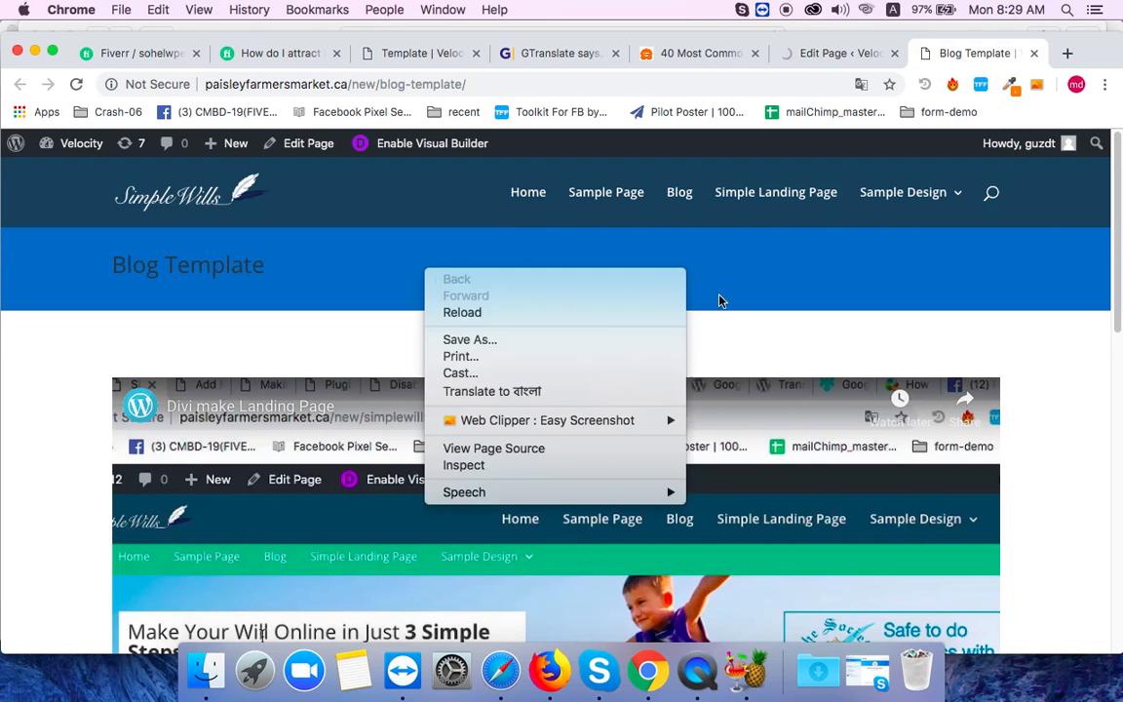
- Reload the live page and scroll to the Grow Your Sales text and subscribe box
click(461, 312)
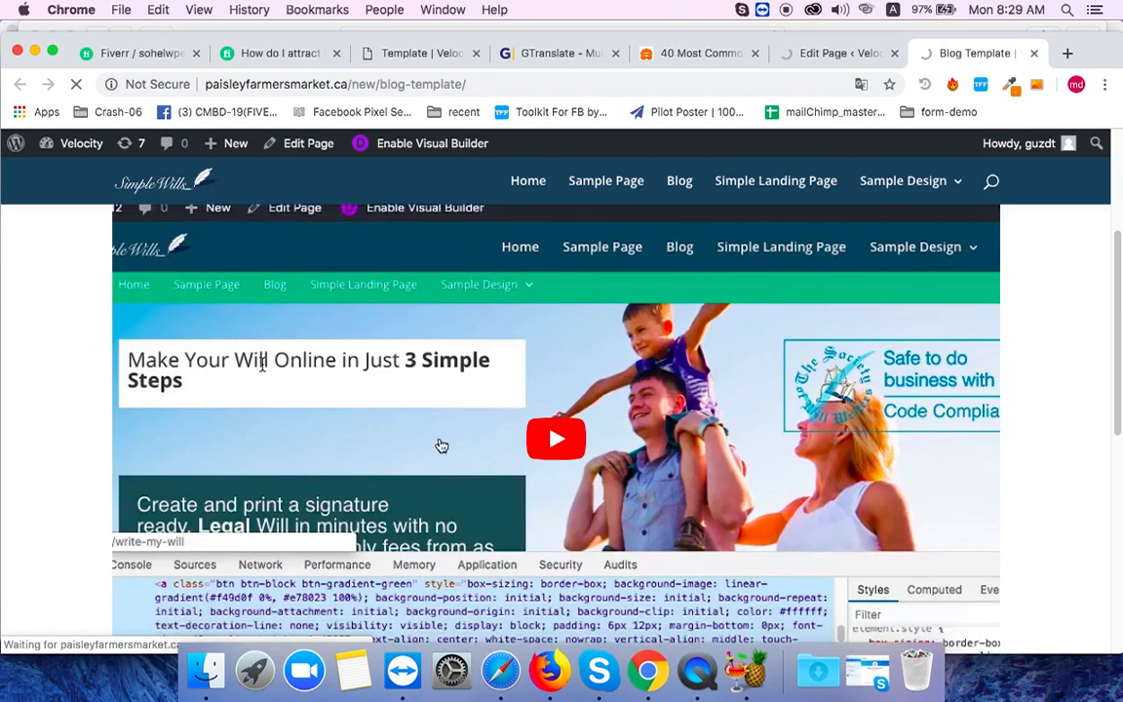
scroll(up, 3)
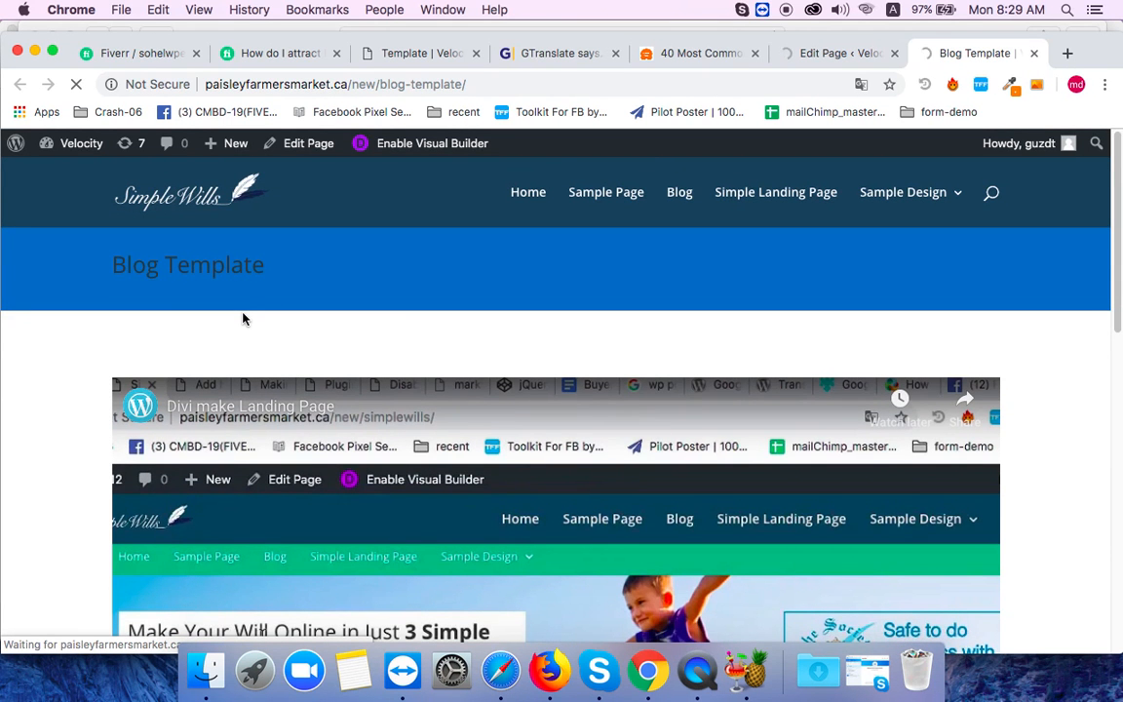
scroll(down, 3)
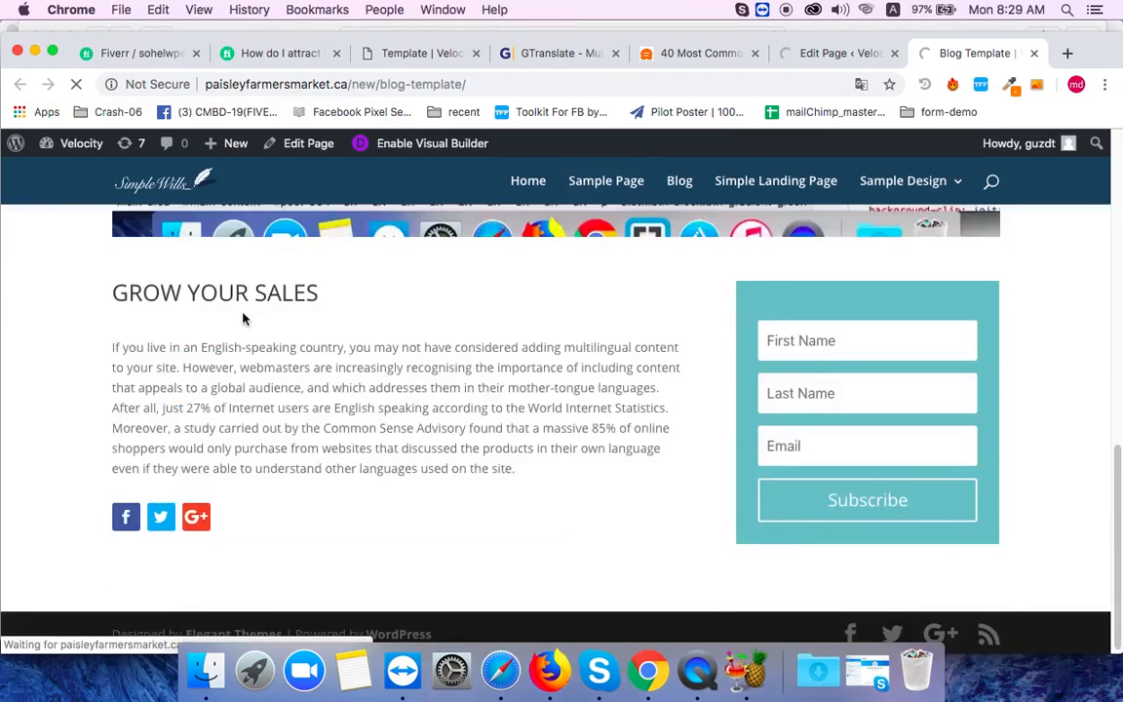